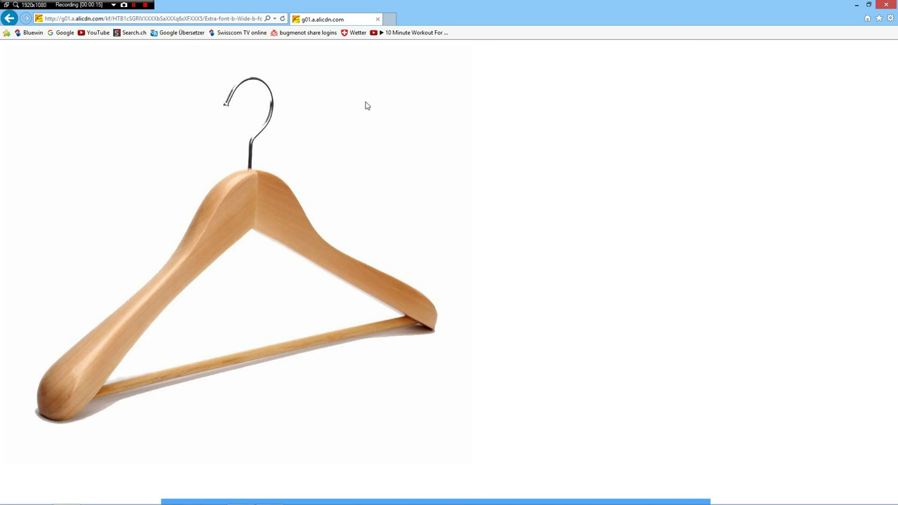
mouse_move(372, 134)
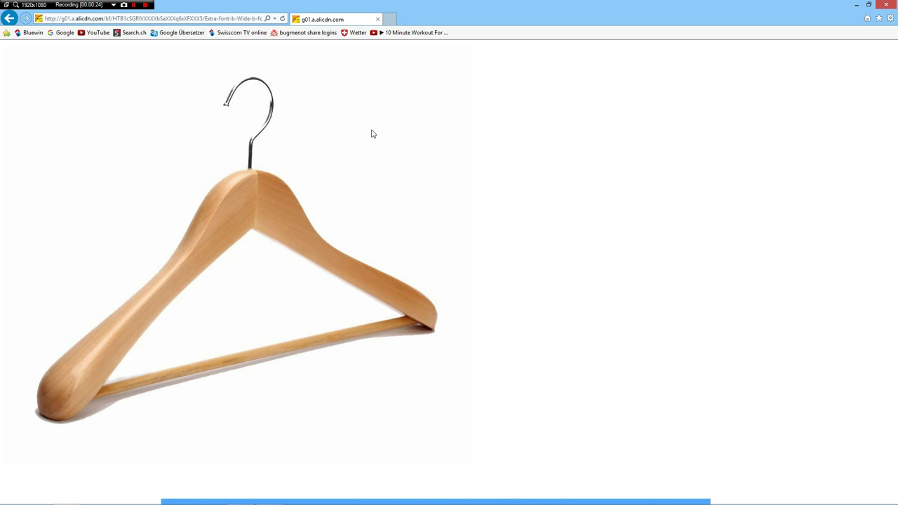
mouse_move(258, 176)
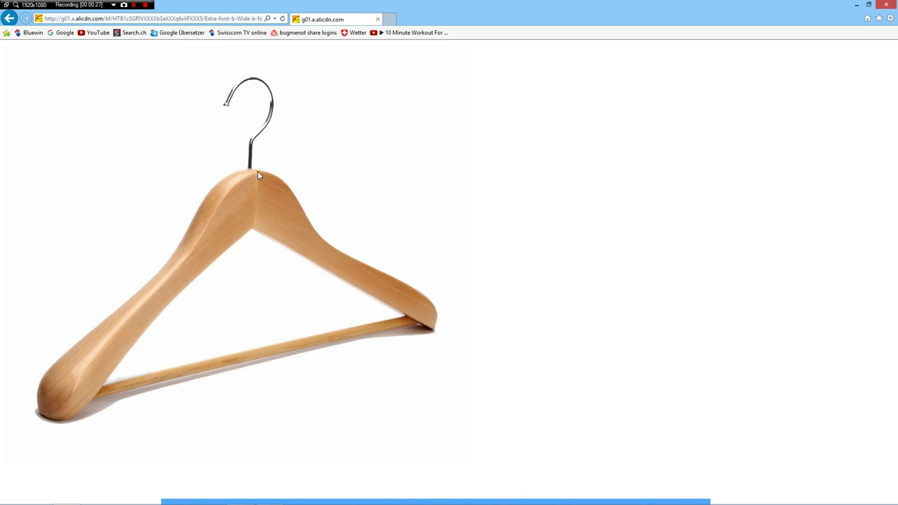
mouse_move(228, 191)
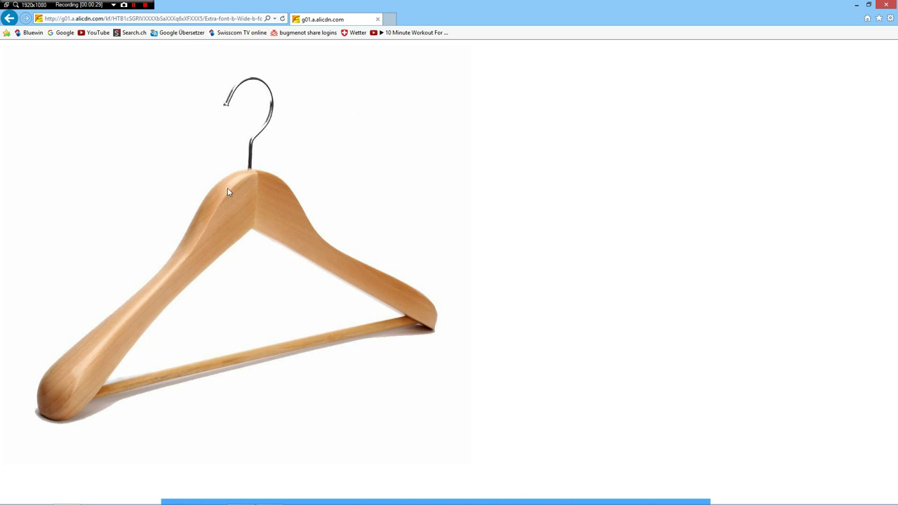
mouse_move(264, 173)
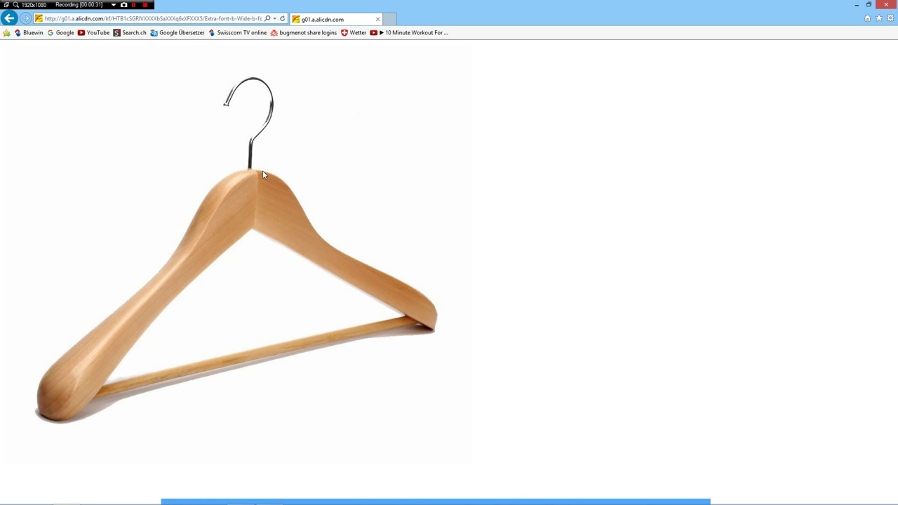
mouse_move(175, 273)
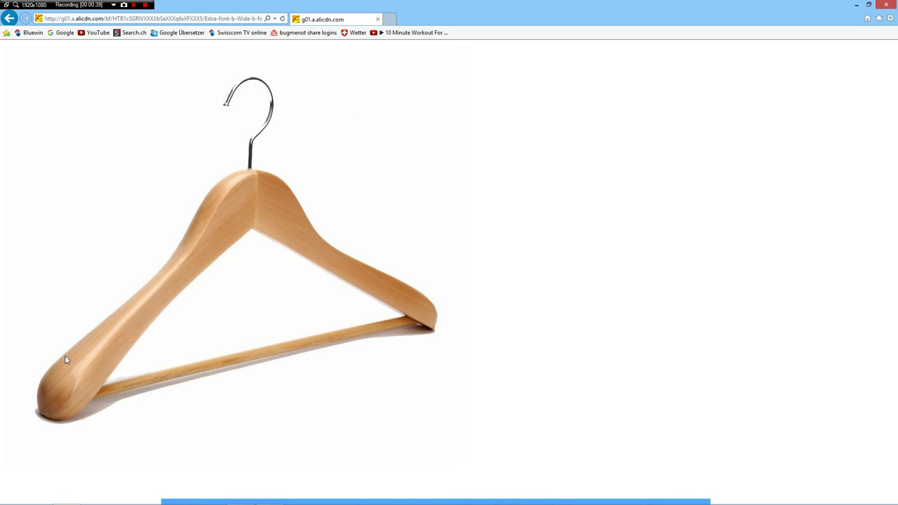
mouse_move(35, 372)
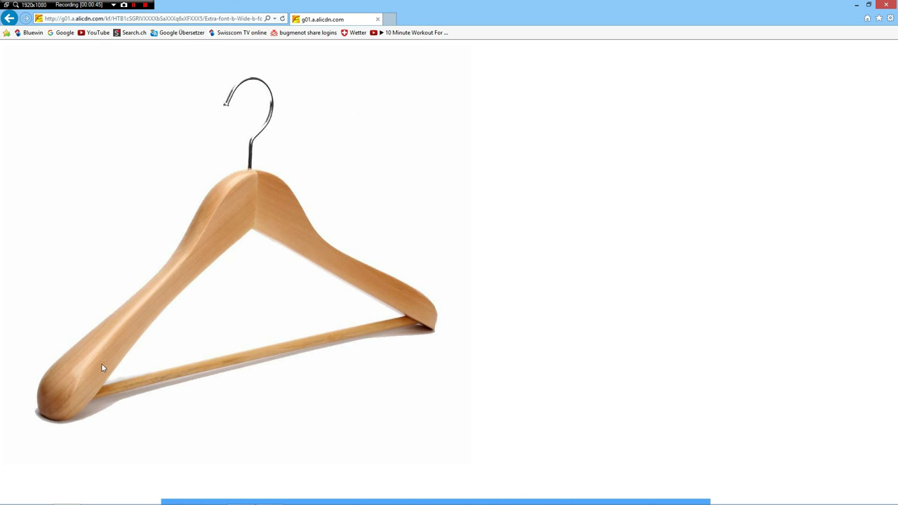
mouse_move(244, 281)
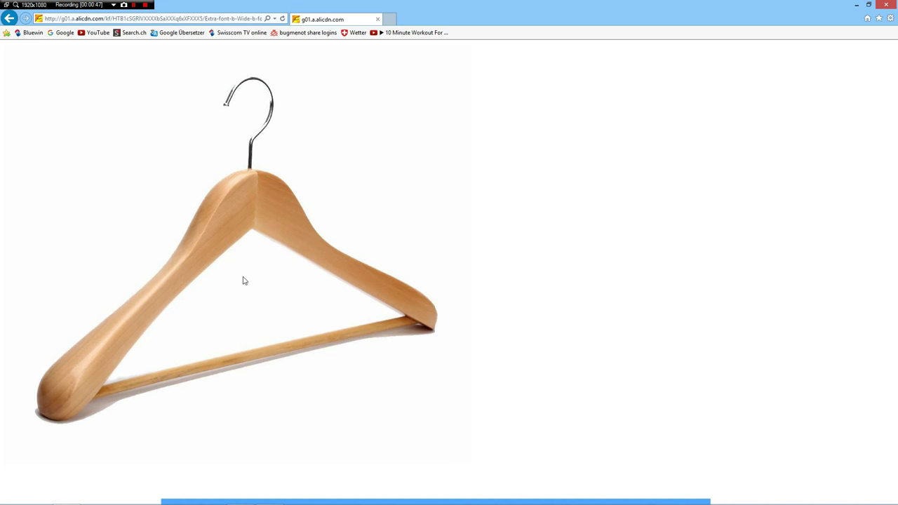
mouse_move(246, 242)
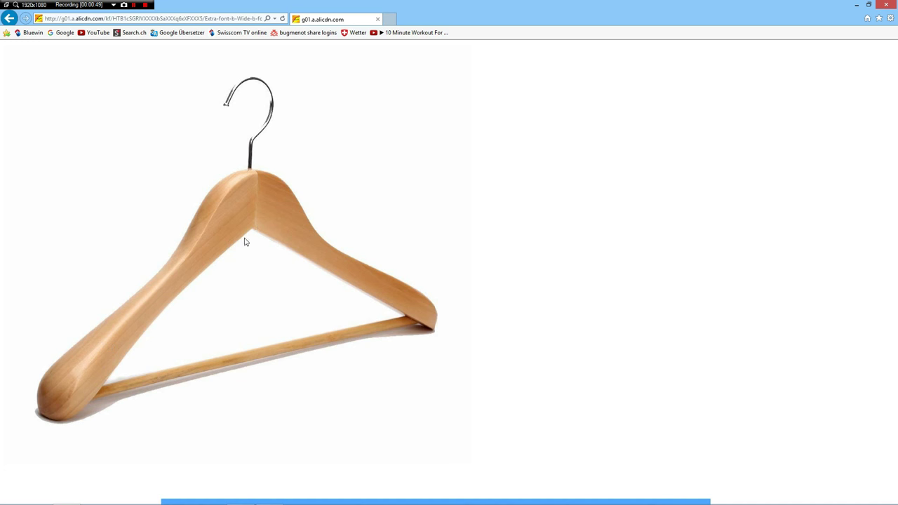
mouse_move(265, 218)
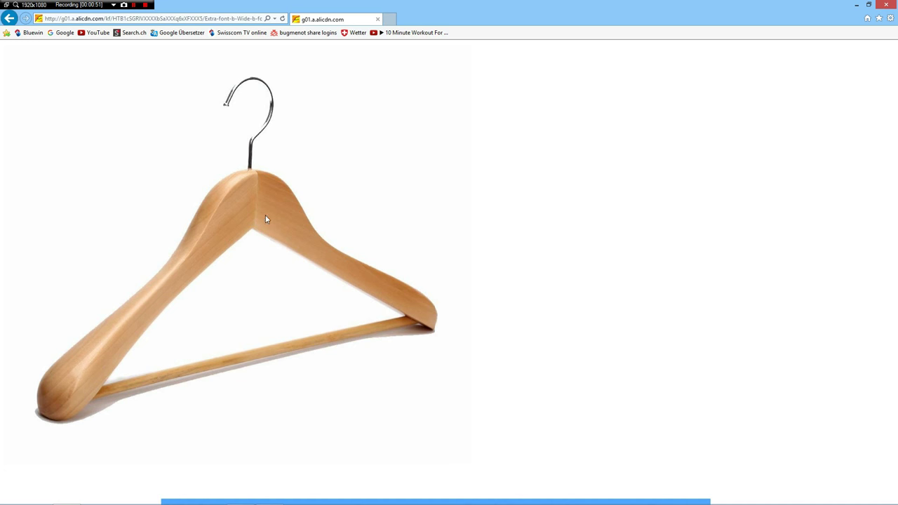
mouse_move(274, 218)
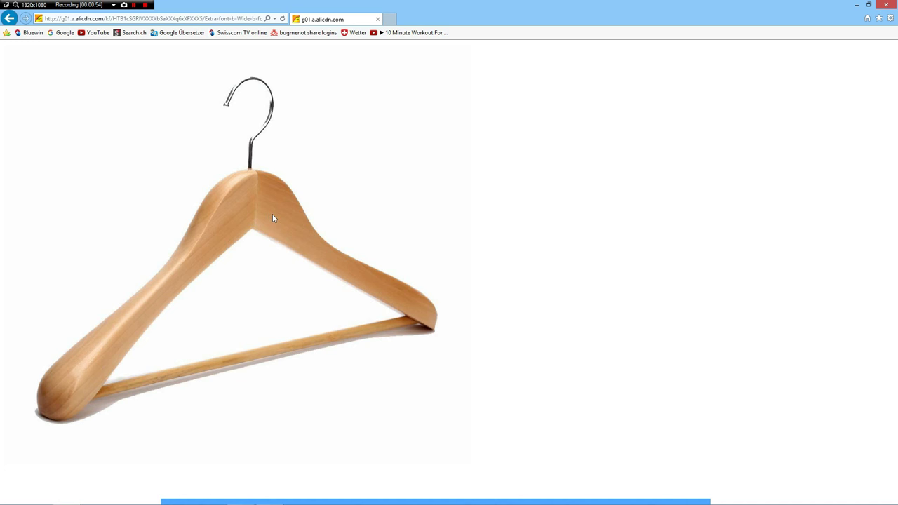
mouse_move(270, 218)
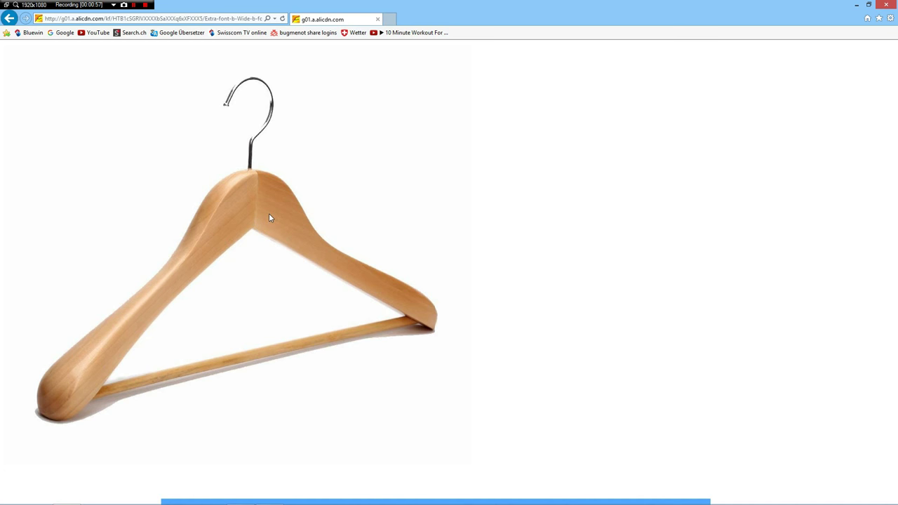
mouse_move(381, 246)
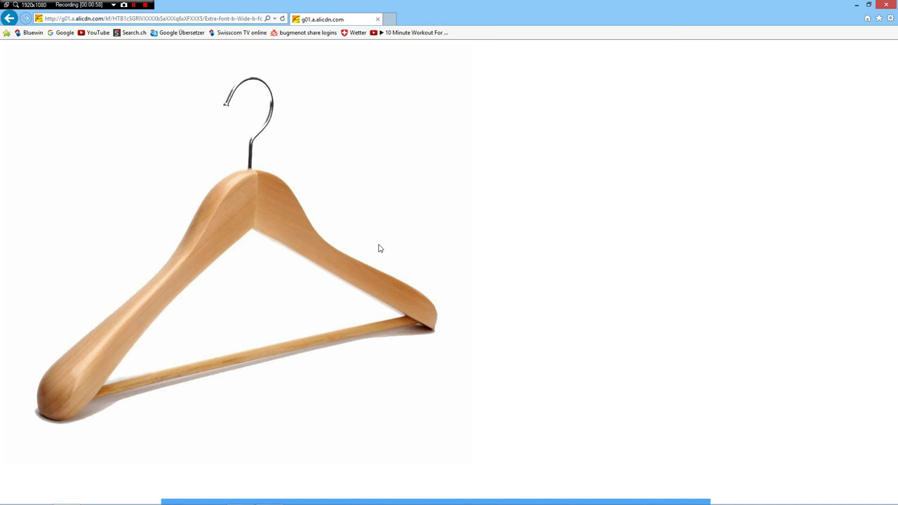
Create a 20 mm quadball sphere and show it as plain polygons without subdivision.
key("alt+tab")
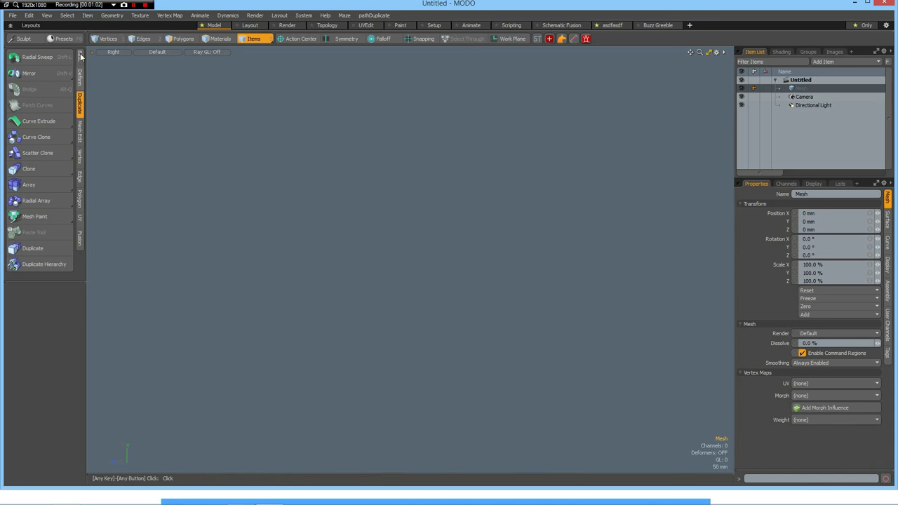
left_click(30, 58)
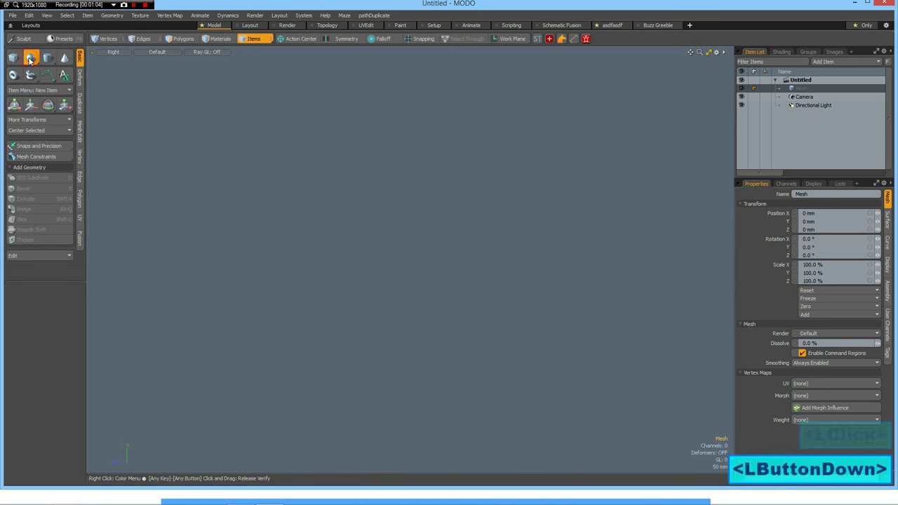
left_click(31, 56)
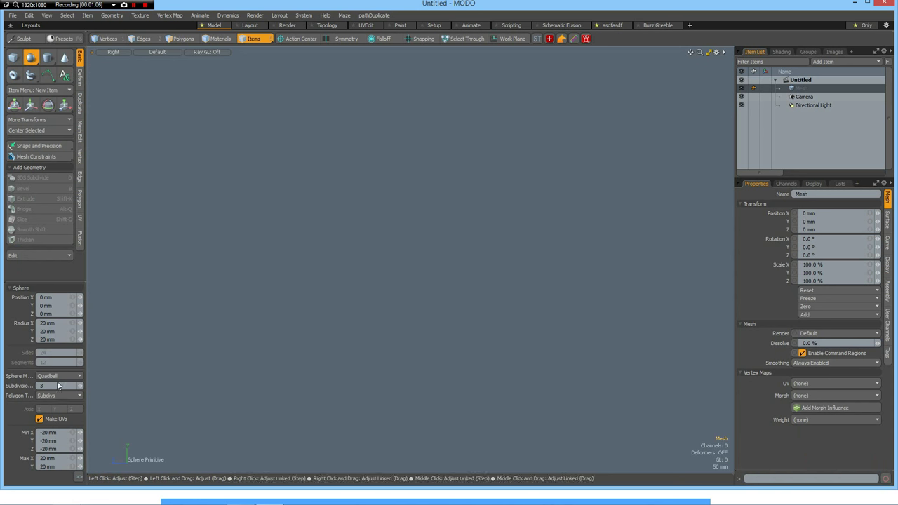
mouse_move(56, 386)
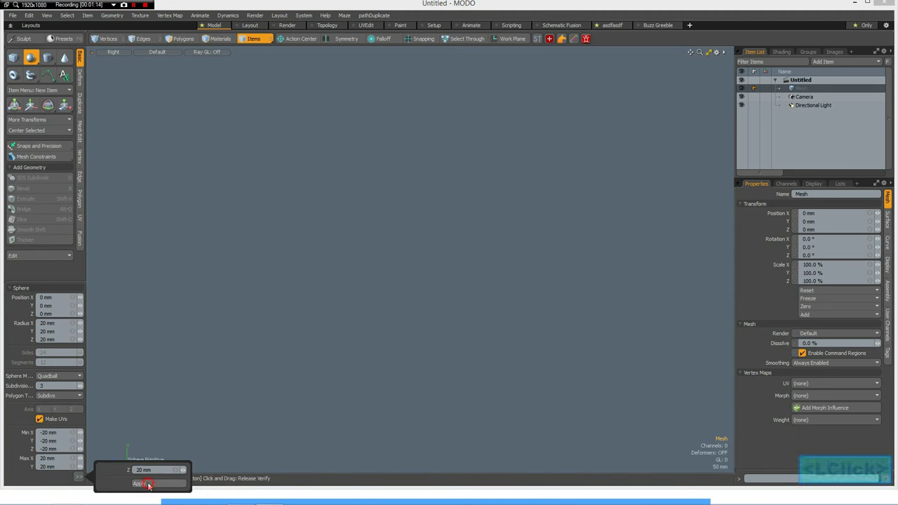
left_click(142, 484)
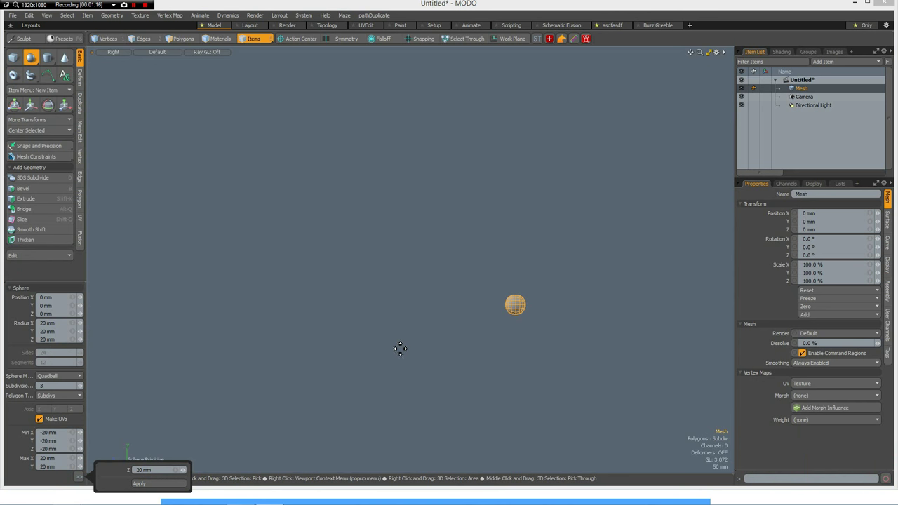
left_click(201, 39)
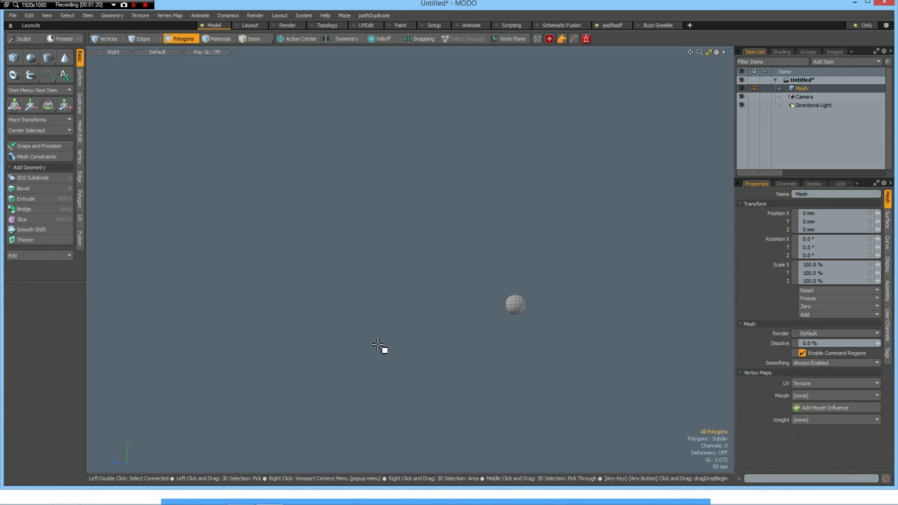
key("Tab")
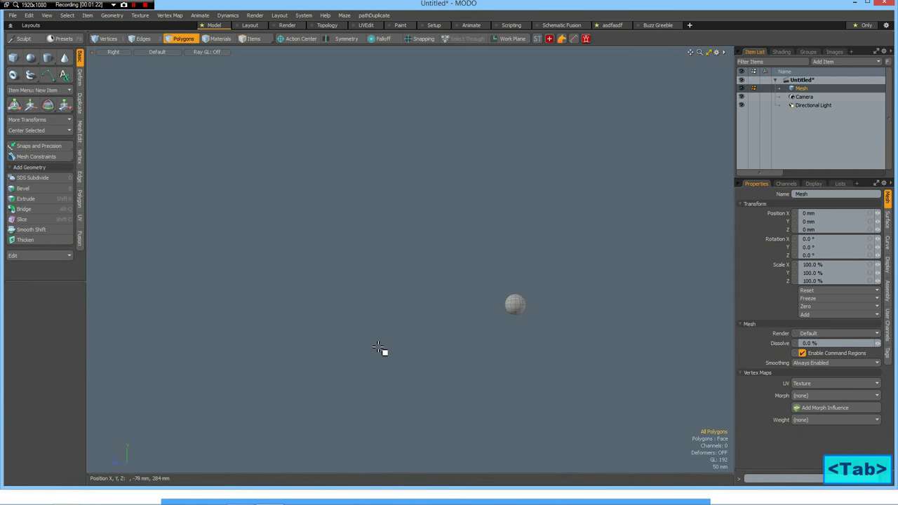
mouse_move(556, 466)
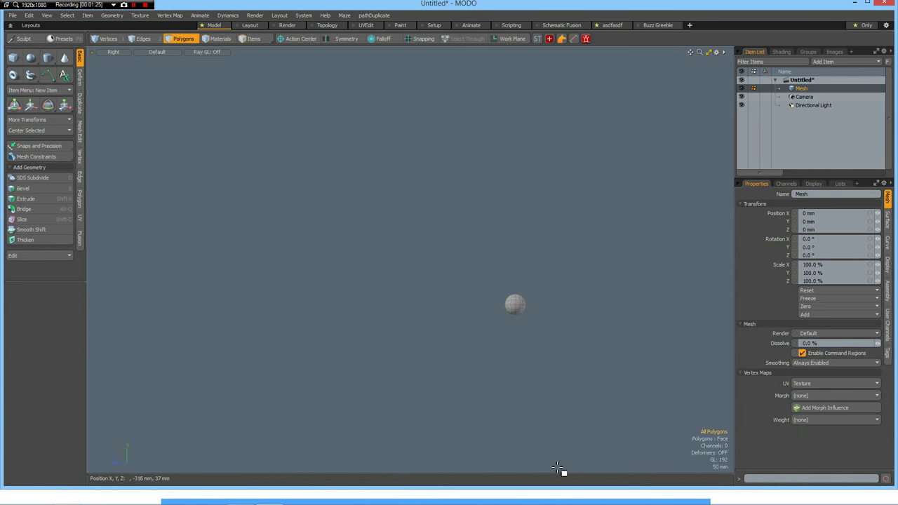
mouse_move(510, 333)
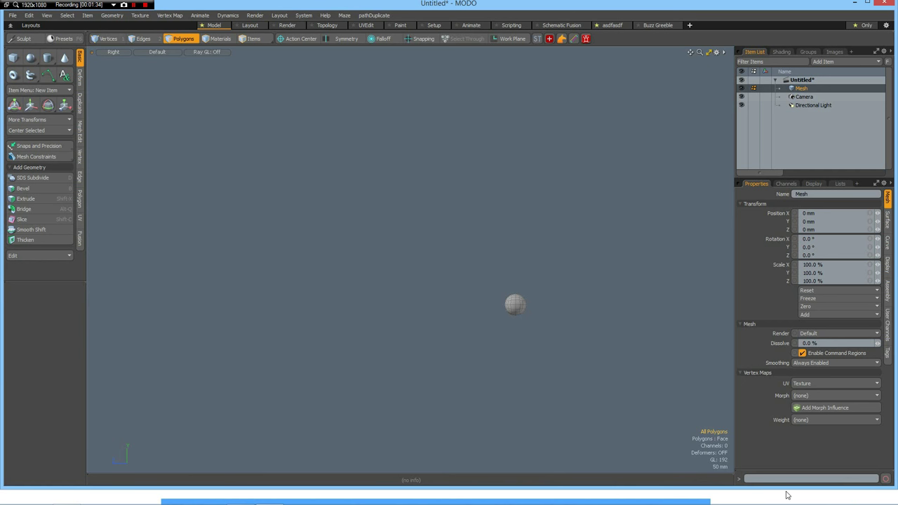
mouse_move(737, 502)
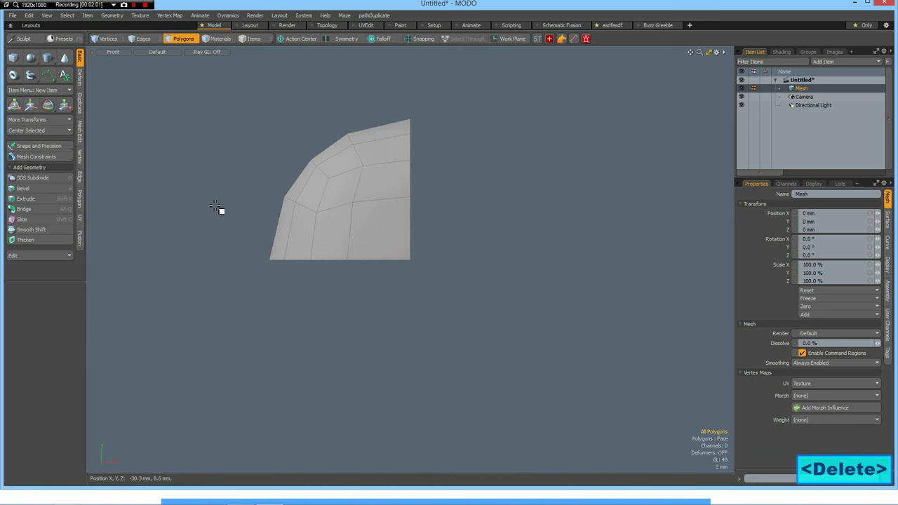
Select the quarter sphere's open boundary edges and extend them twice to the right.
left_click(344, 237)
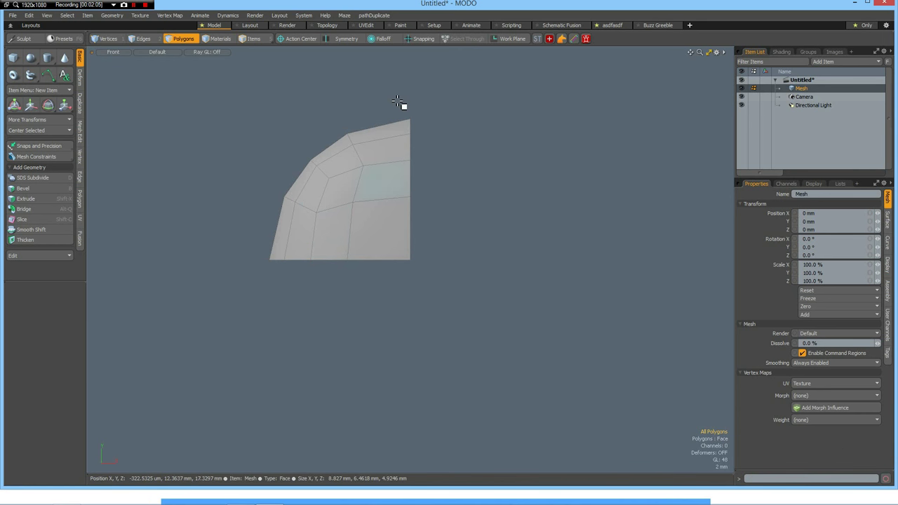
left_click(146, 39)
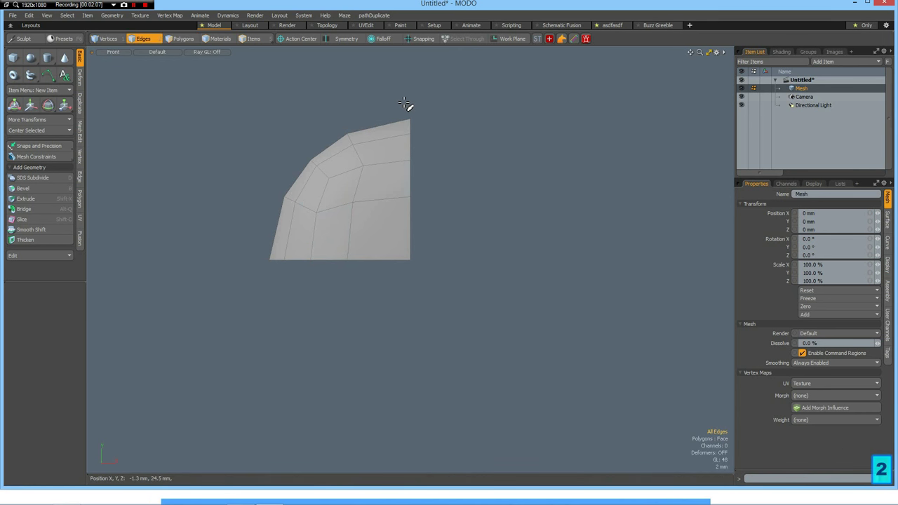
left_click(411, 197)
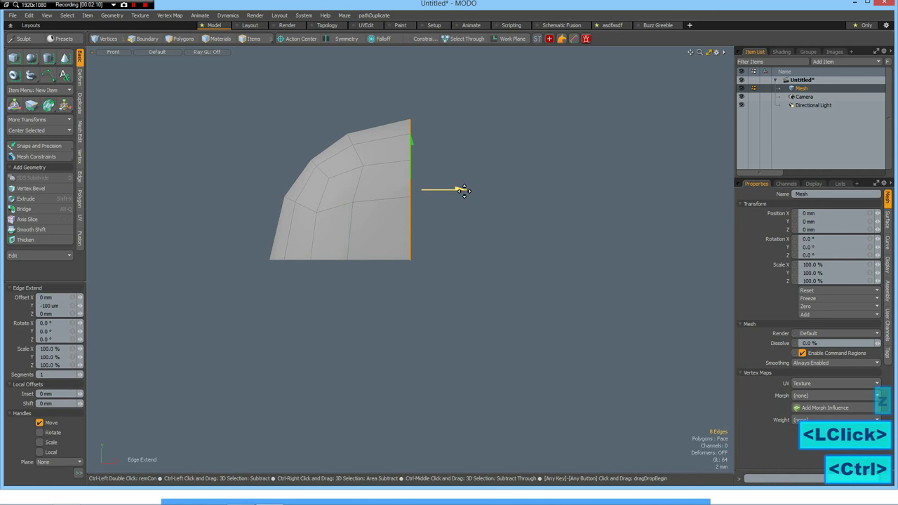
left_click_drag(459, 189, 527, 188)
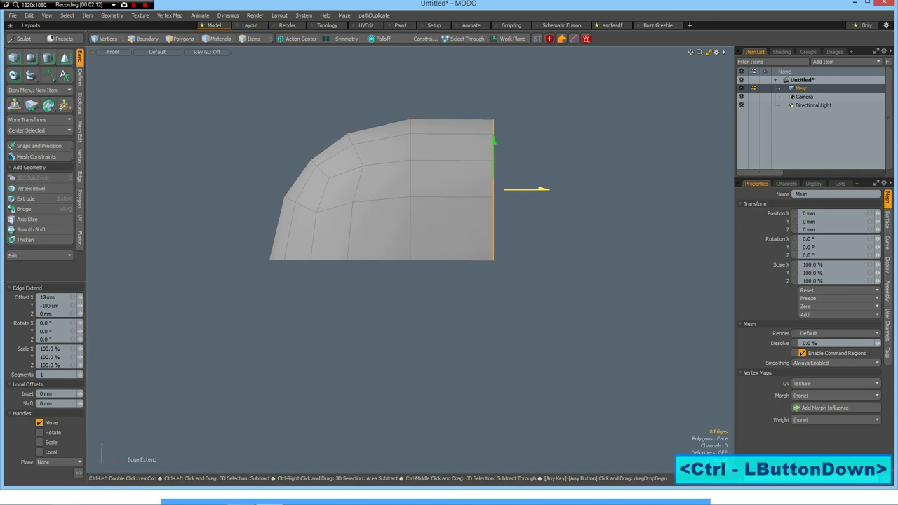
left_click_drag(526, 188, 561, 188)
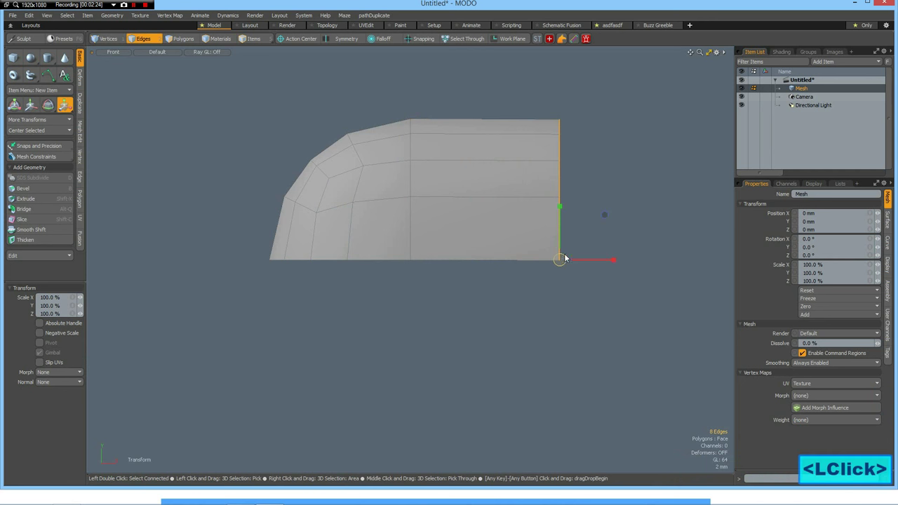
Scale the end edge loop to about 75% in X/Y and 64.5% in Z.
left_click_drag(565, 259, 549, 266)
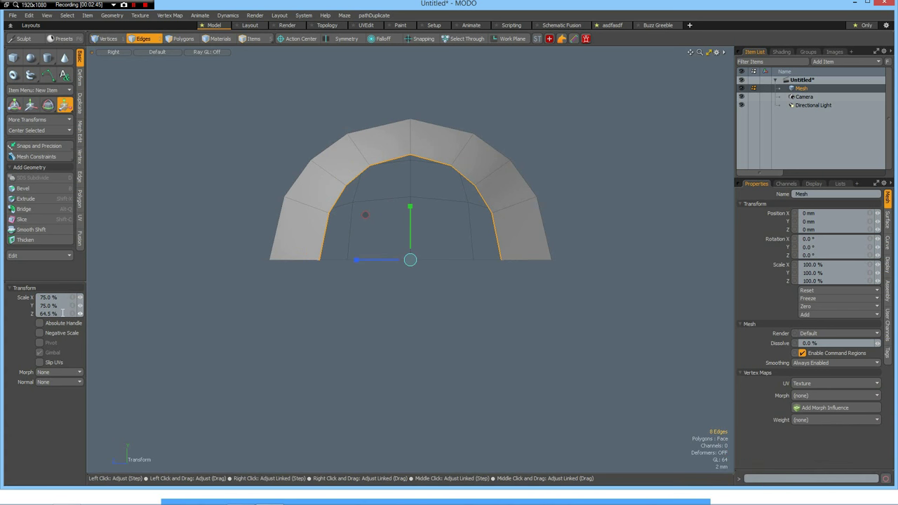
mouse_move(59, 314)
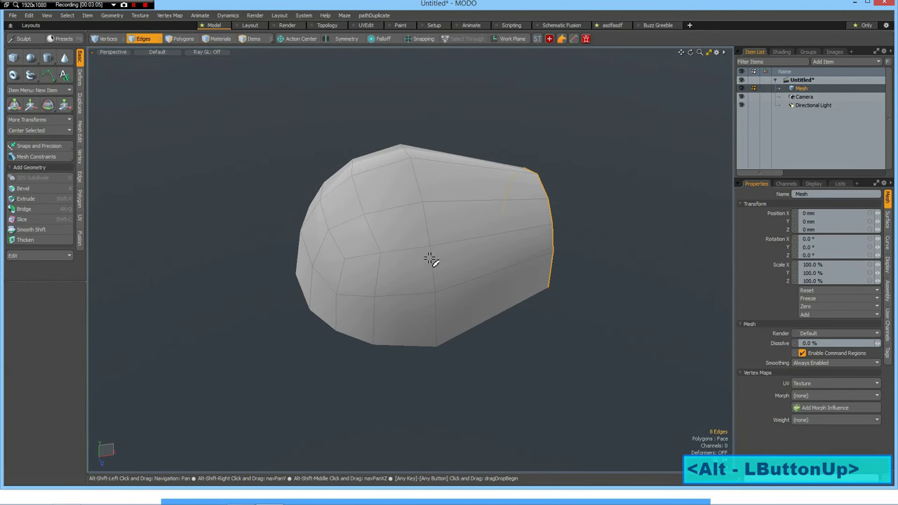
Extrude the end edge loop outward into a long straight arm.
left_click_drag(431, 259, 157, 327)
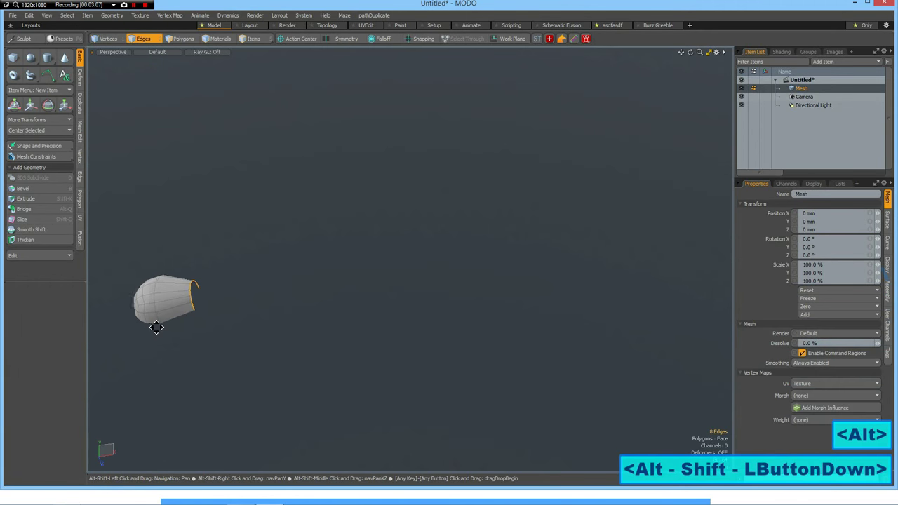
left_click_drag(156, 327, 179, 284)
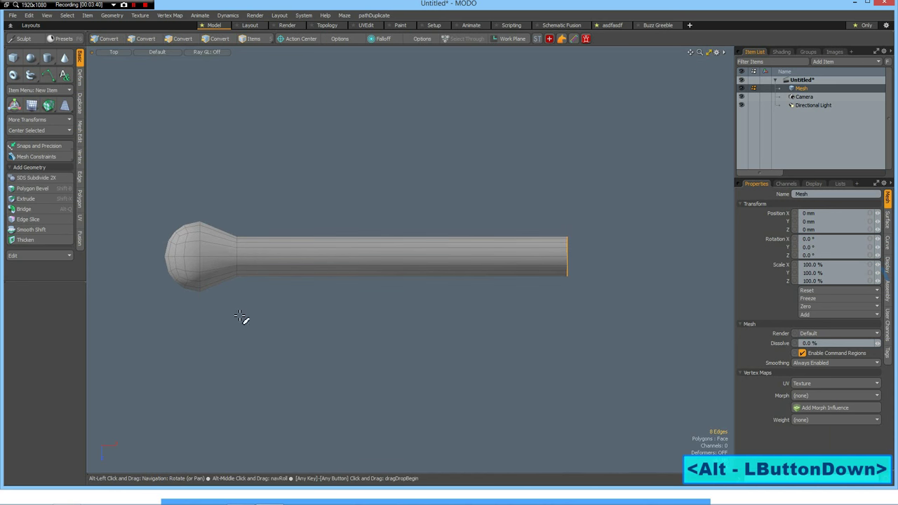
Select half of the arm's polygons and delete them.
left_click(142, 39)
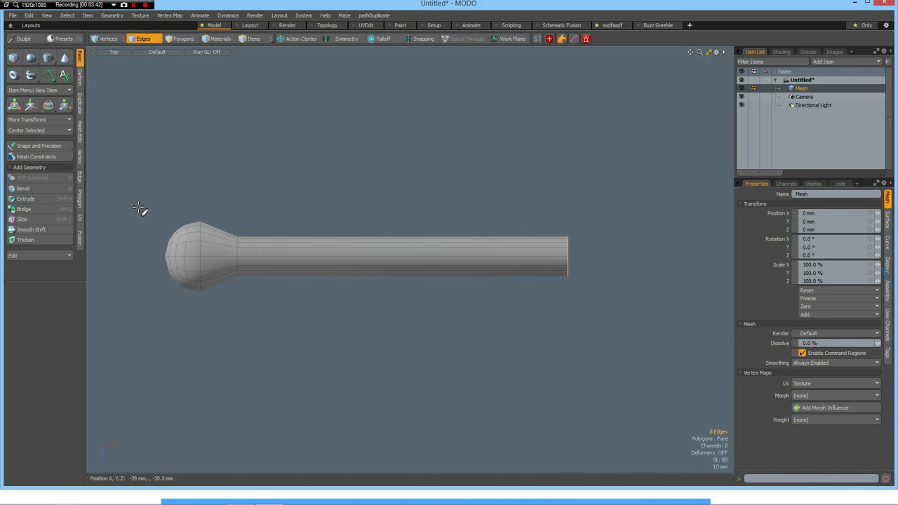
left_click(173, 38)
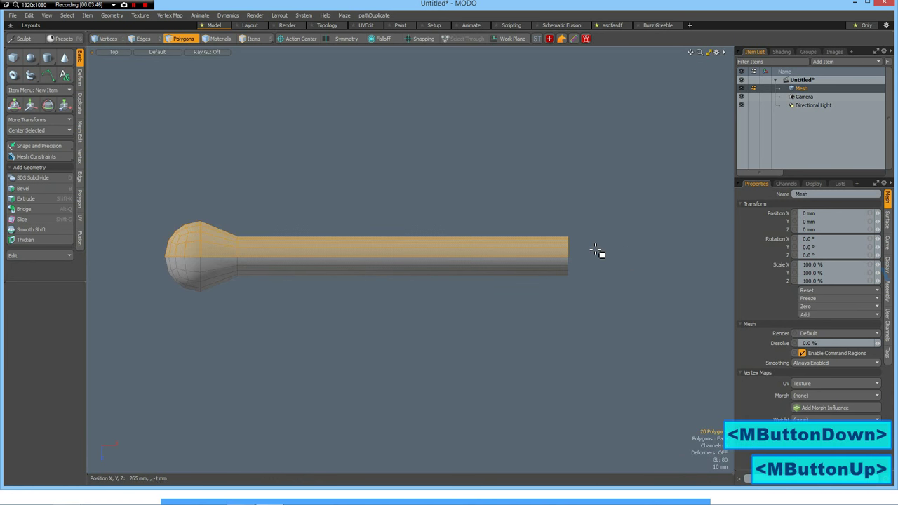
key("Delete")
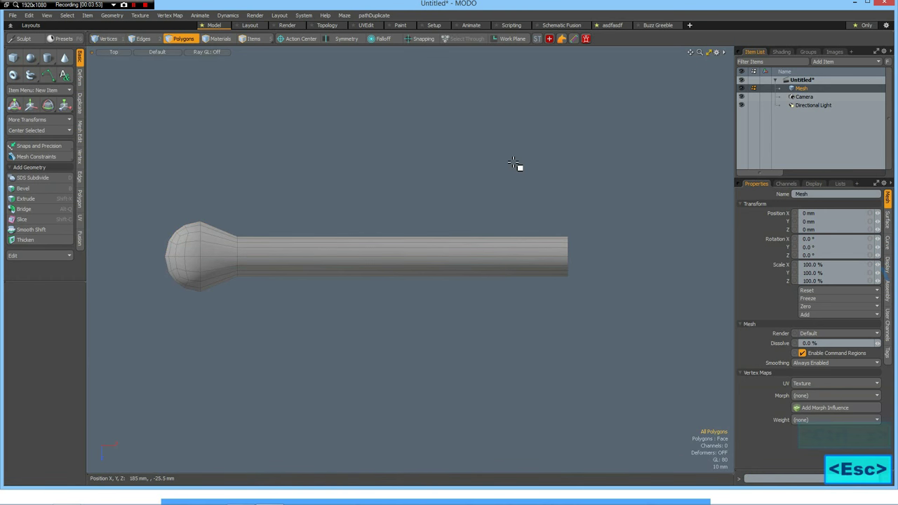
View the cut arm in perspective and select its open border edges.
left_click_drag(516, 165, 354, 245)
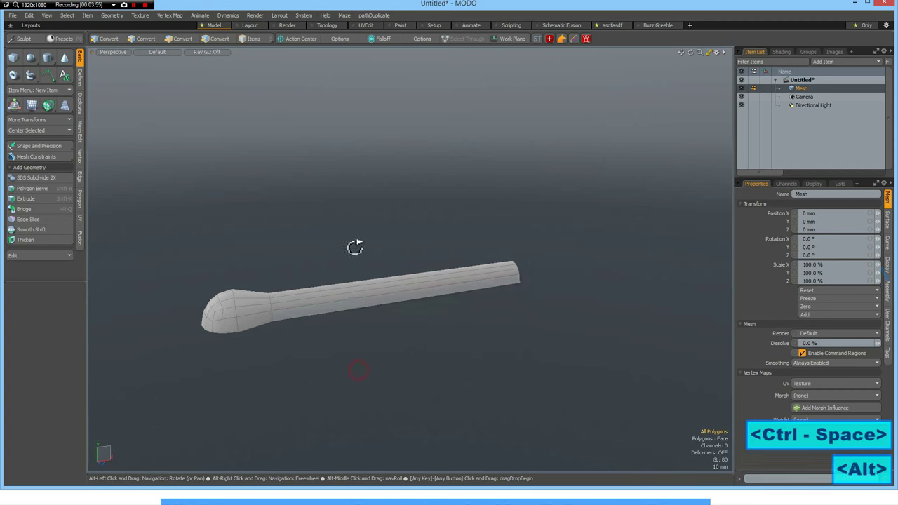
left_click_drag(354, 247, 322, 295)
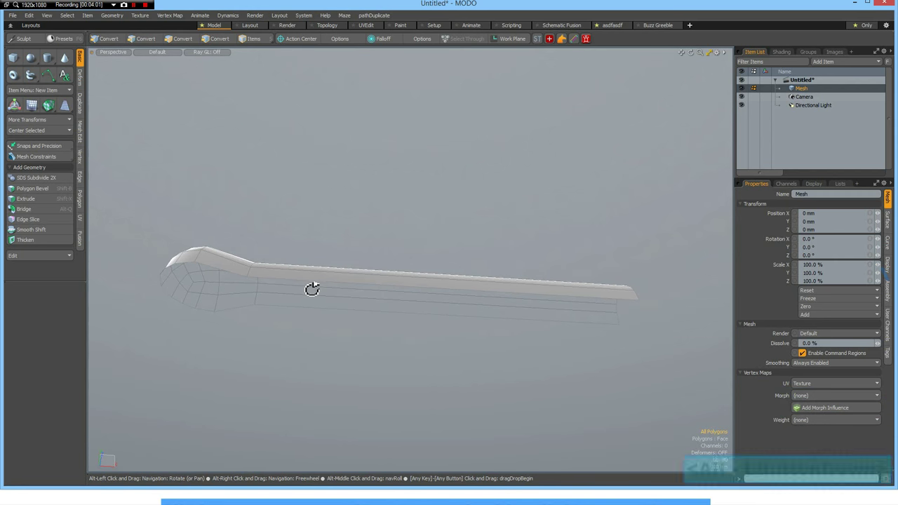
left_click(185, 39)
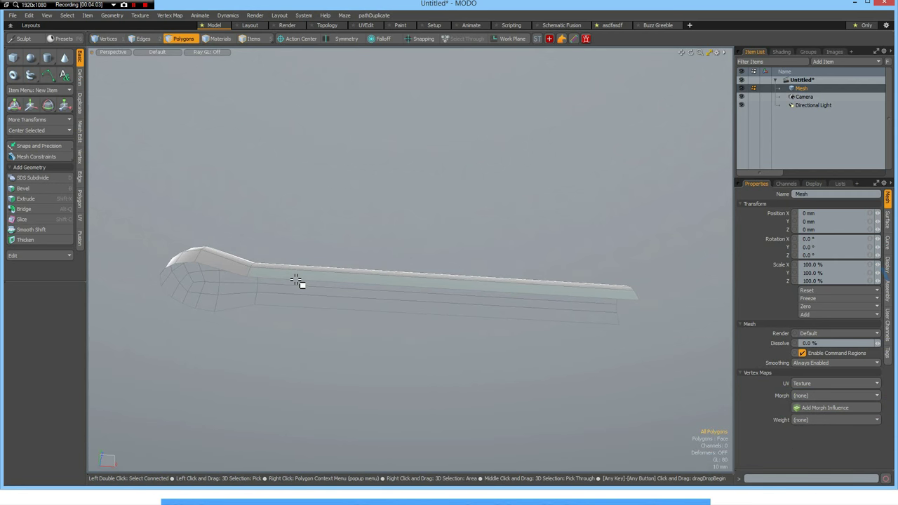
left_click(135, 38)
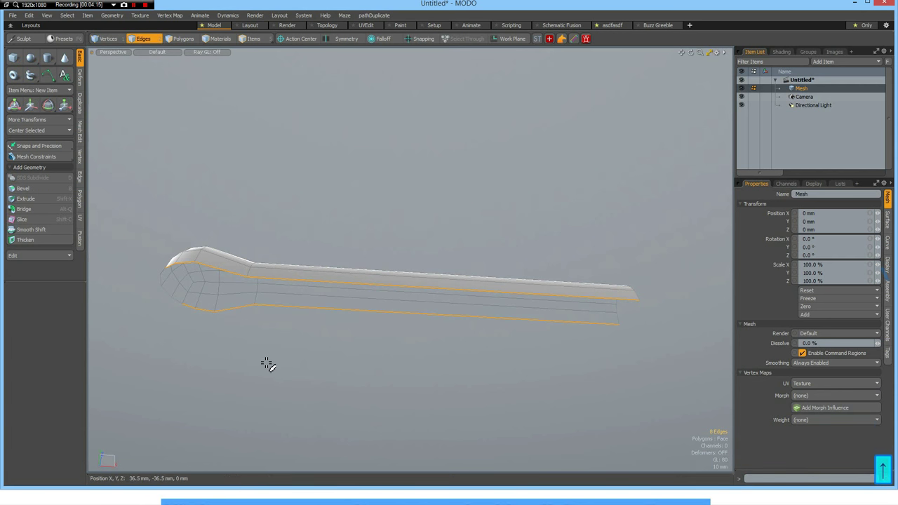
Bridge the arm's border edges to close its open side with a face.
left_click(23, 209)
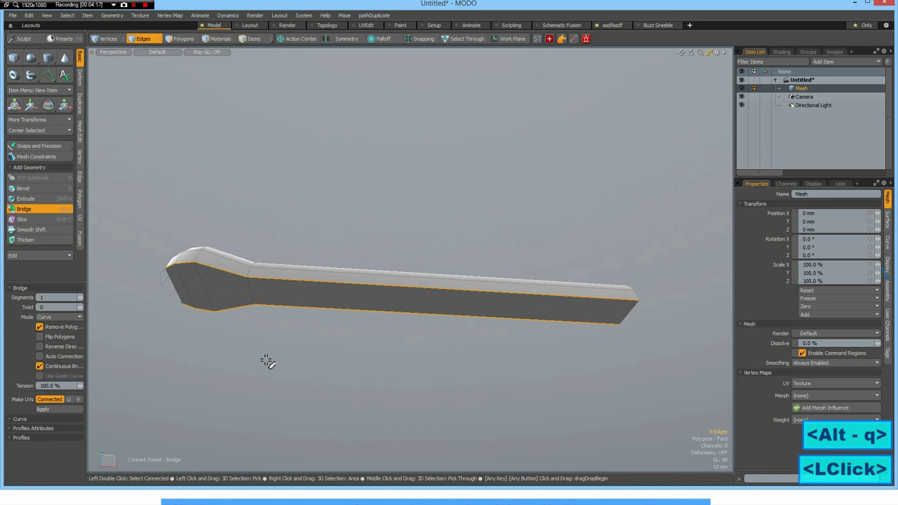
left_click(256, 298)
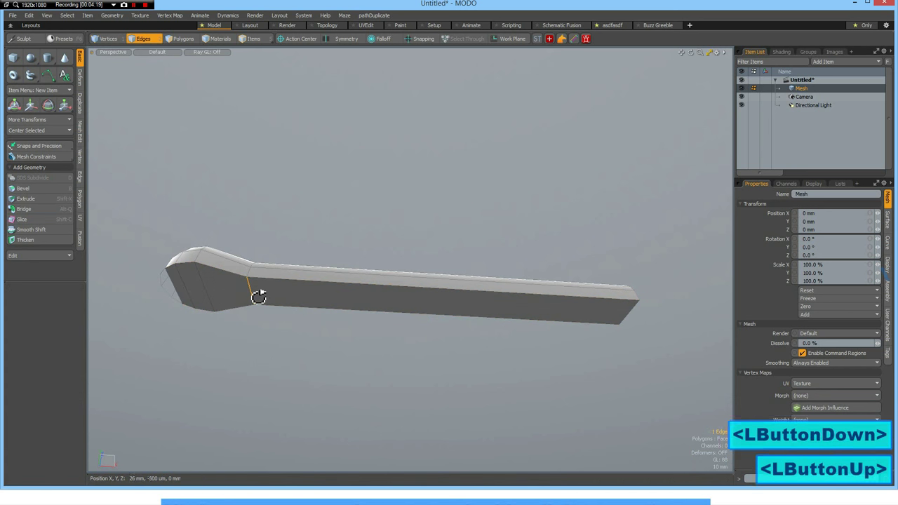
left_click(256, 297)
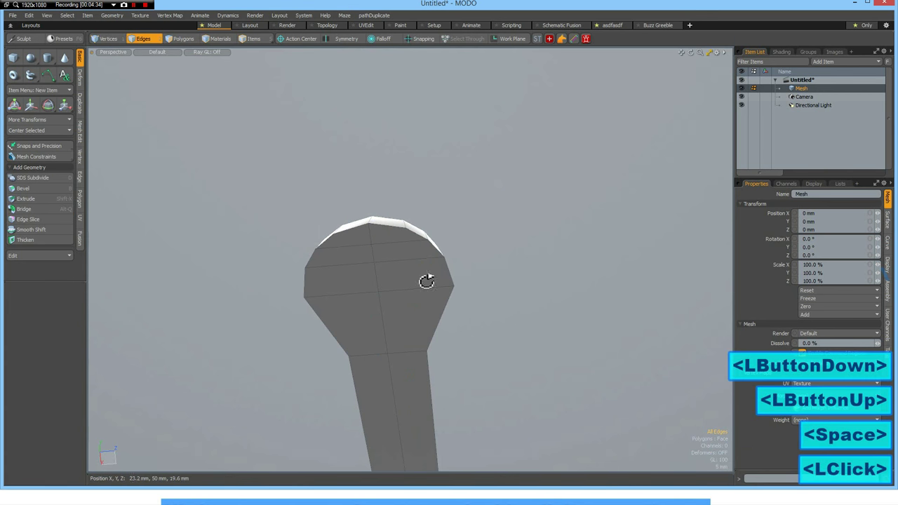
Round off the head's rim edges with a Round-mode Edge Bevel, level 2.
left_click(178, 40)
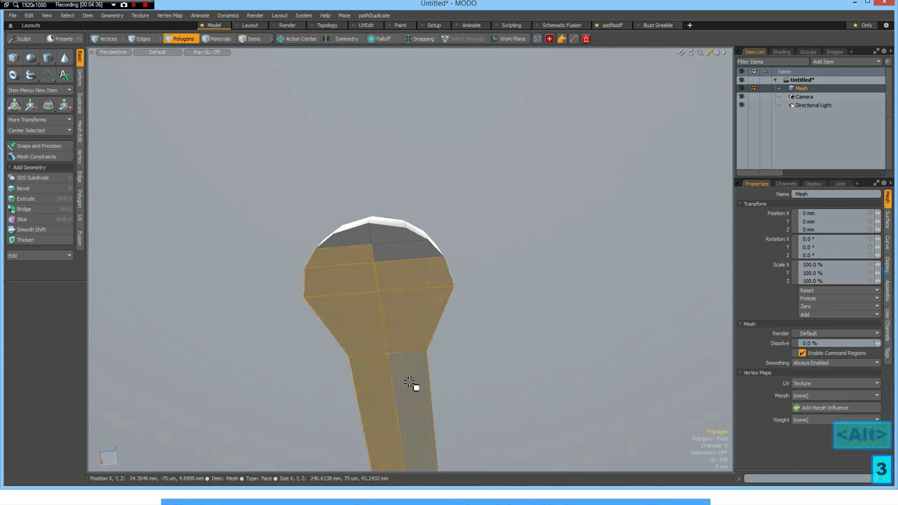
left_click(409, 382)
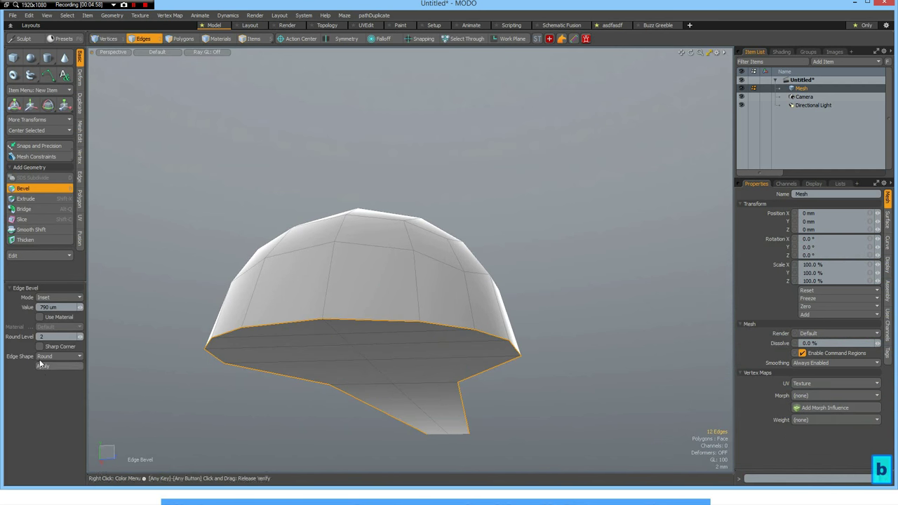
left_click(57, 354)
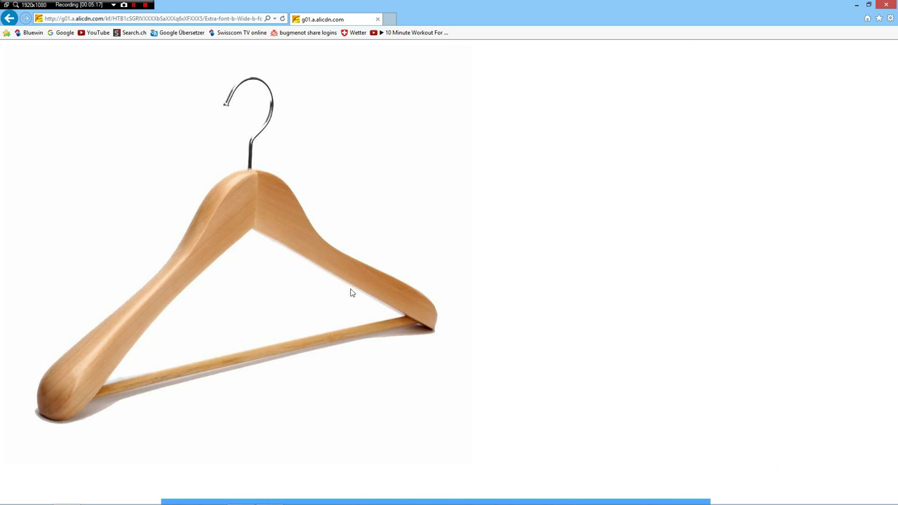
mouse_move(255, 232)
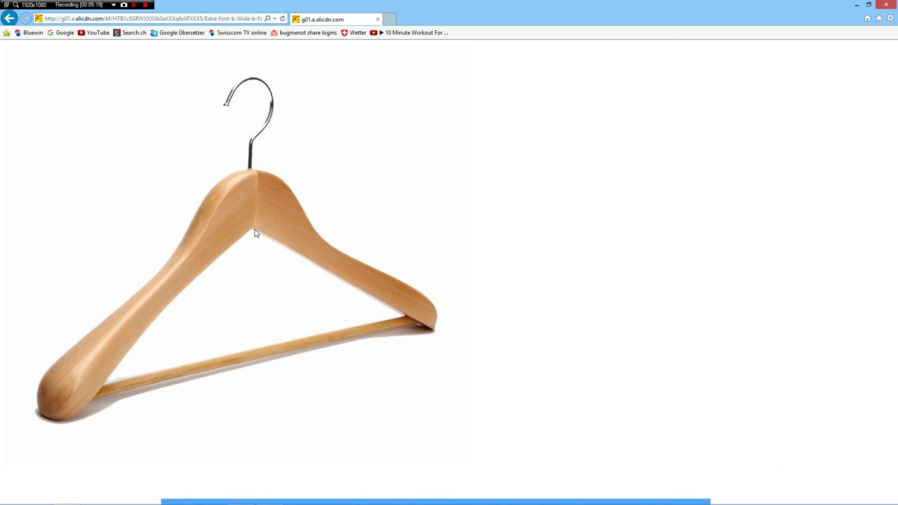
mouse_move(265, 242)
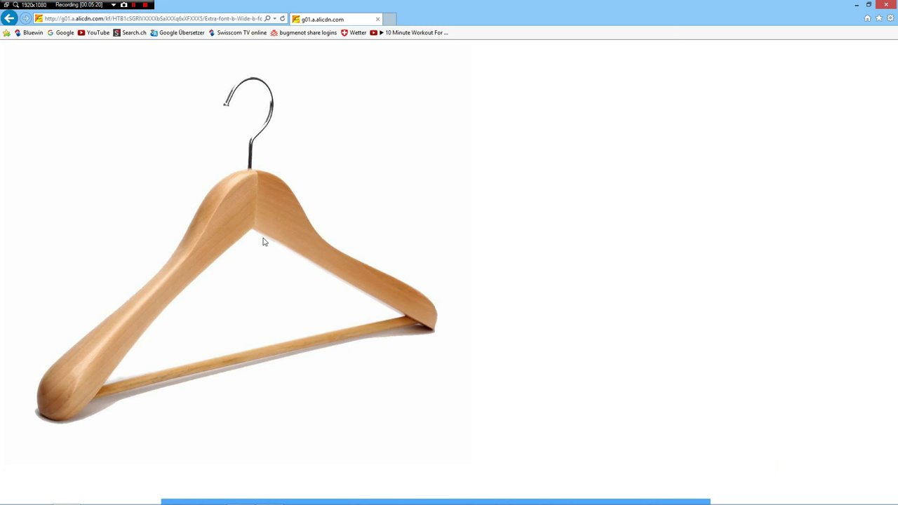
mouse_move(435, 337)
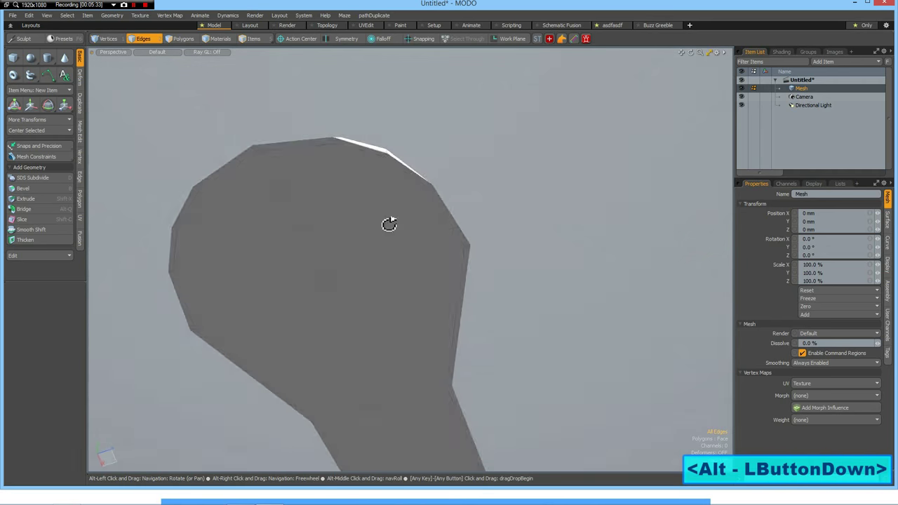
Orbit around the head and pull the arm's end edges outward into a flared fan.
left_click_drag(389, 224, 320, 463)
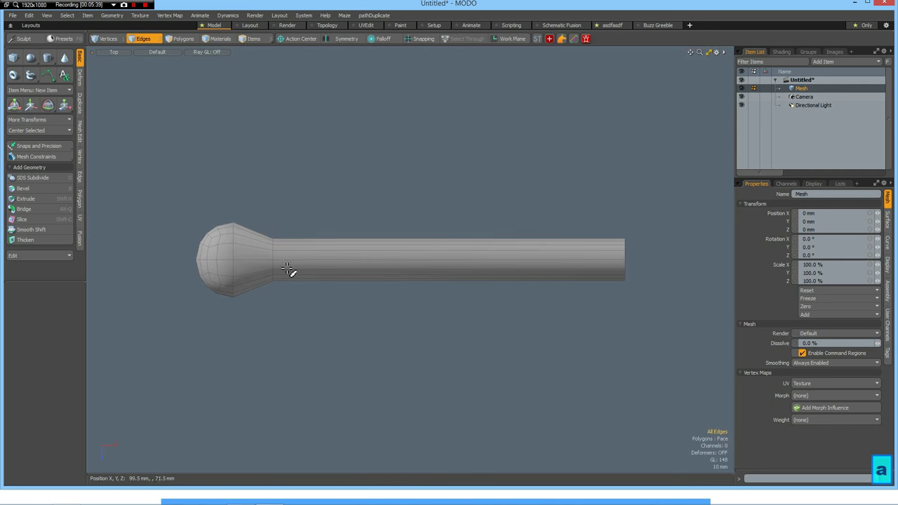
mouse_move(180, 192)
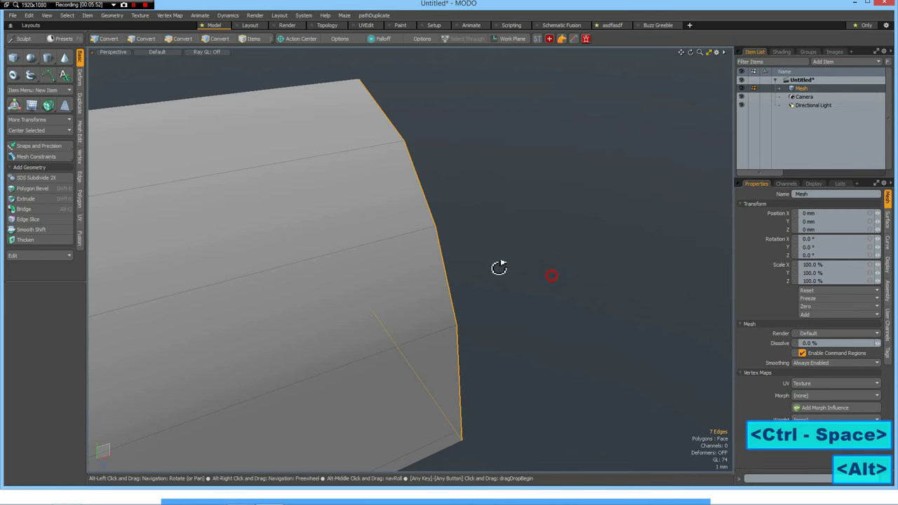
left_click_drag(499, 268, 400, 262)
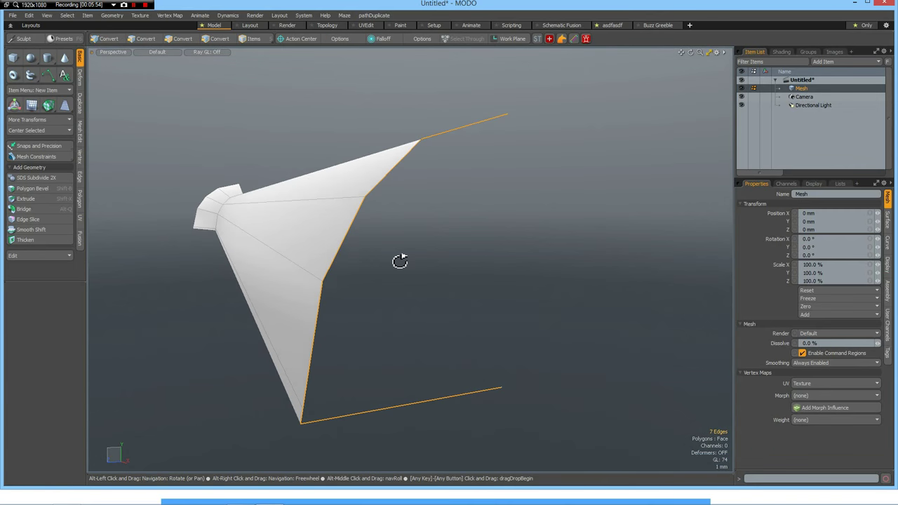
left_click(136, 39)
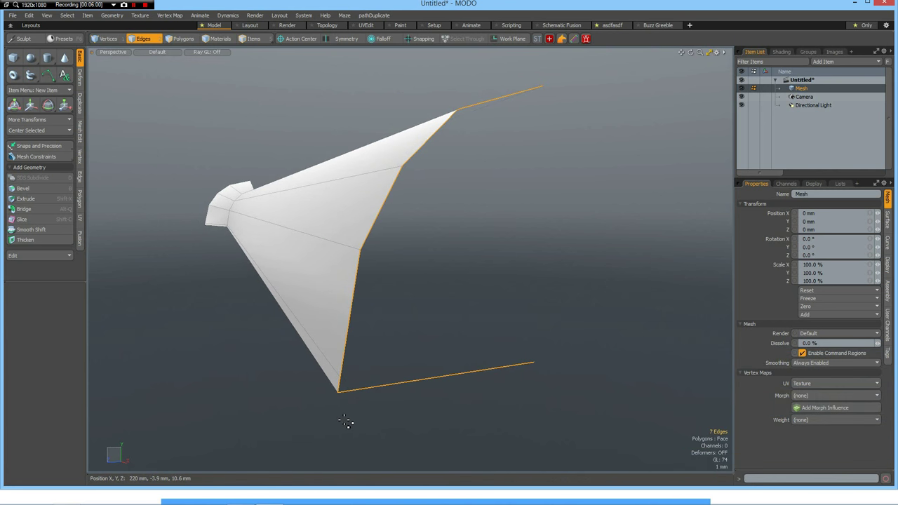
Select the tip corner vertex and copy its Z position (12.1622 mm) from Info.
left_click(106, 39)
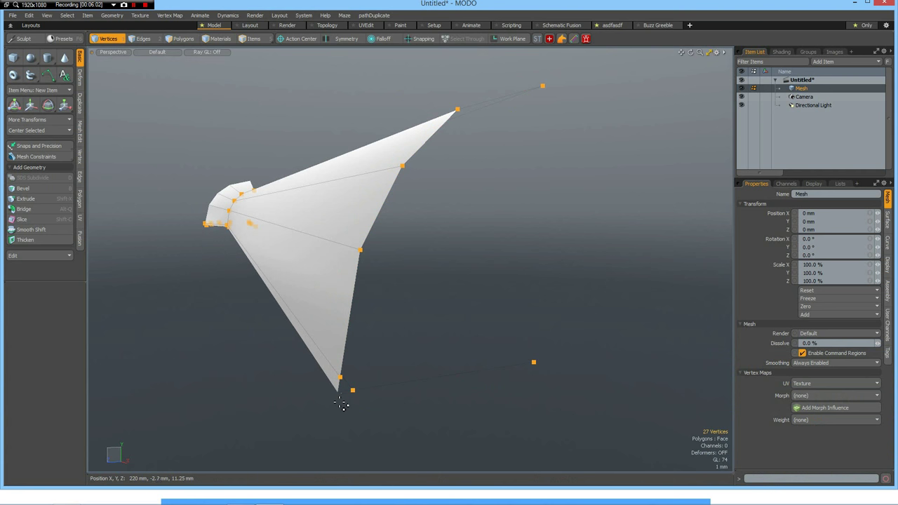
left_click(337, 394)
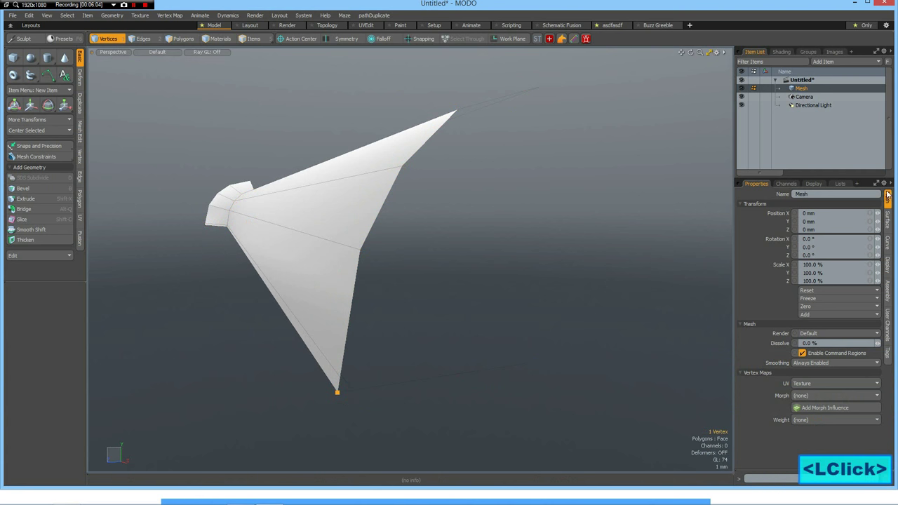
left_click(837, 185)
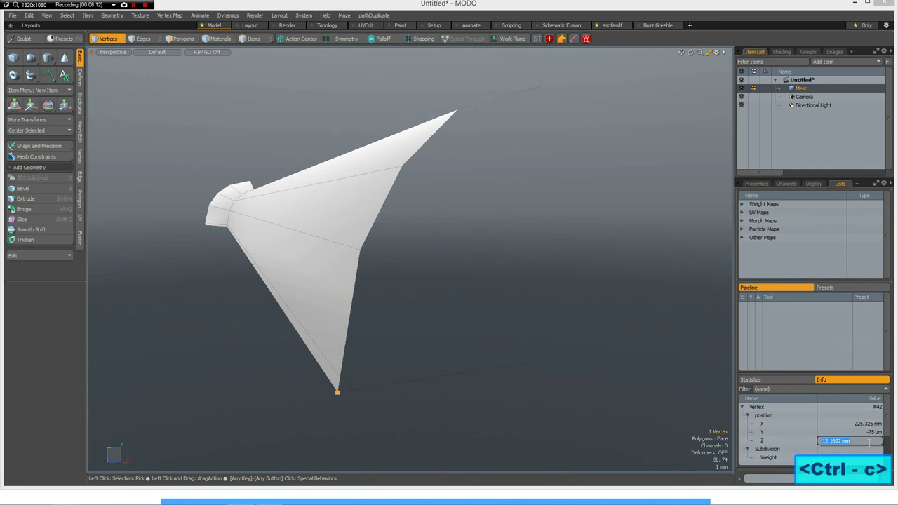
key("Escape")
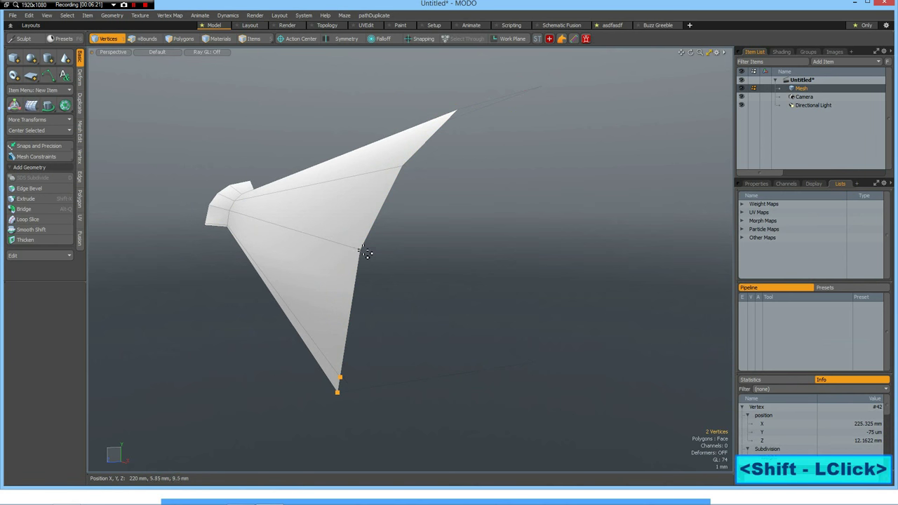
Set the Z position of four flared-edge vertices to the copied 12.1622 mm.
left_click(360, 250)
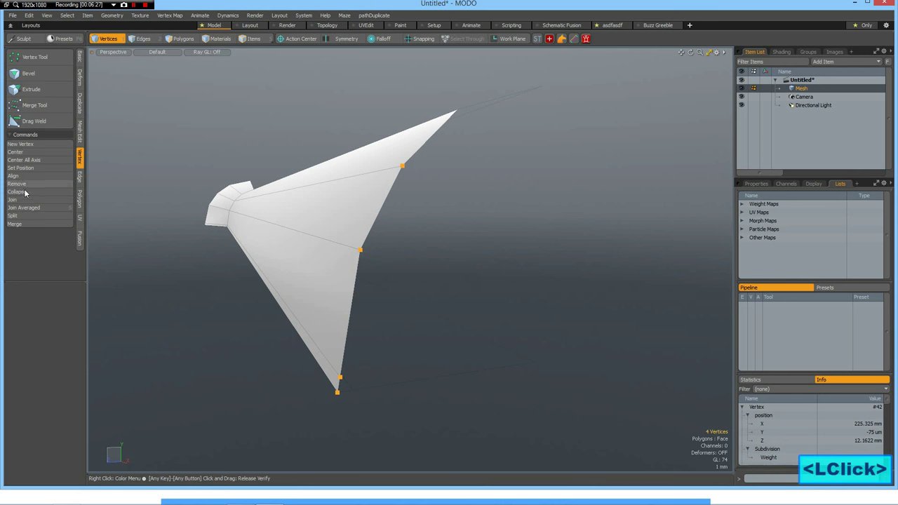
left_click(13, 175)
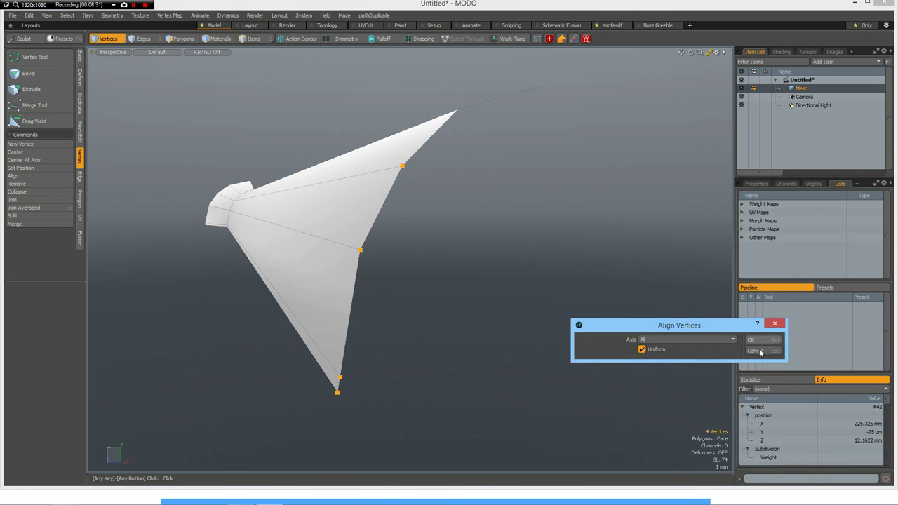
left_click(752, 338)
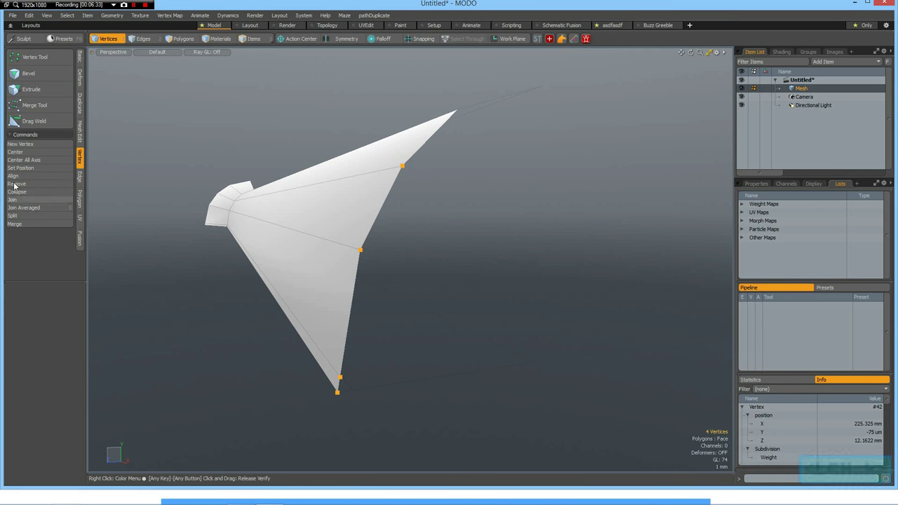
left_click(20, 167)
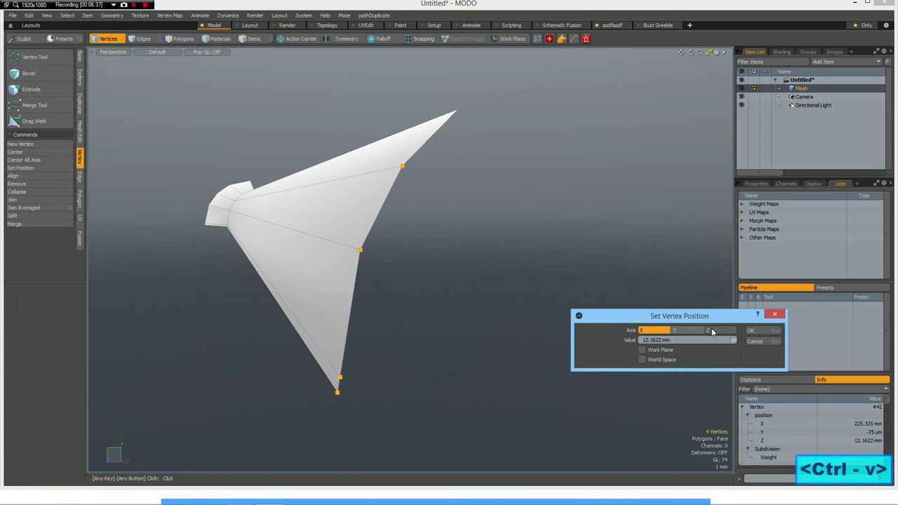
left_click(753, 330)
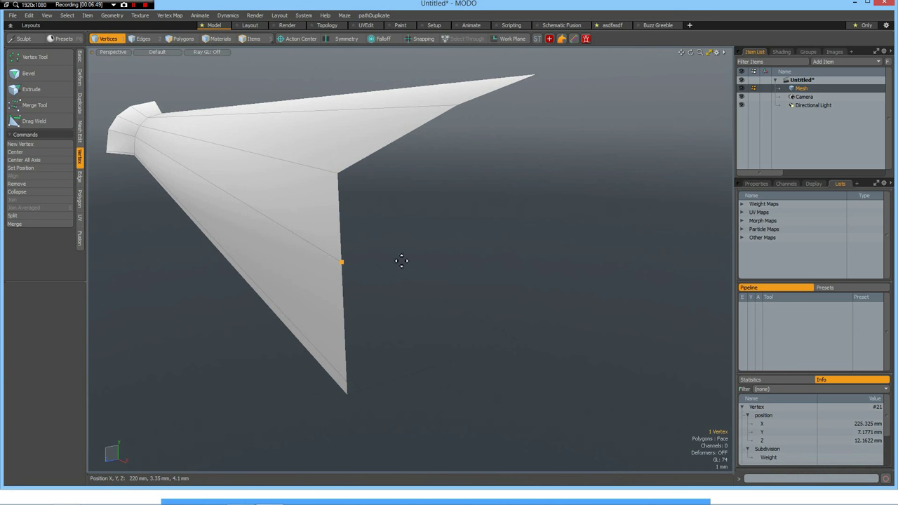
With Action Center set to Element, nudge the upper-edge vertex and the arm's tip vertex.
left_click_drag(342, 261, 340, 231)
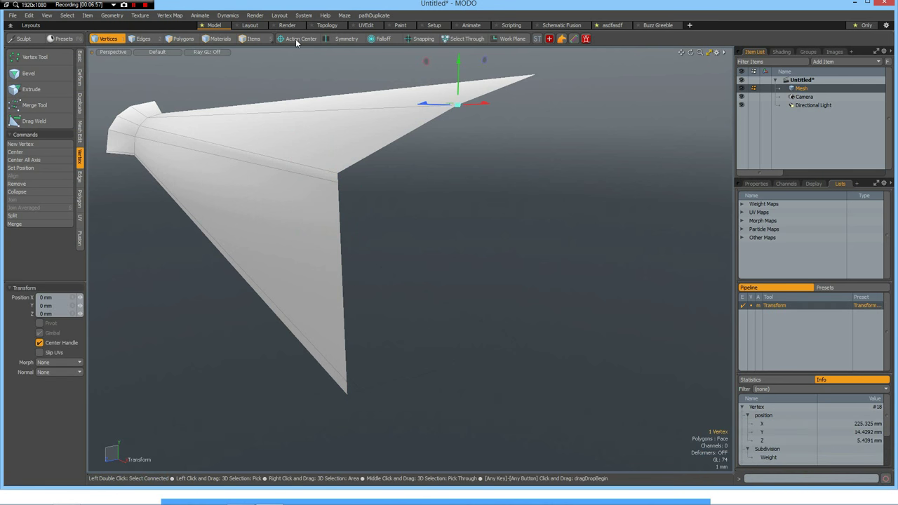
left_click(302, 38)
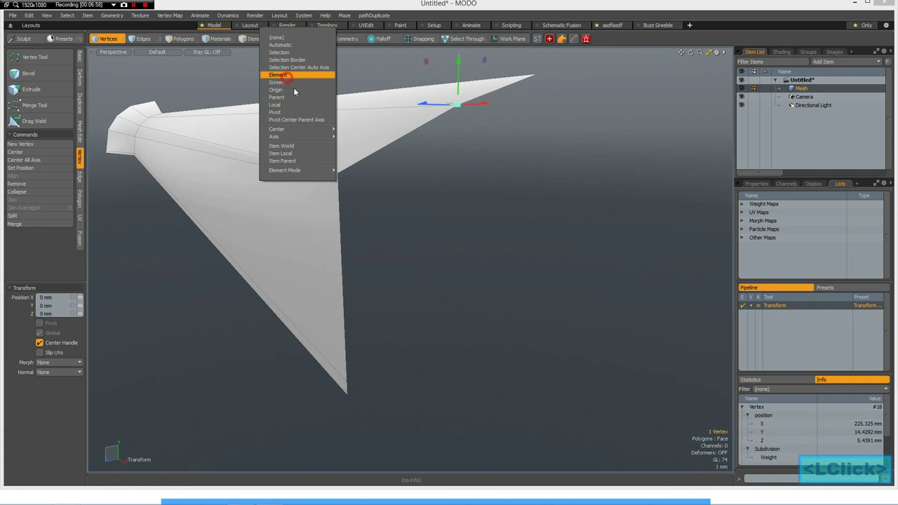
left_click(277, 74)
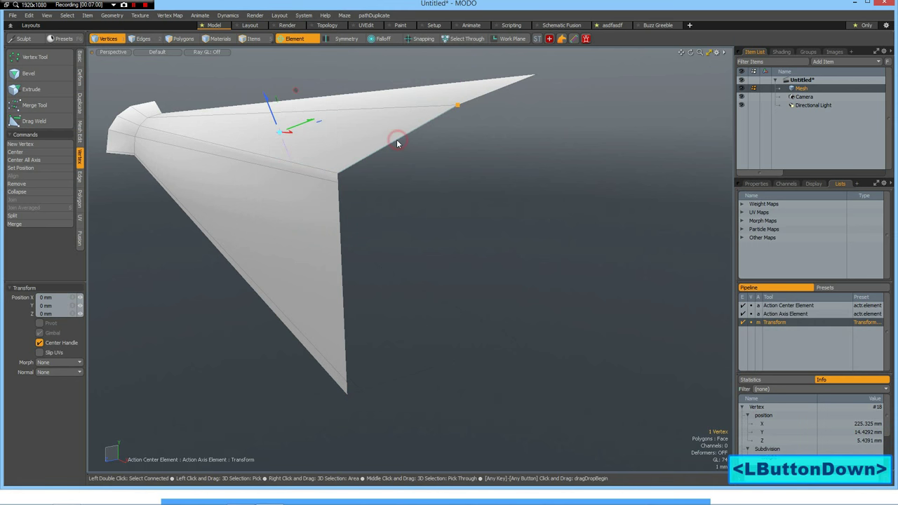
left_click_drag(397, 140, 379, 151)
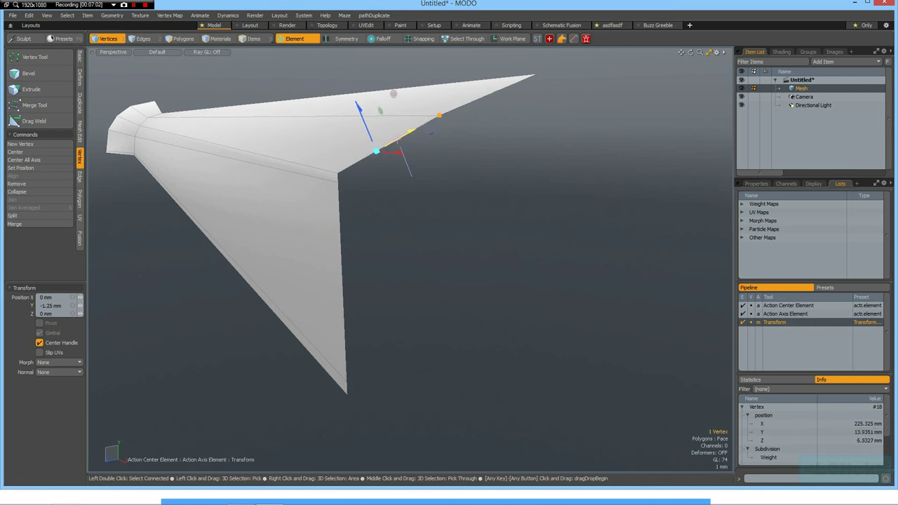
left_click_drag(377, 151, 279, 207)
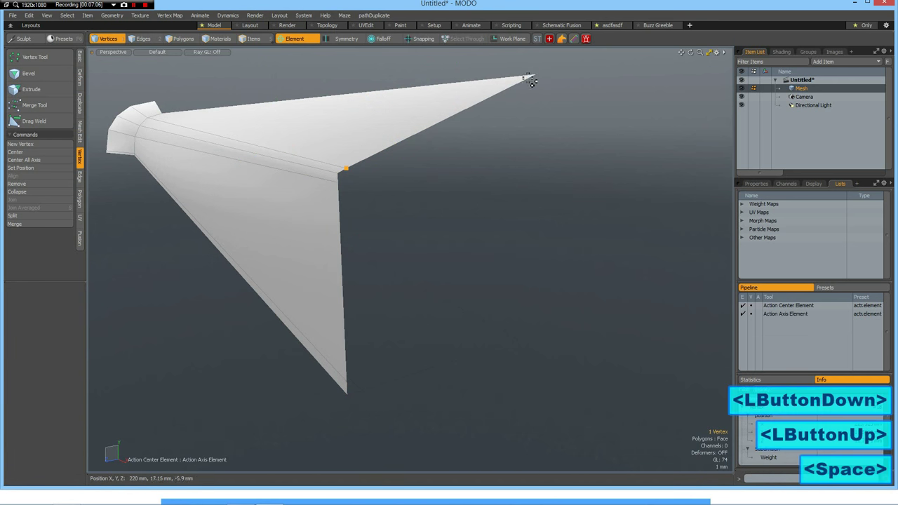
left_click(529, 78)
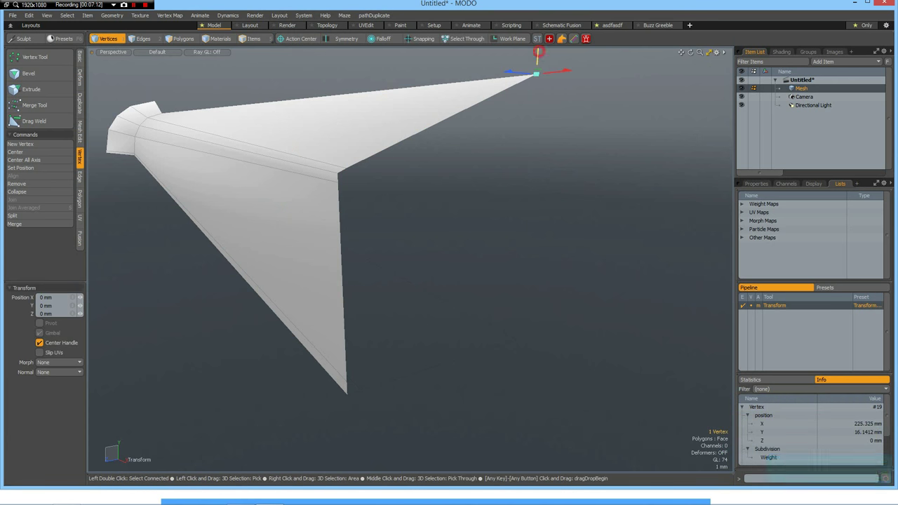
left_click_drag(537, 74, 535, 113)
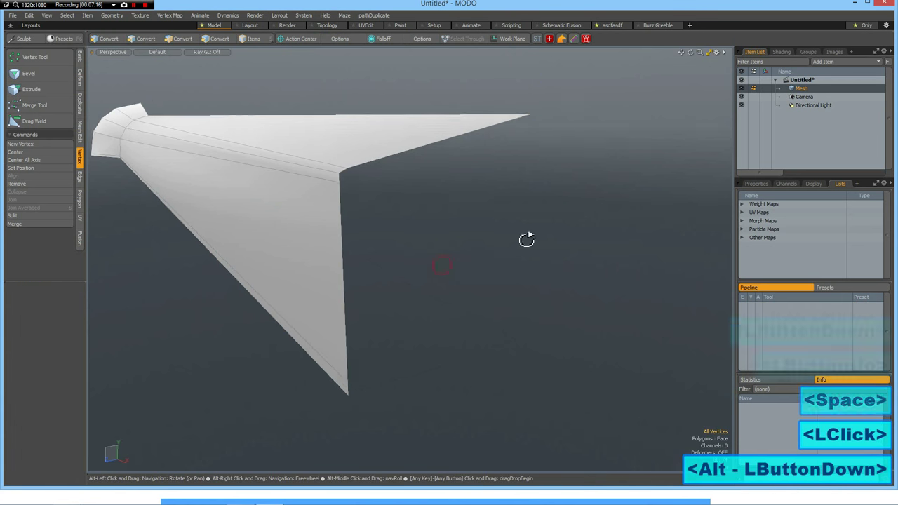
Orbit and zoom around the arm to inspect it from several angles.
left_click_drag(526, 240, 601, 257)
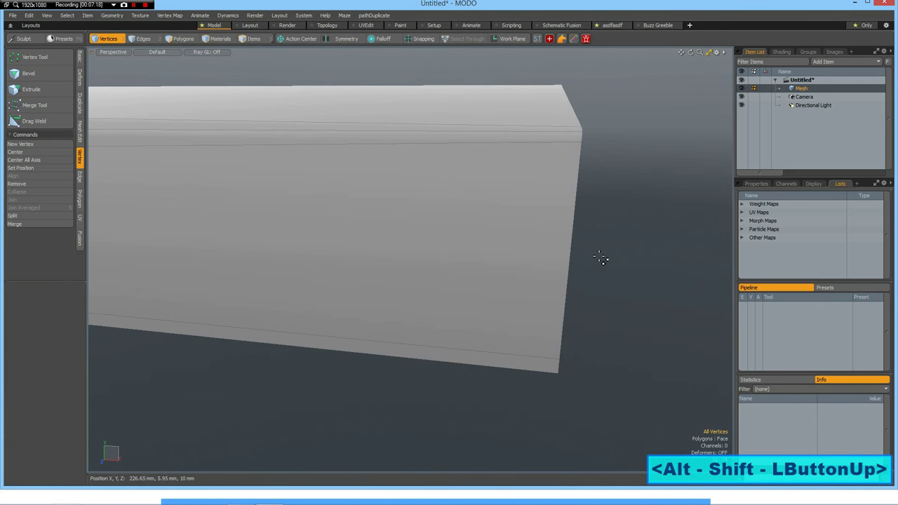
left_click_drag(600, 257, 475, 244)
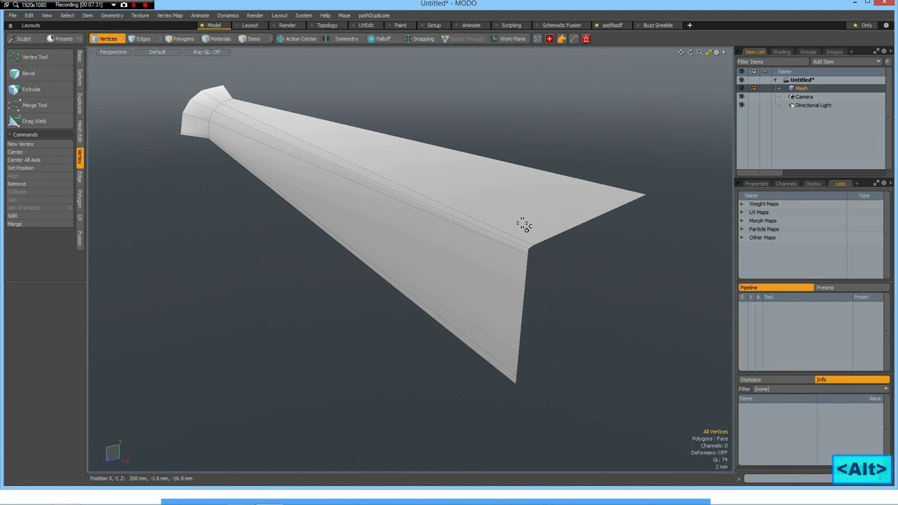
left_click_drag(525, 224, 231, 181)
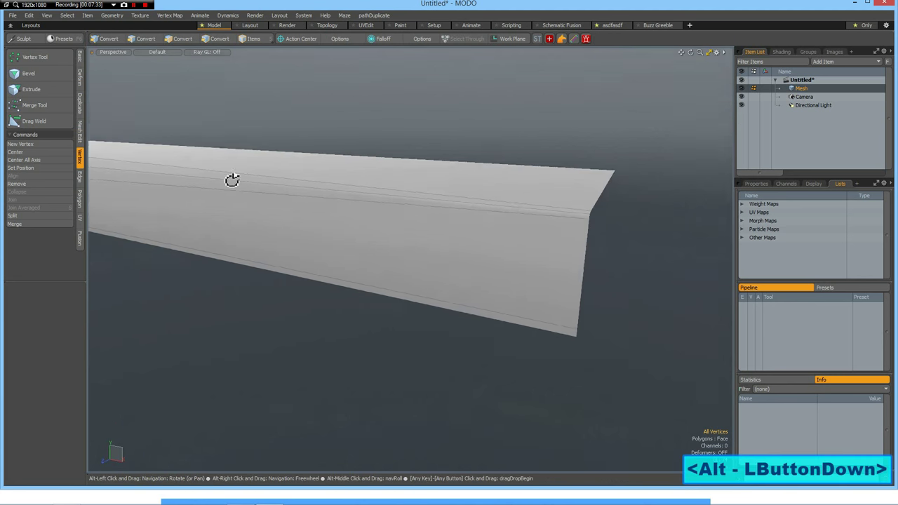
scroll("down", 3)
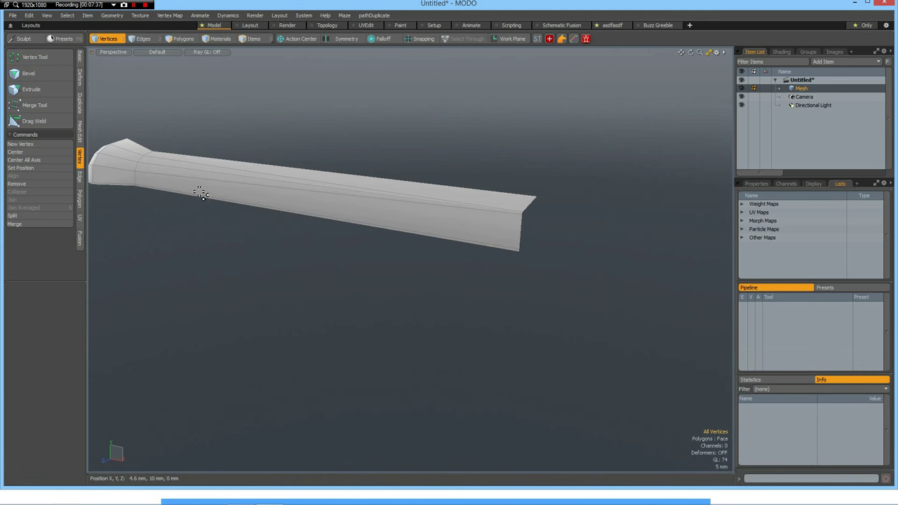
left_click_drag(202, 193, 222, 215)
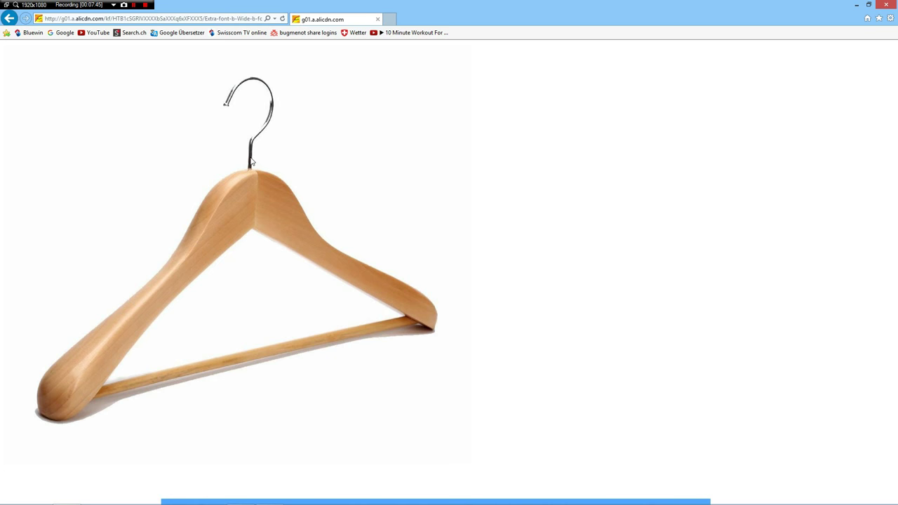
Check the wooden hanger reference photo, then return to the MODO model.
key("Alt")
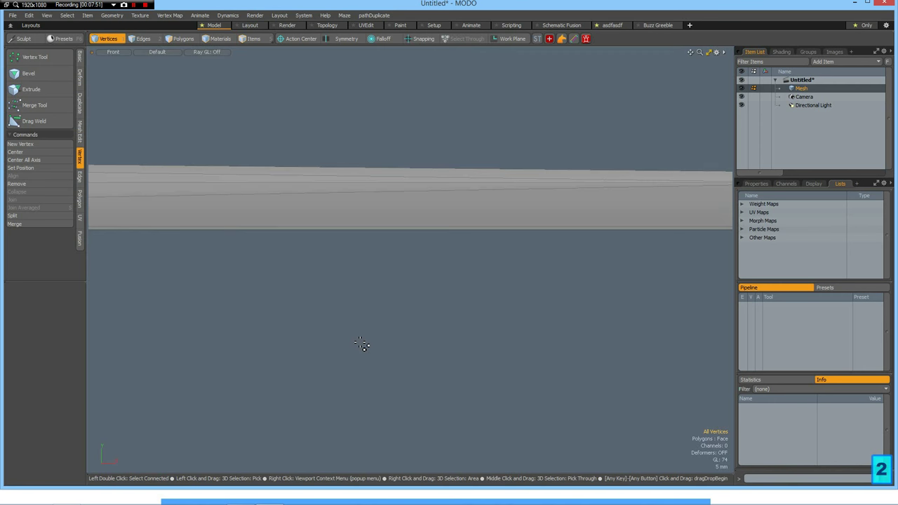
Rotate the whole hanger mesh 16.5° about its rounded end in the Front view.
scroll("down", 3)
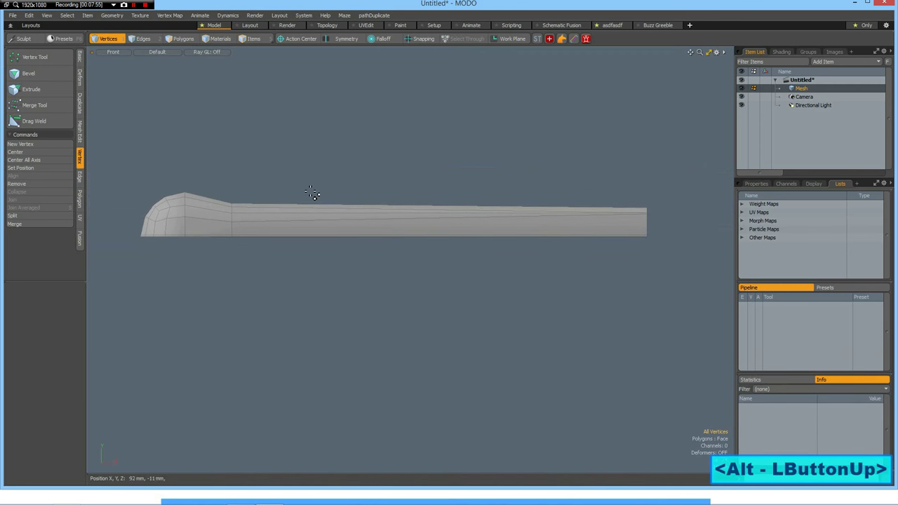
mouse_move(383, 200)
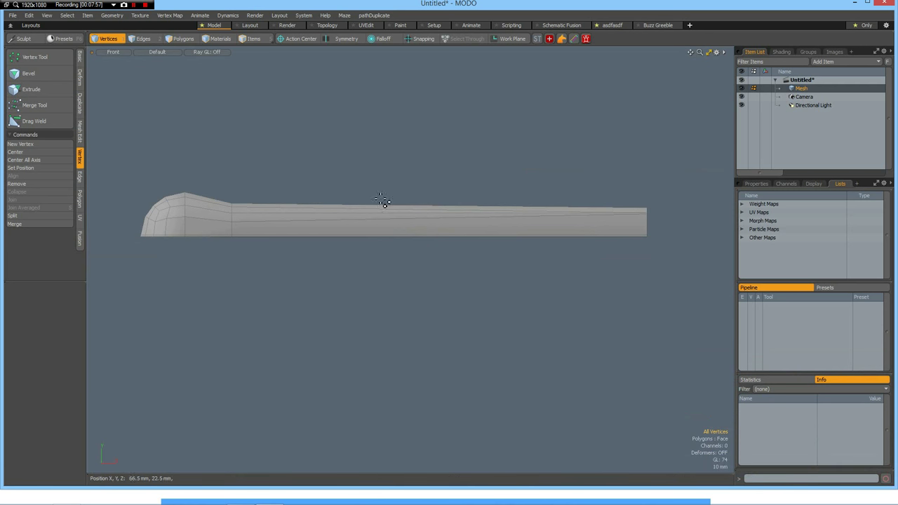
mouse_move(432, 200)
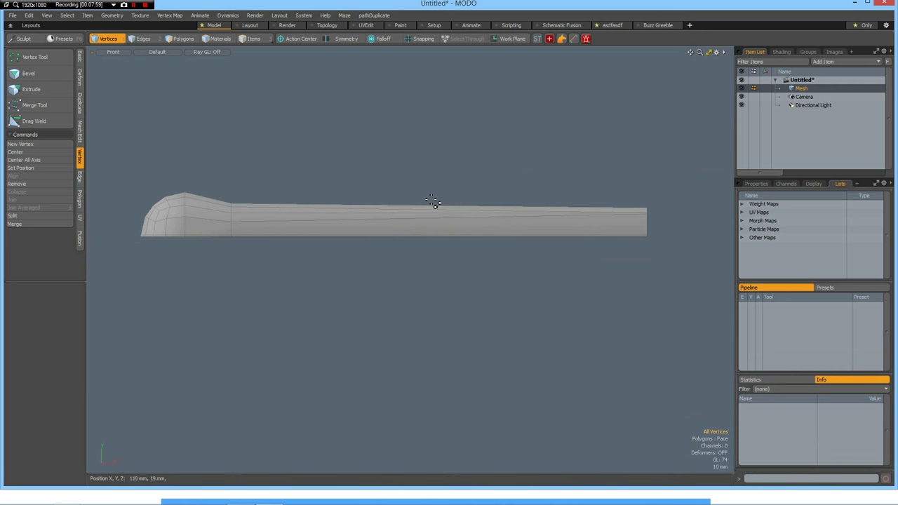
key("shift")
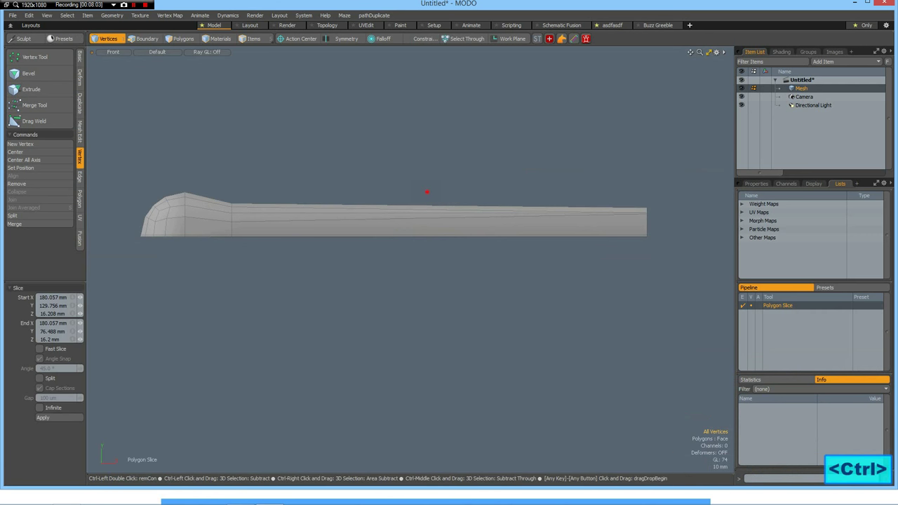
left_click_drag(427, 191, 426, 296)
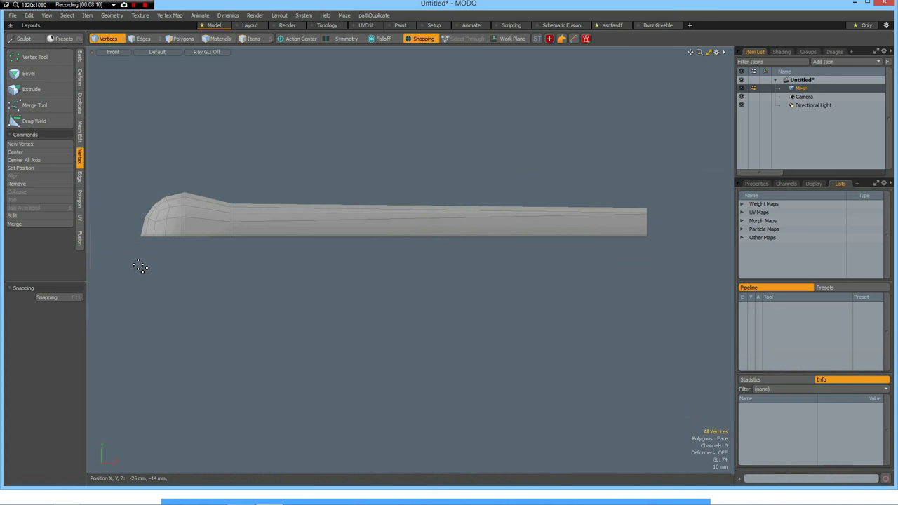
mouse_move(134, 273)
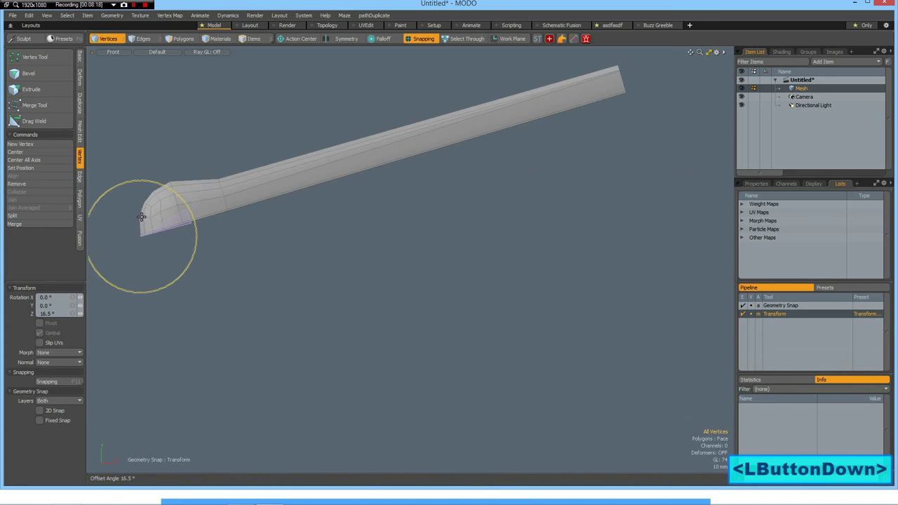
left_click_drag(140, 216, 197, 206)
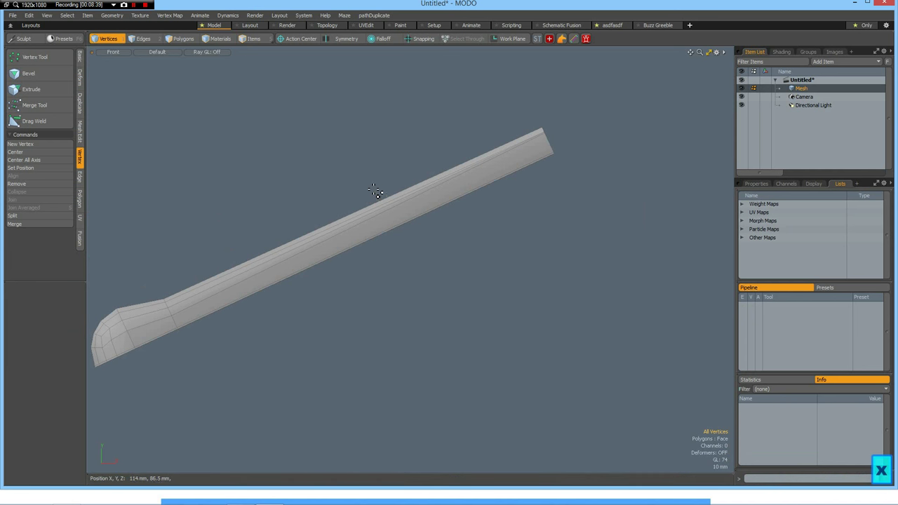
mouse_move(344, 206)
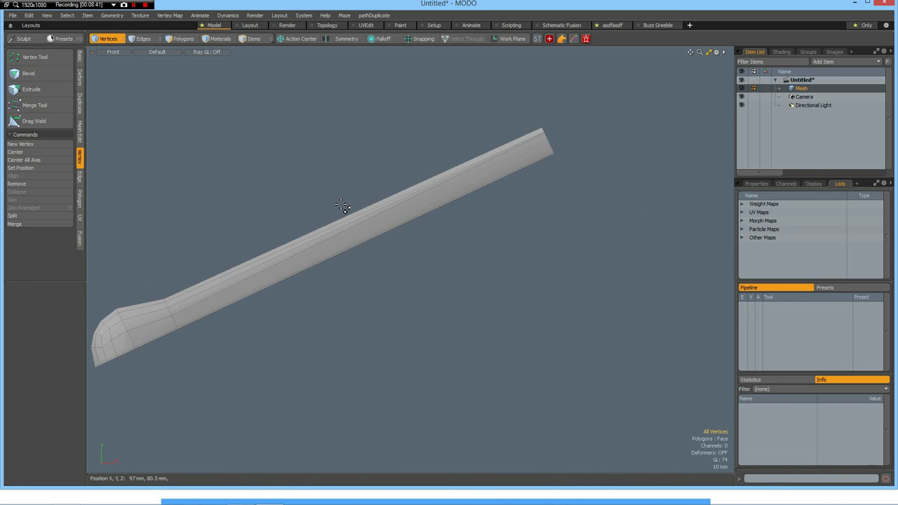
Slice a new edge loop across the middle of the tilted hanger arm.
key("shift")
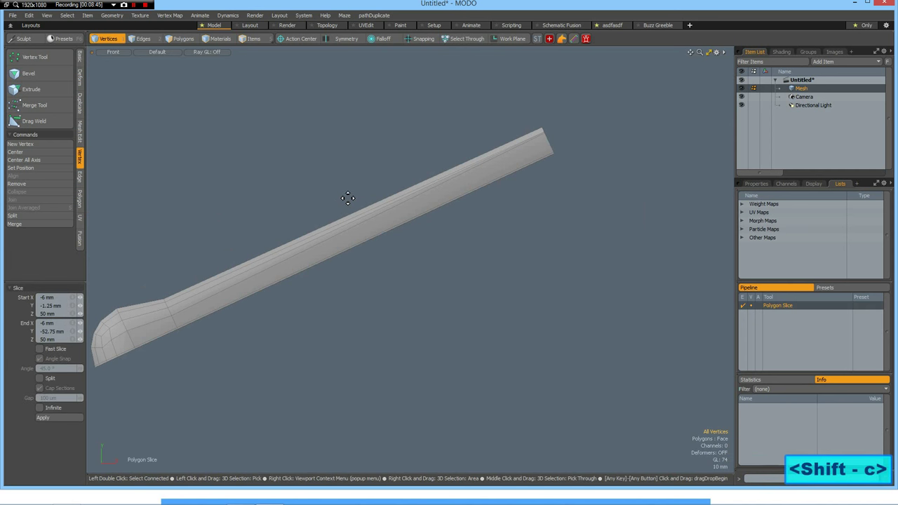
left_click_drag(343, 194, 388, 285)
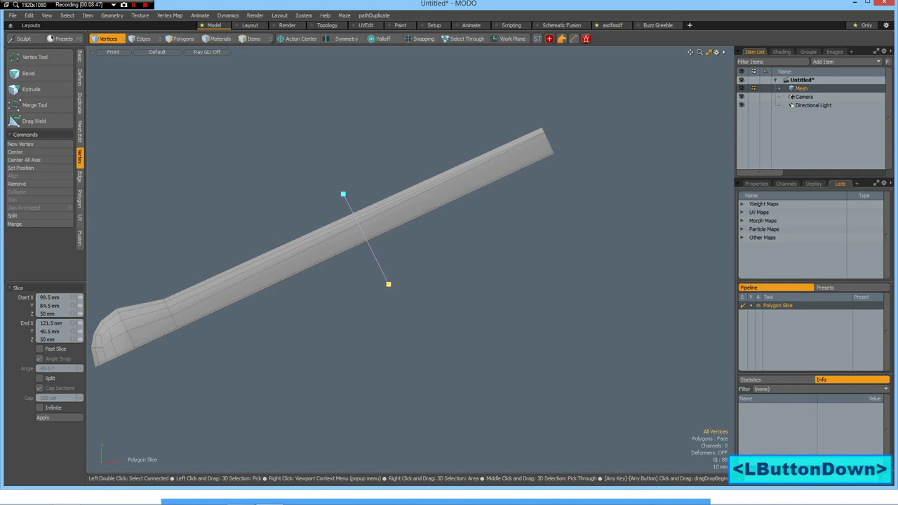
left_click_drag(389, 284, 388, 288)
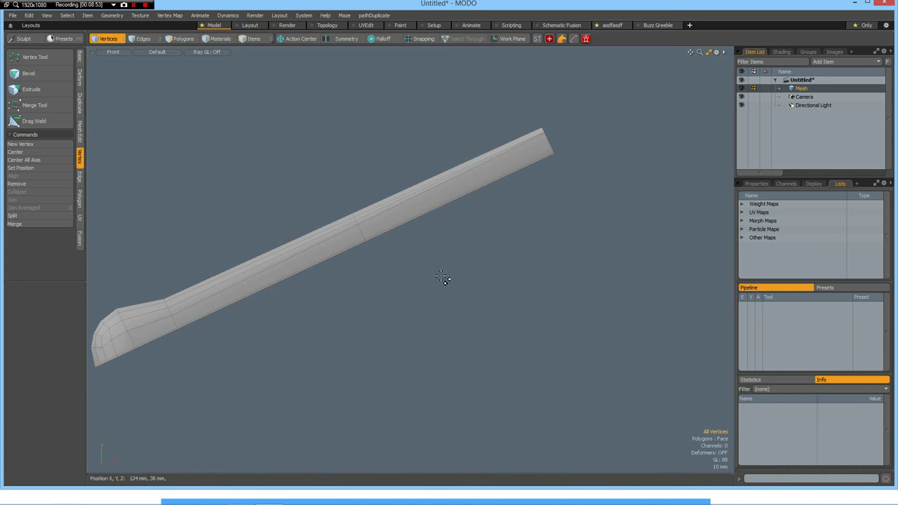
mouse_move(434, 178)
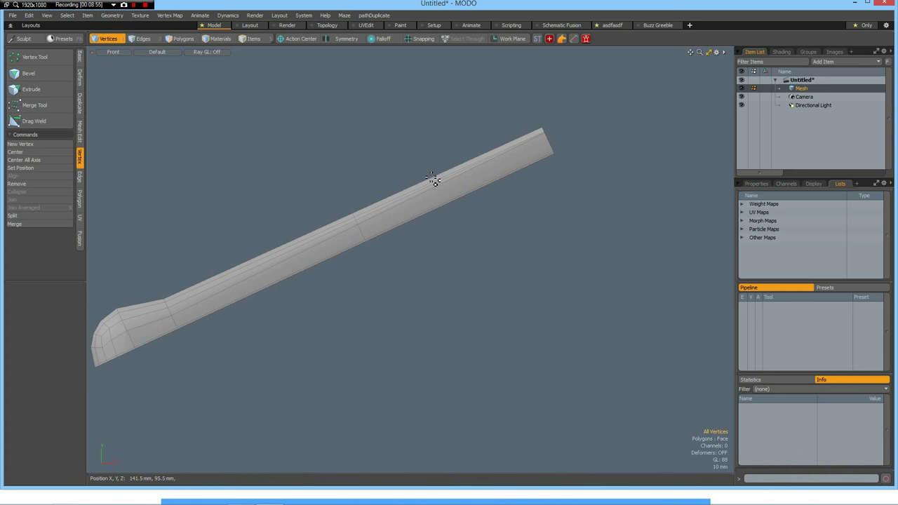
mouse_move(414, 223)
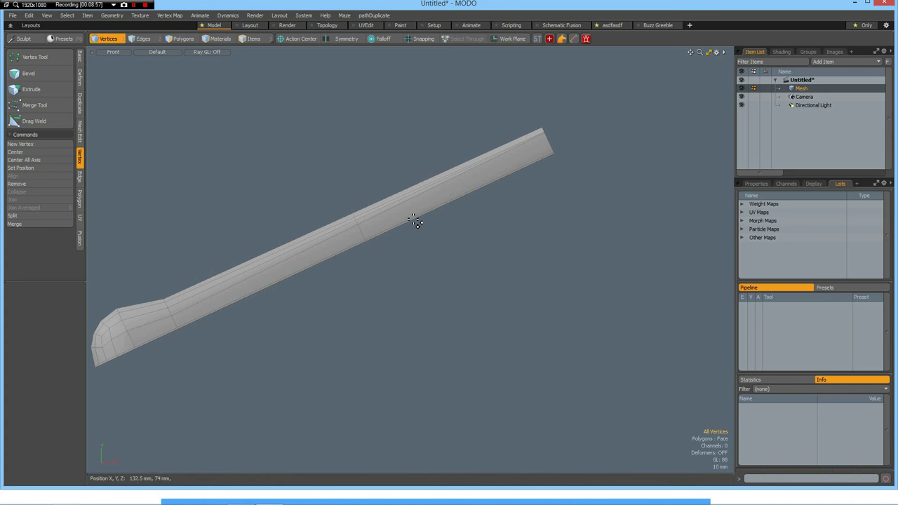
scroll("up", 3)
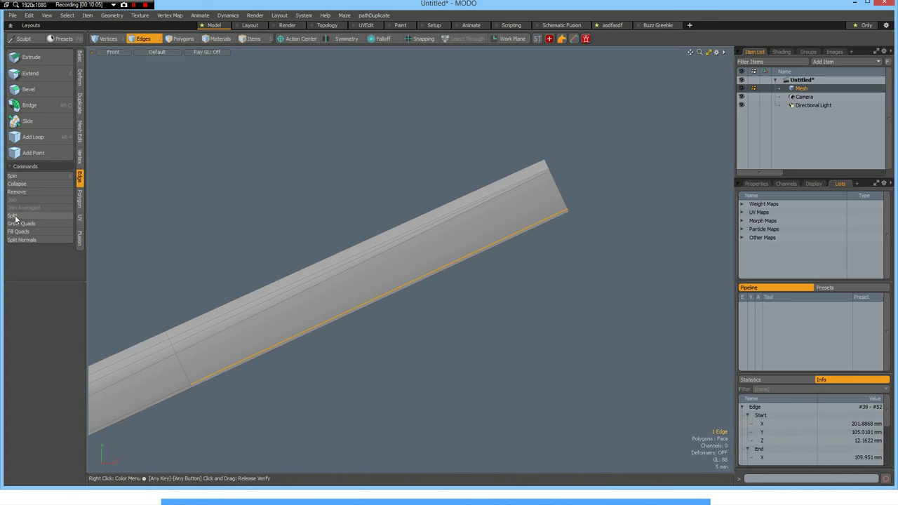
Split the arm's lower edge so the outer section angles more steeply upward.
left_click(12, 214)
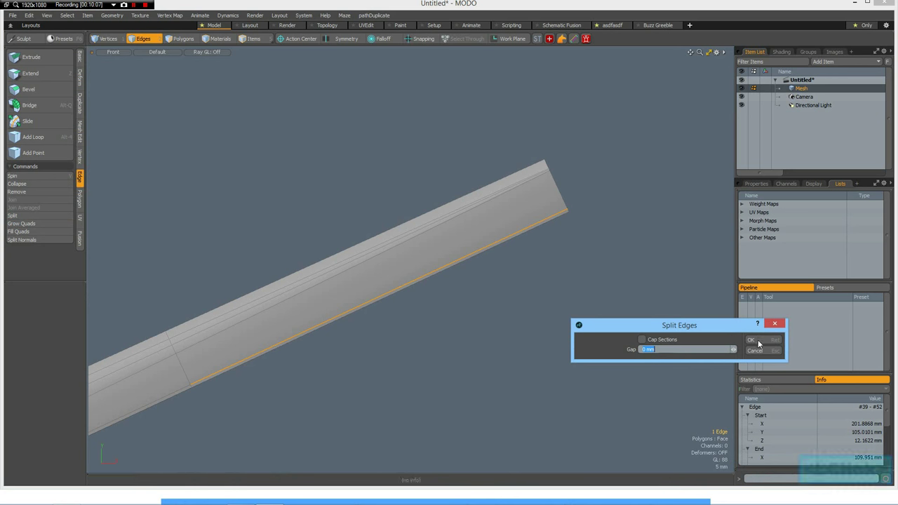
left_click(749, 339)
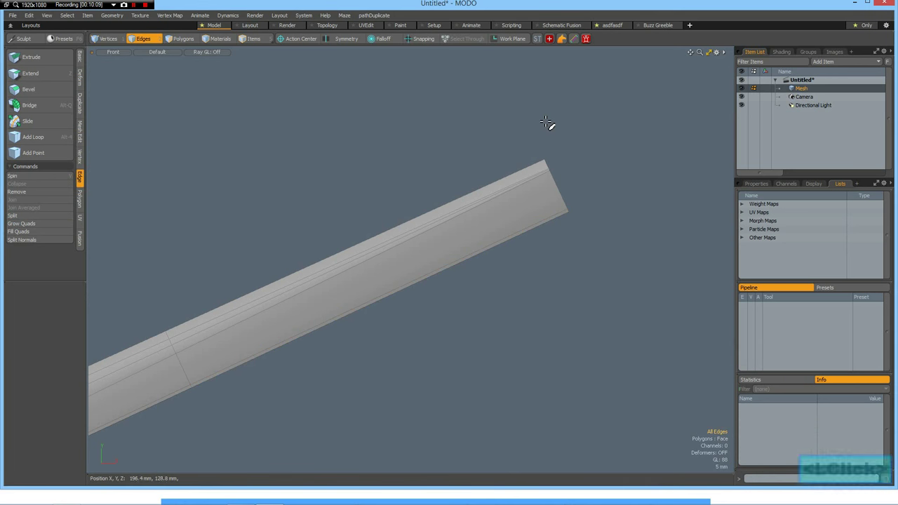
mouse_move(533, 123)
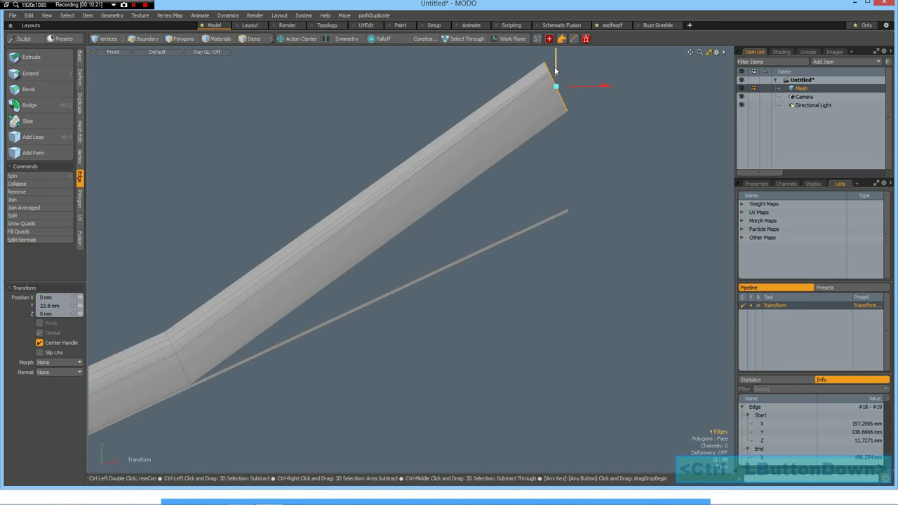
scroll("down", 3)
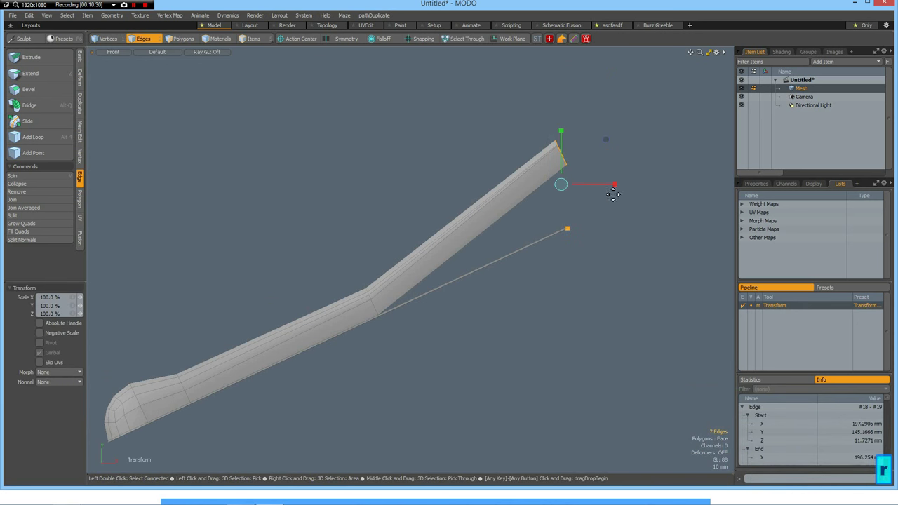
Move an edge loop near the upper end so the last arm section levels out horizontally.
left_click_drag(616, 184, 562, 185)
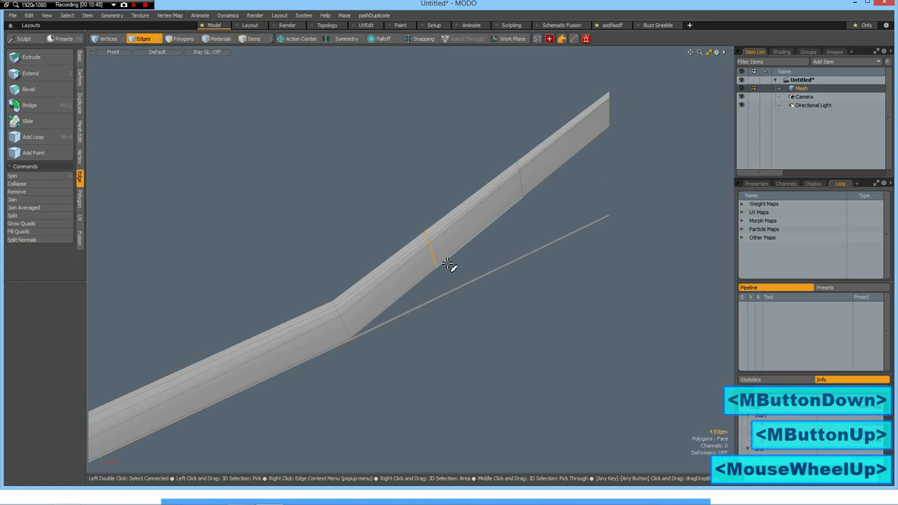
left_click(430, 253)
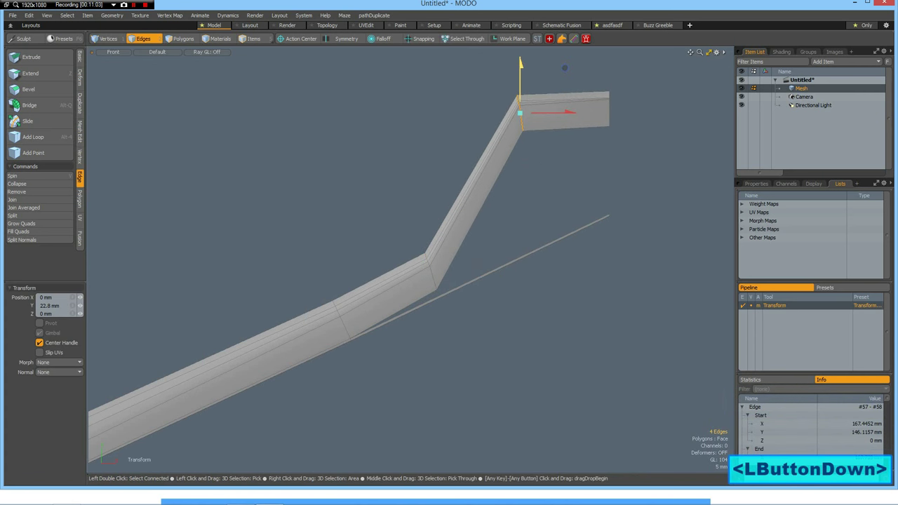
left_click_drag(519, 112, 519, 116)
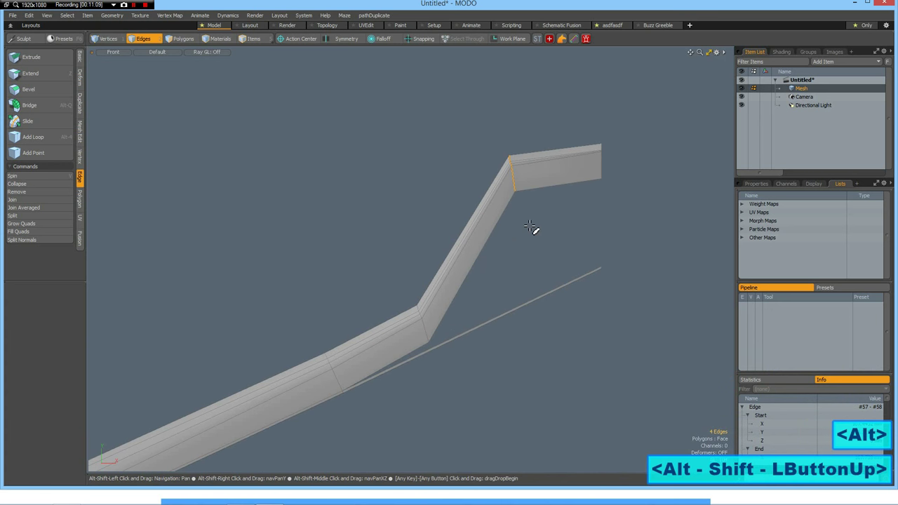
Round-bevel the upper bend's edges to curve it smoothly, then select the lower bend's edges.
left_click(30, 89)
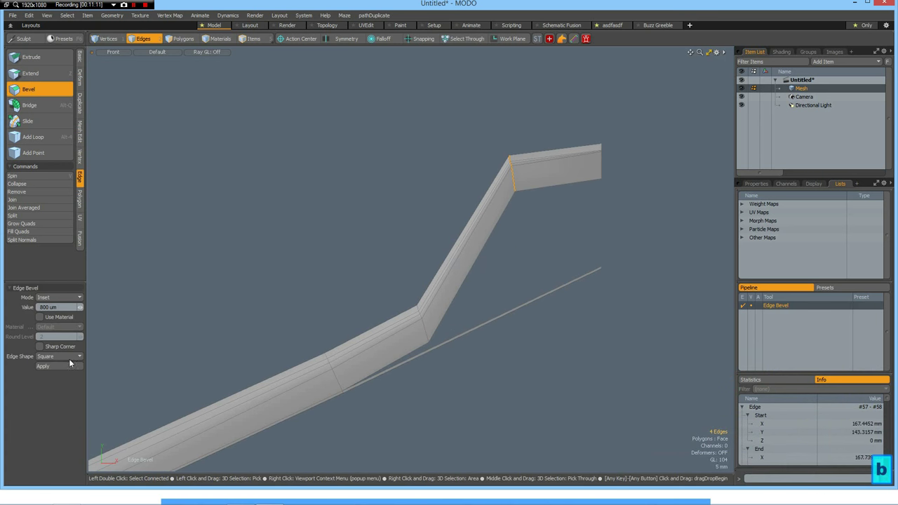
left_click(58, 356)
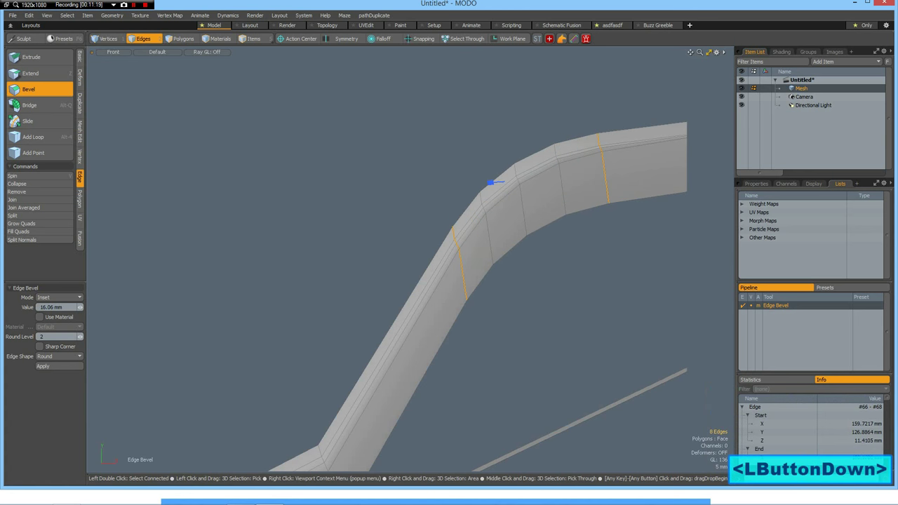
left_click_drag(491, 182, 492, 337)
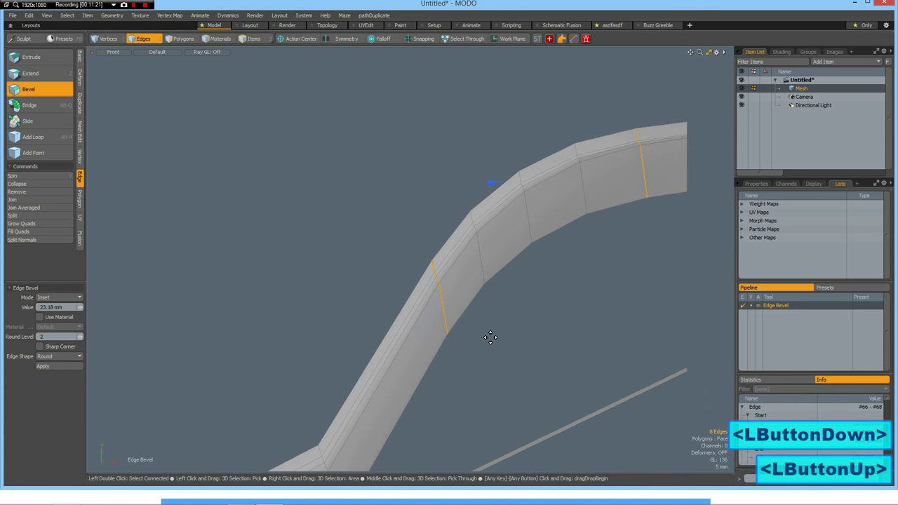
left_click_drag(491, 338, 473, 295)
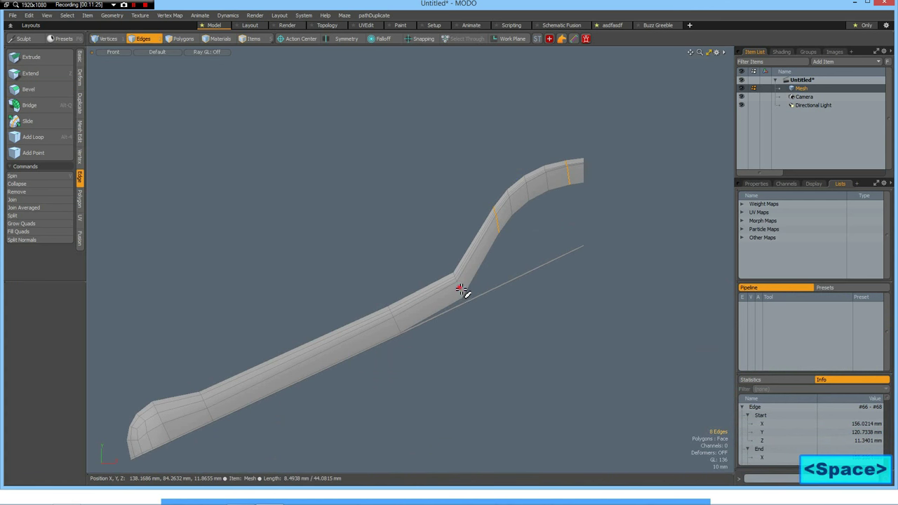
left_click(30, 89)
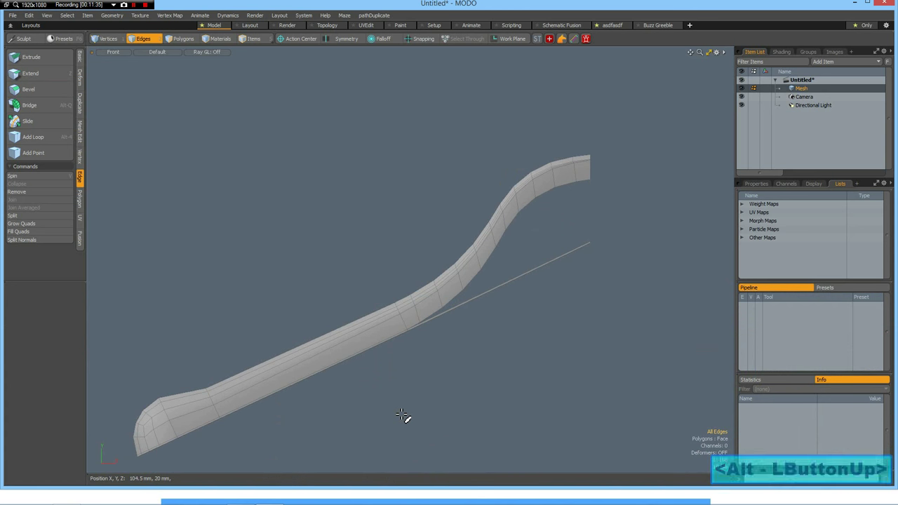
Toggle subdivision and select the flat strip polygons beneath the arm.
key("Tab")
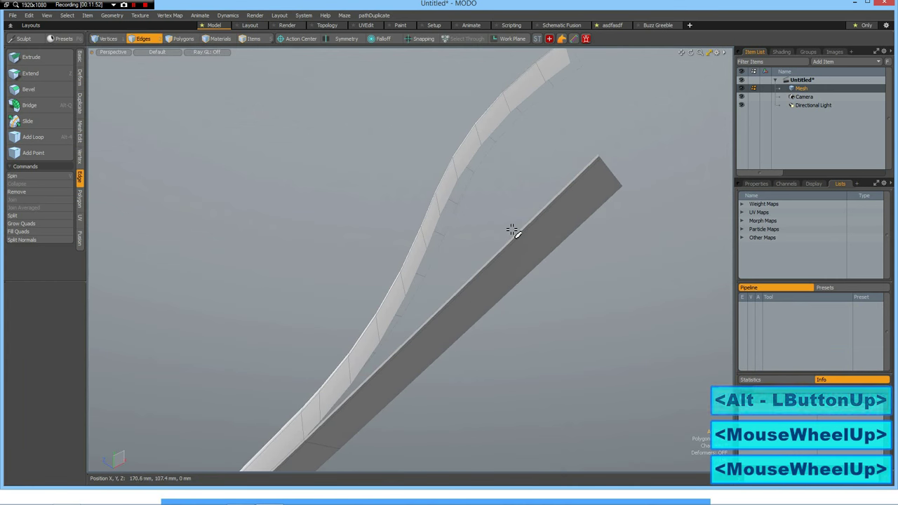
left_click(191, 39)
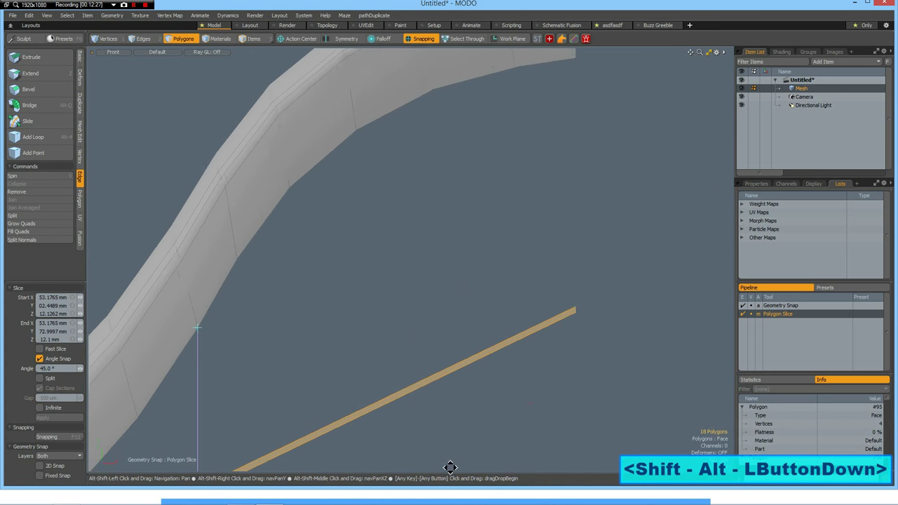
Cut vertical slices through the arm and strip while extending the polygon selection.
left_click_drag(450, 468, 235, 309)
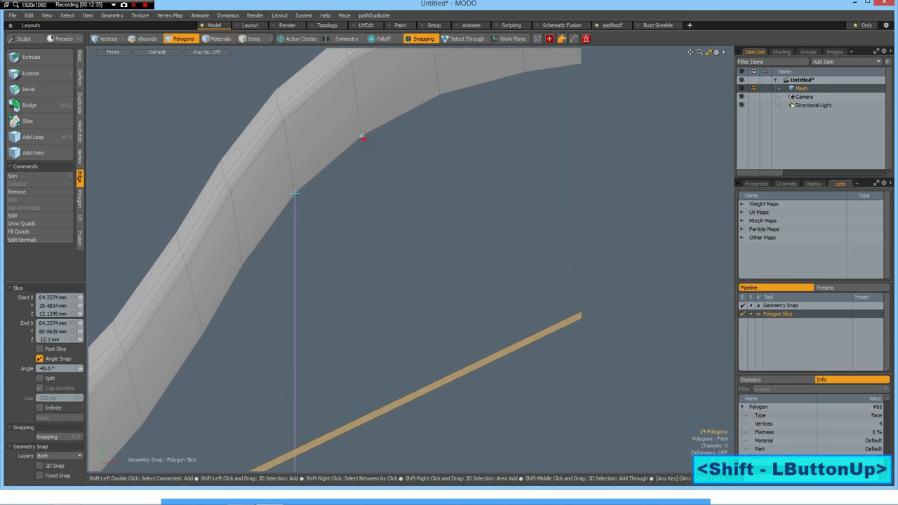
left_click(440, 100)
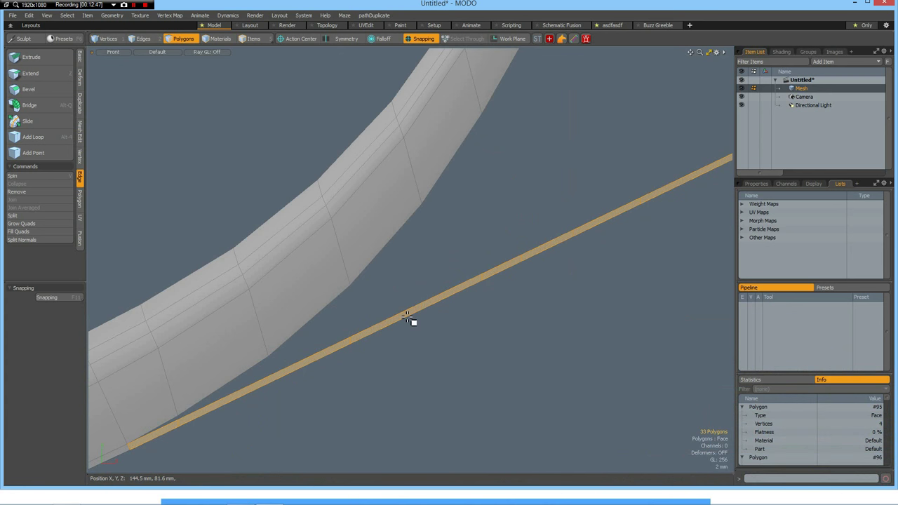
left_click_drag(409, 316, 417, 361)
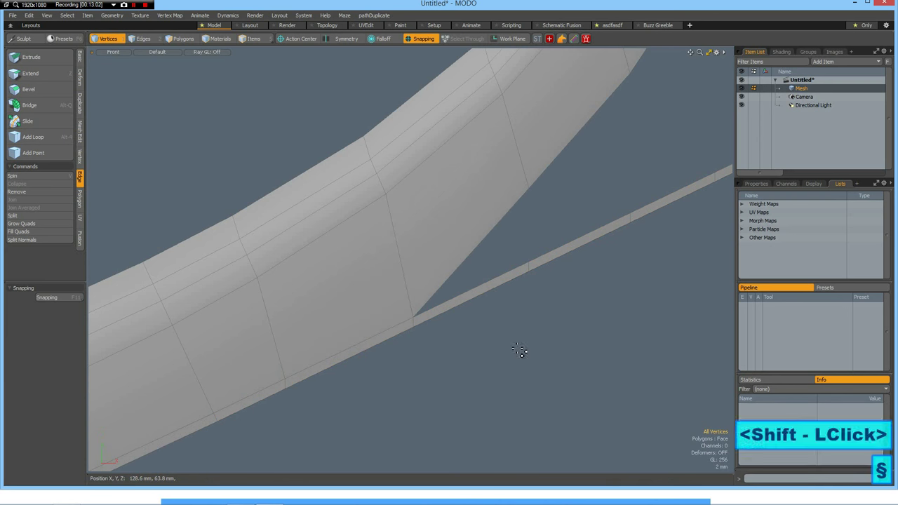
scroll("down", 3)
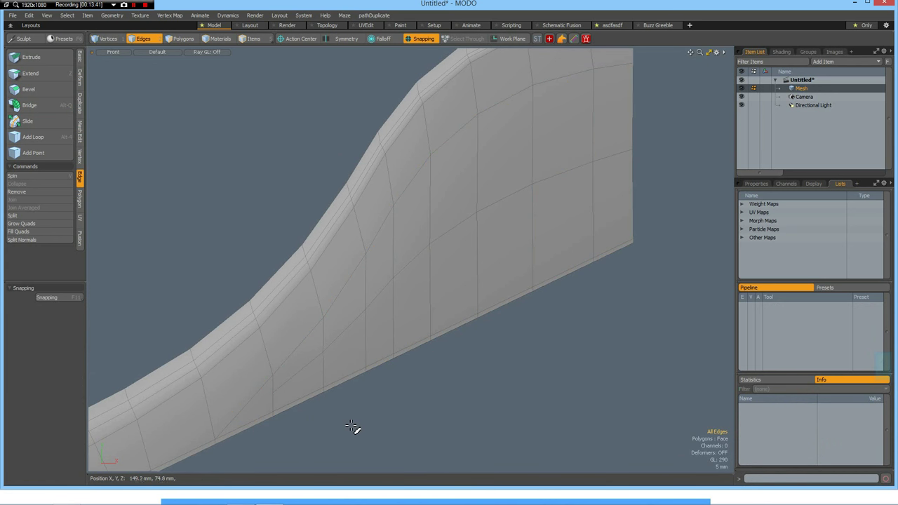
scroll("down", 3)
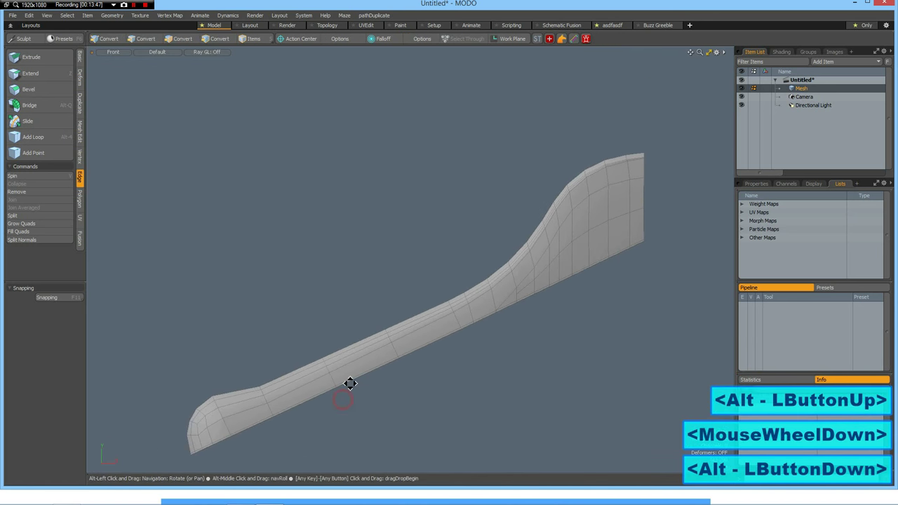
left_click_drag(350, 384, 311, 324)
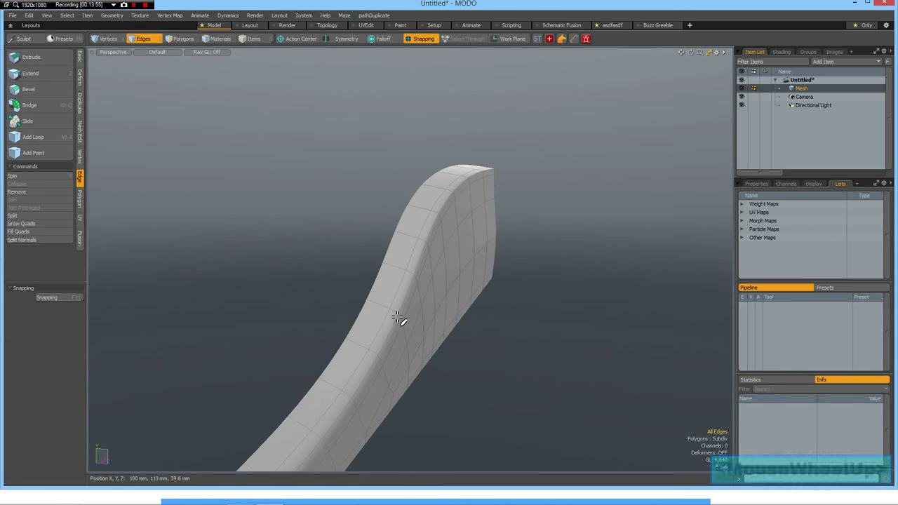
scroll("down", 3)
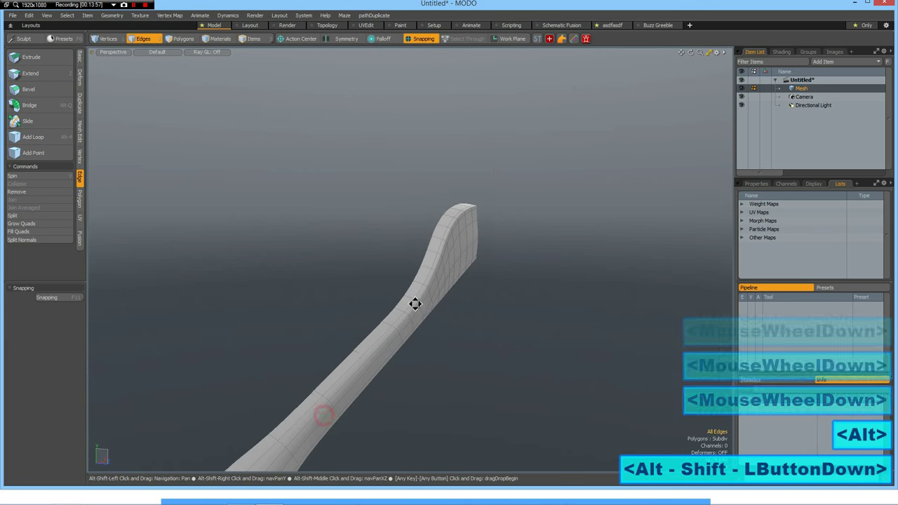
left_click_drag(416, 304, 447, 294)
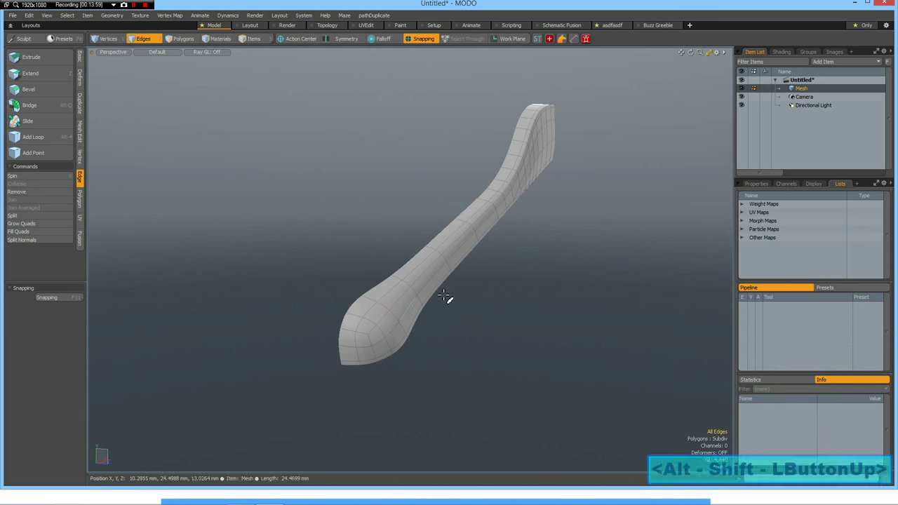
left_click_drag(446, 295, 437, 293)
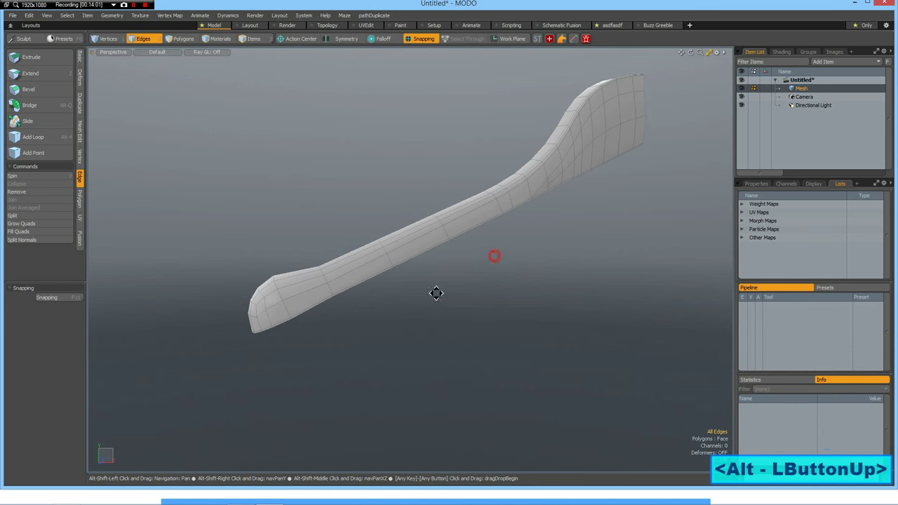
left_click_drag(437, 293, 472, 290)
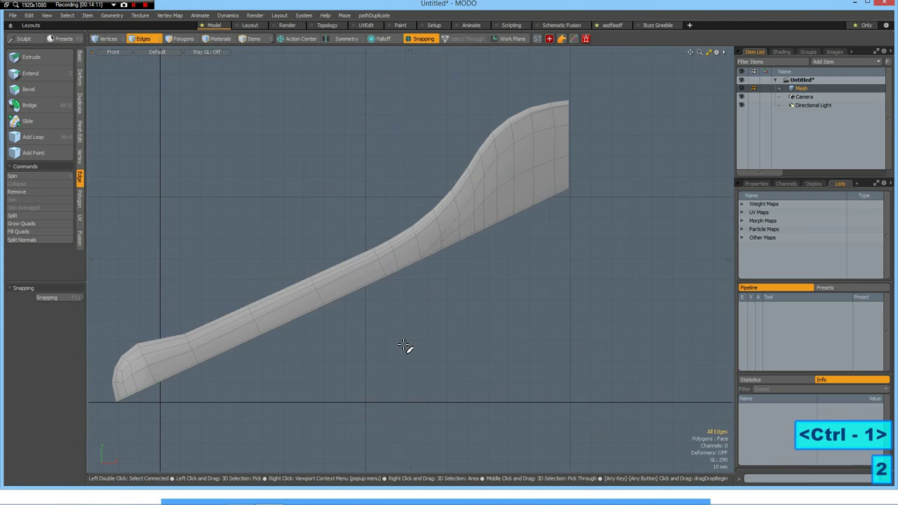
Move the blade toward the origin and set its straight end edge to X = 0 mm.
scroll("down", 3)
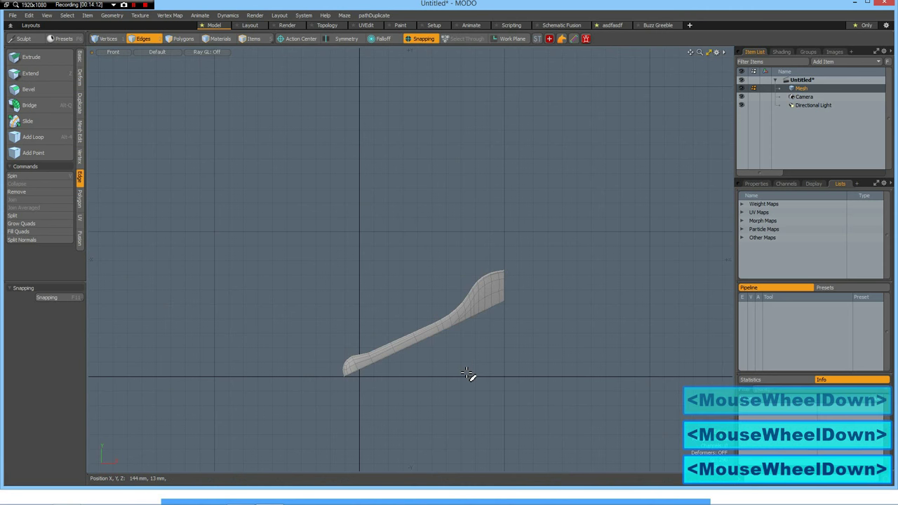
scroll("up", 3)
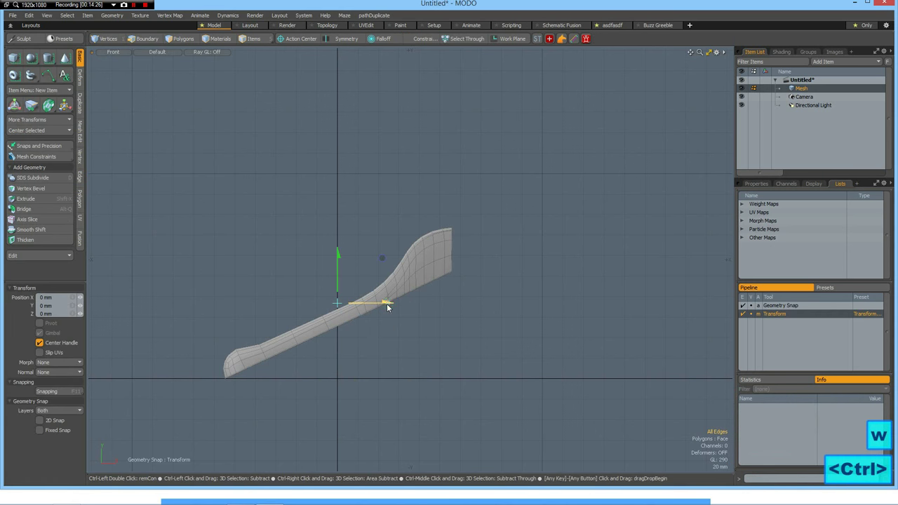
left_click_drag(388, 304, 222, 309)
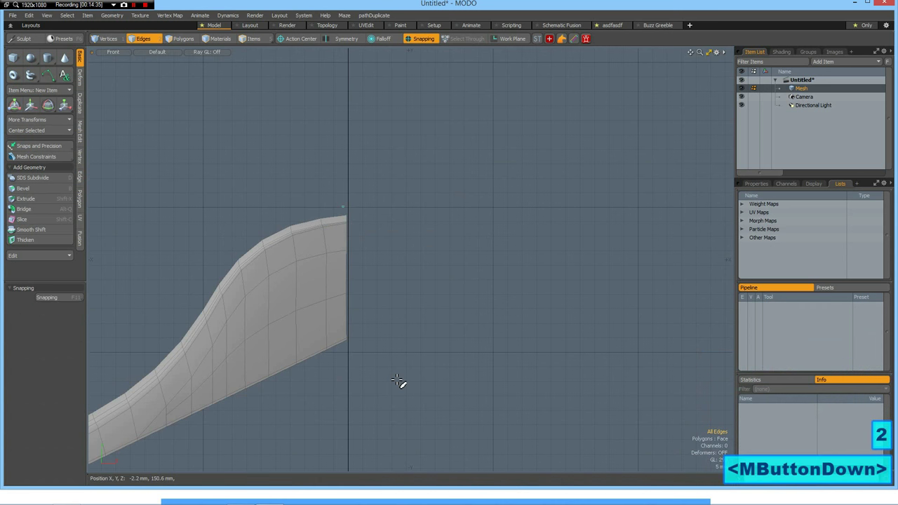
left_click(346, 295)
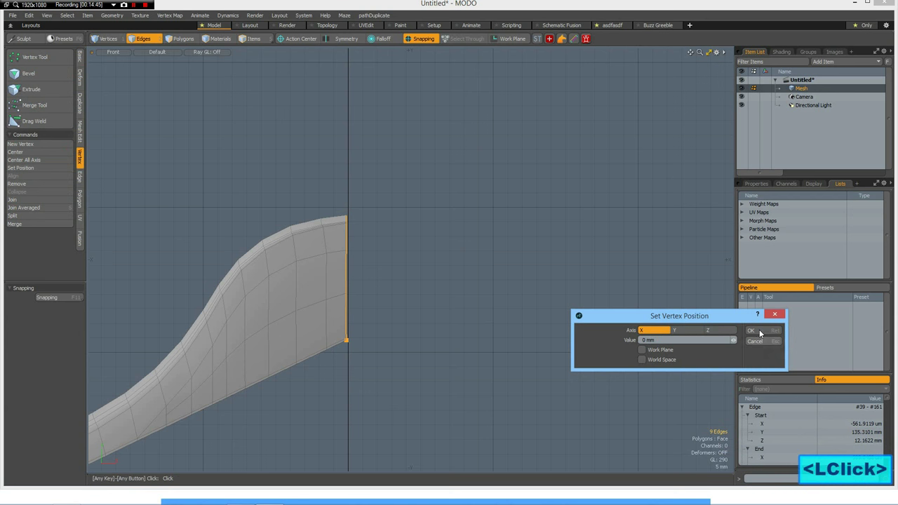
left_click(748, 330)
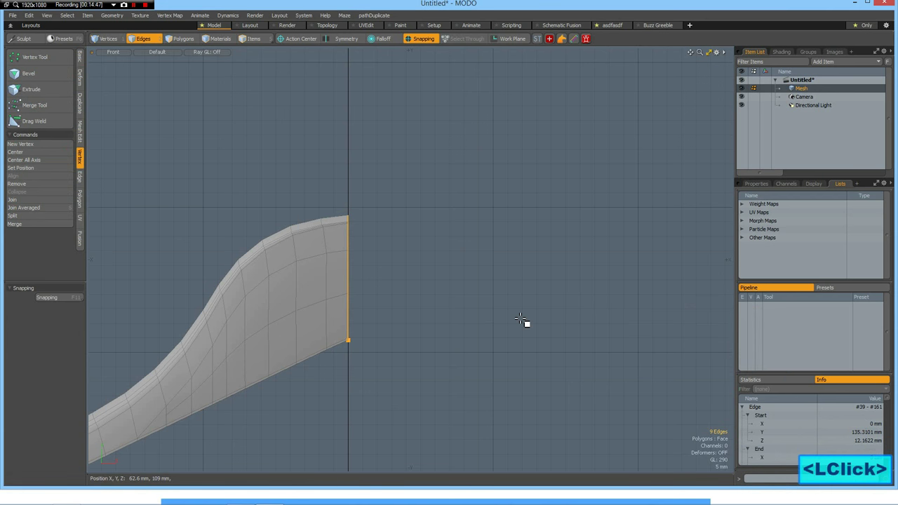
left_click(187, 38)
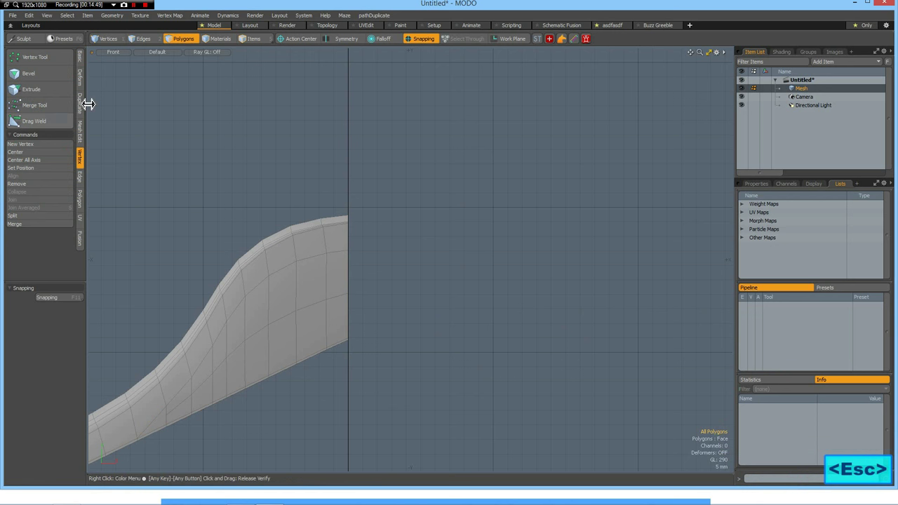
Mirror the hanger blade across the Z axis.
left_click(81, 103)
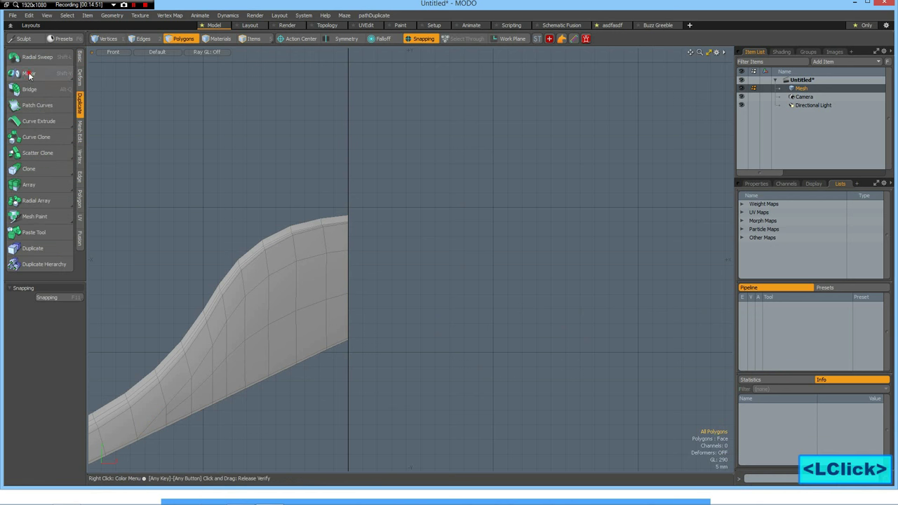
left_click(30, 73)
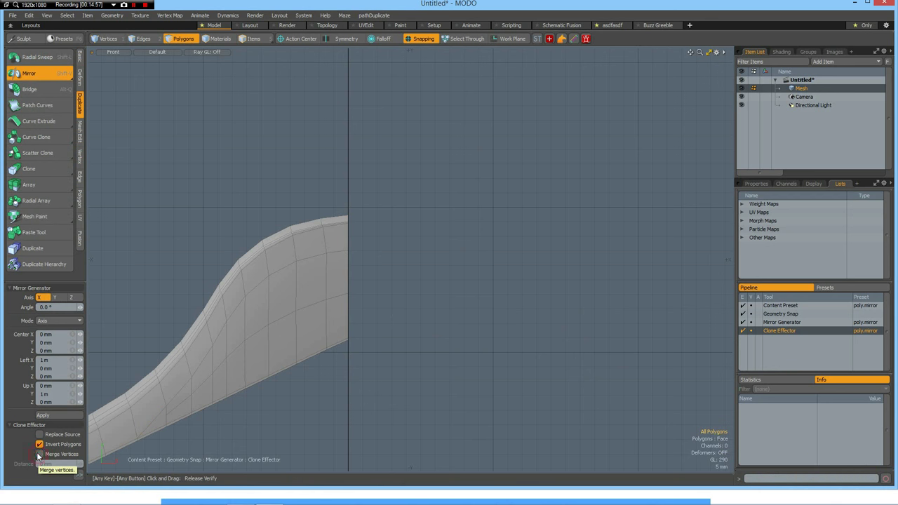
left_click(44, 415)
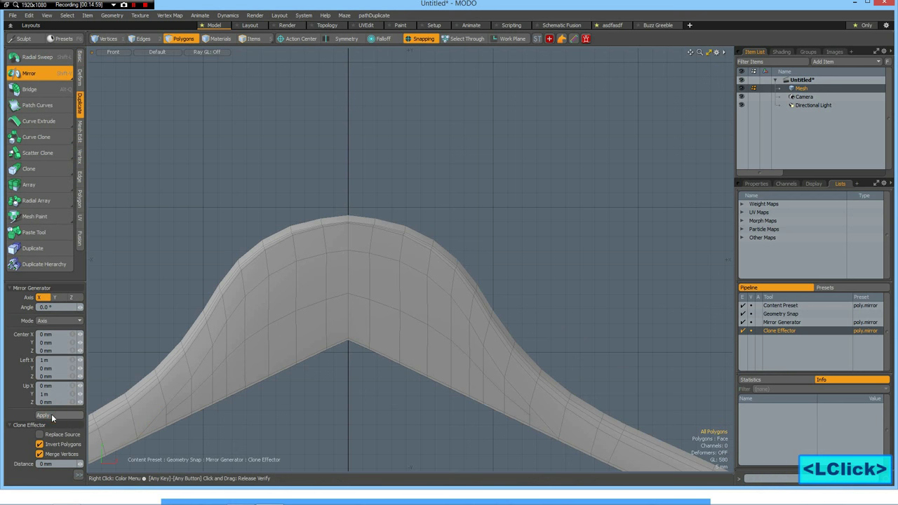
left_click(70, 297)
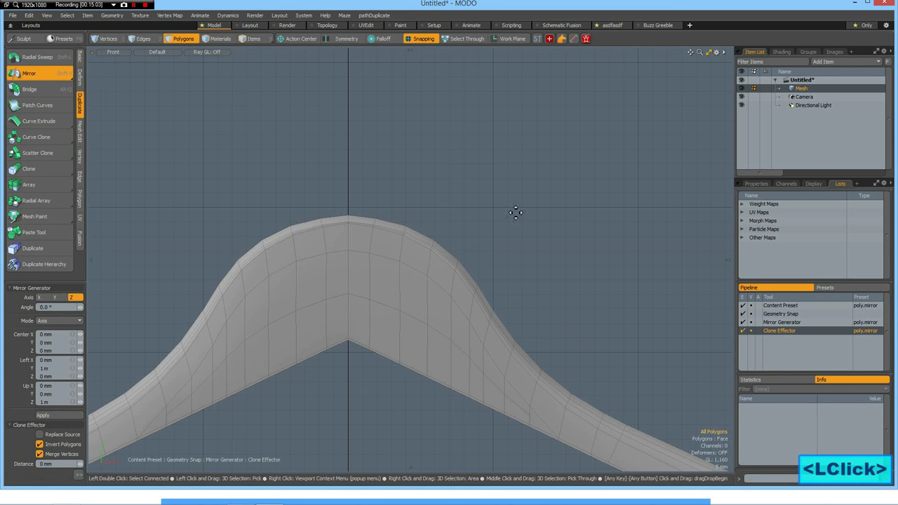
Orbit around the mirrored hanger to inspect the arch from all sides.
left_click_drag(515, 212, 455, 328)
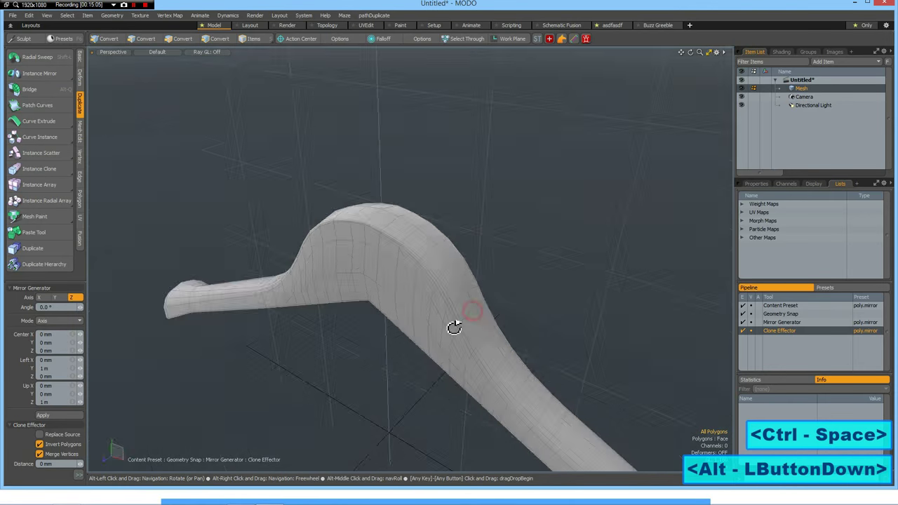
left_click_drag(454, 328, 437, 258)
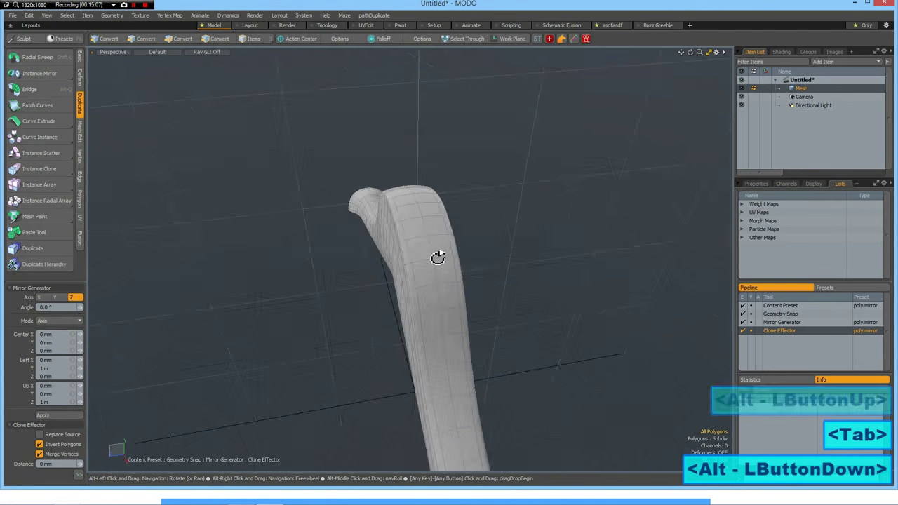
left_click_drag(437, 258, 466, 239)
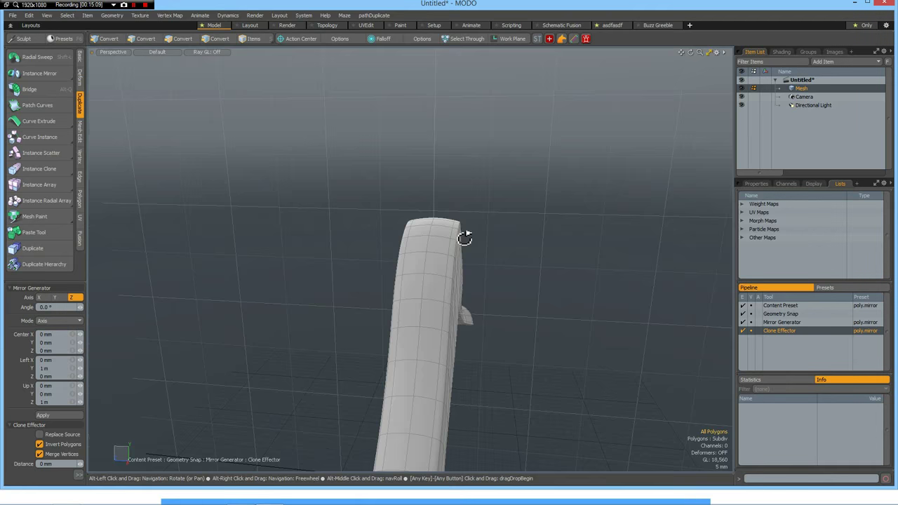
left_click_drag(464, 239, 454, 153)
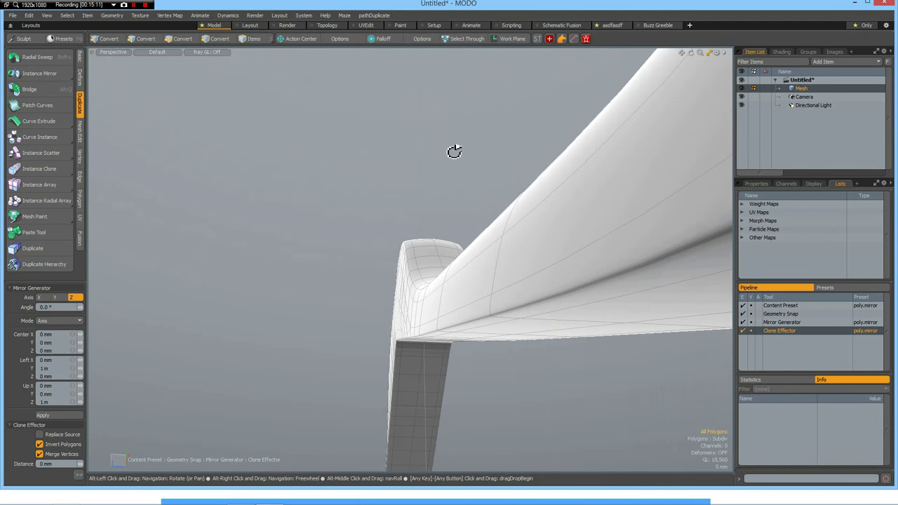
left_click_drag(454, 153, 732, 227)
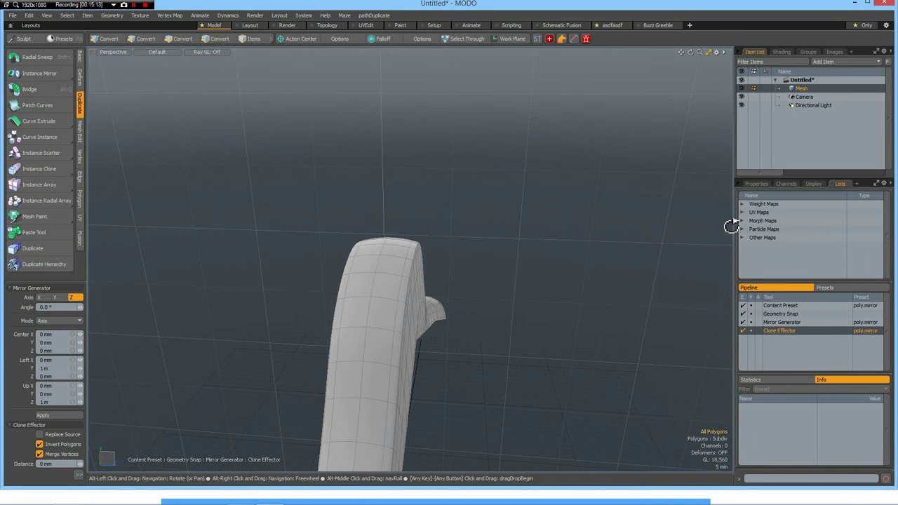
left_click_drag(730, 228, 575, 359)
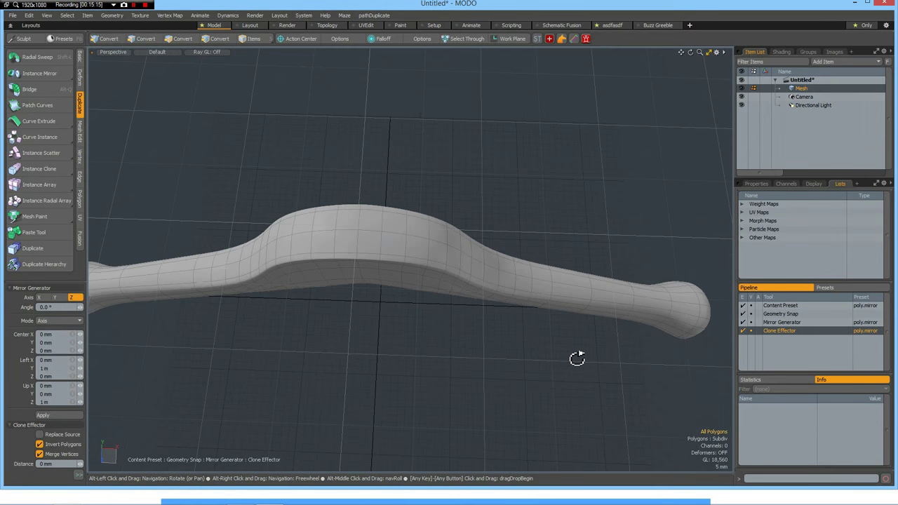
left_click_drag(577, 359, 591, 360)
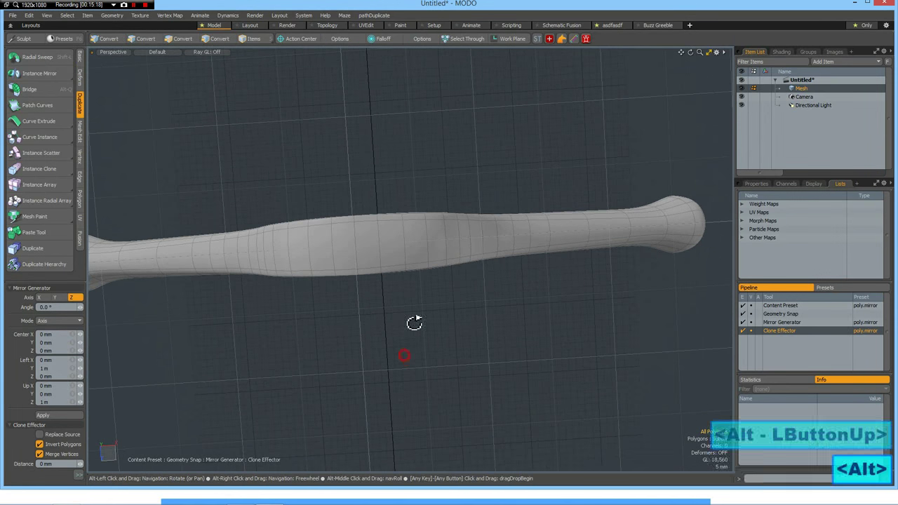
left_click_drag(414, 323, 536, 217)
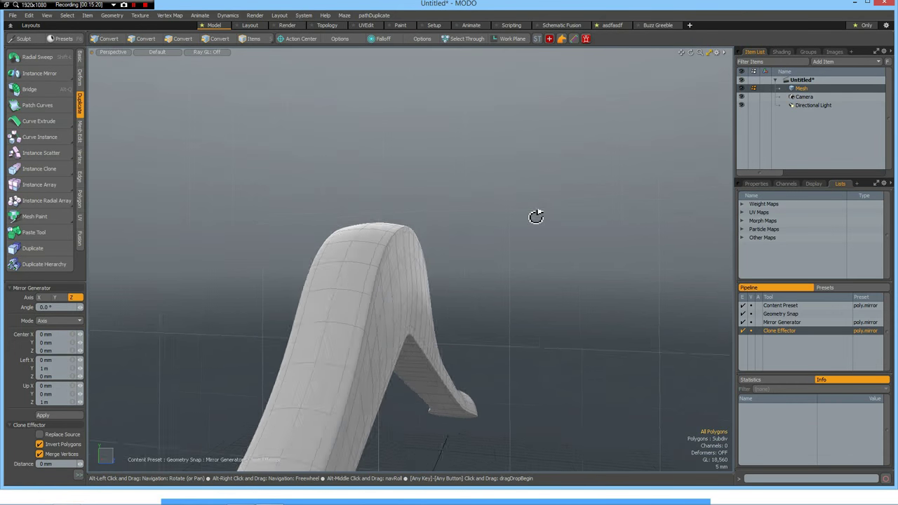
left_click_drag(536, 217, 506, 225)
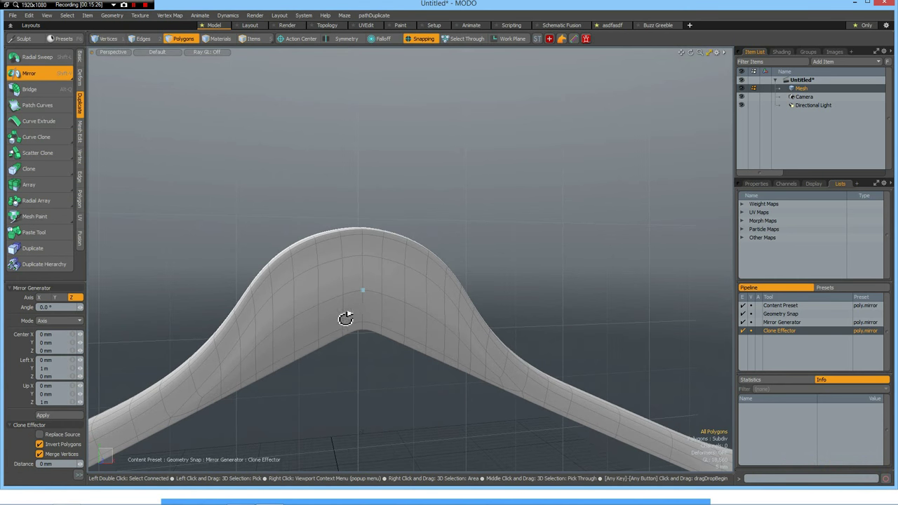
left_click_drag(346, 318, 400, 322)
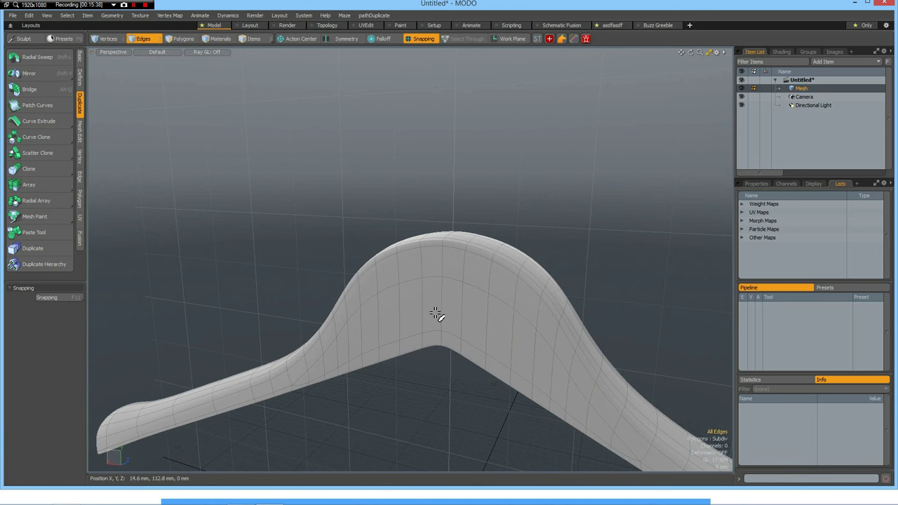
left_click_drag(437, 314, 382, 307)
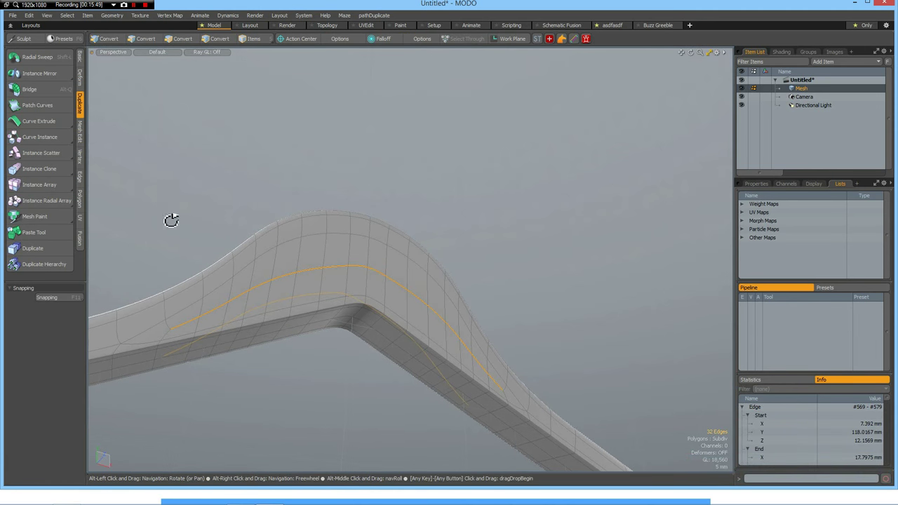
left_click_drag(172, 221, 242, 279)
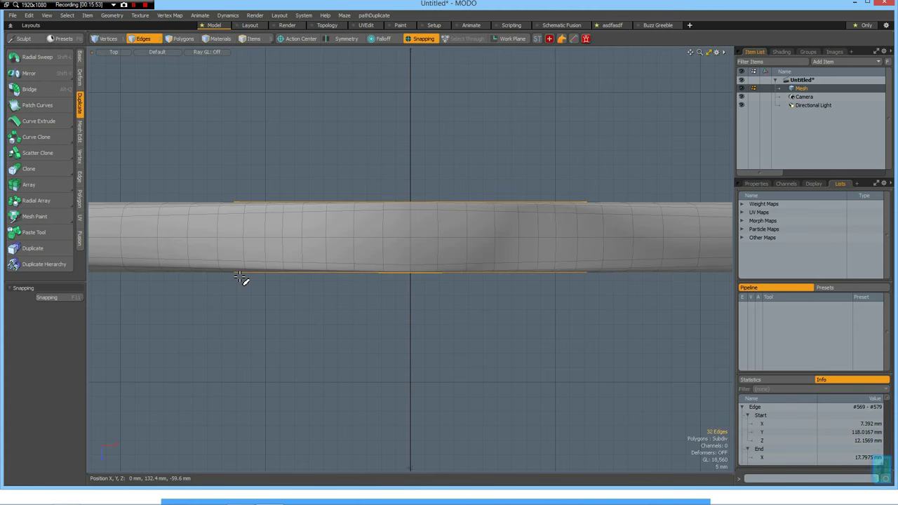
scroll("down", 3)
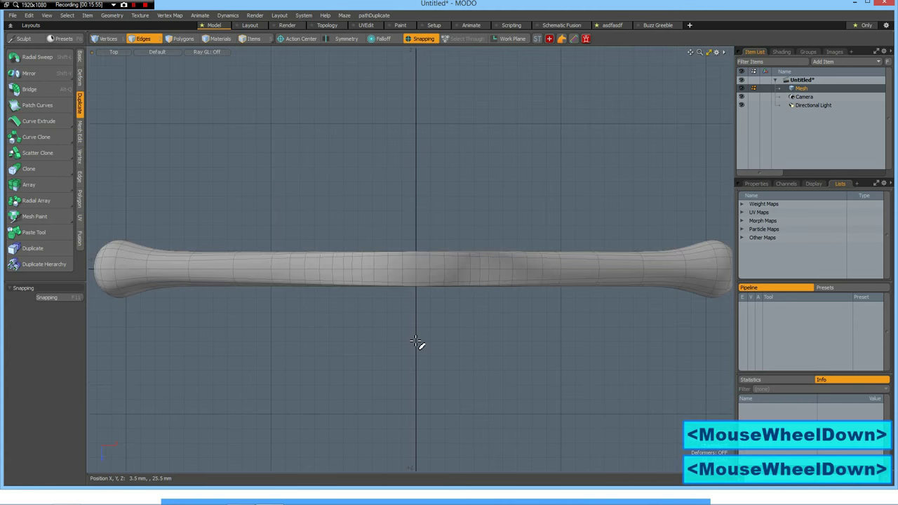
scroll("down", 3)
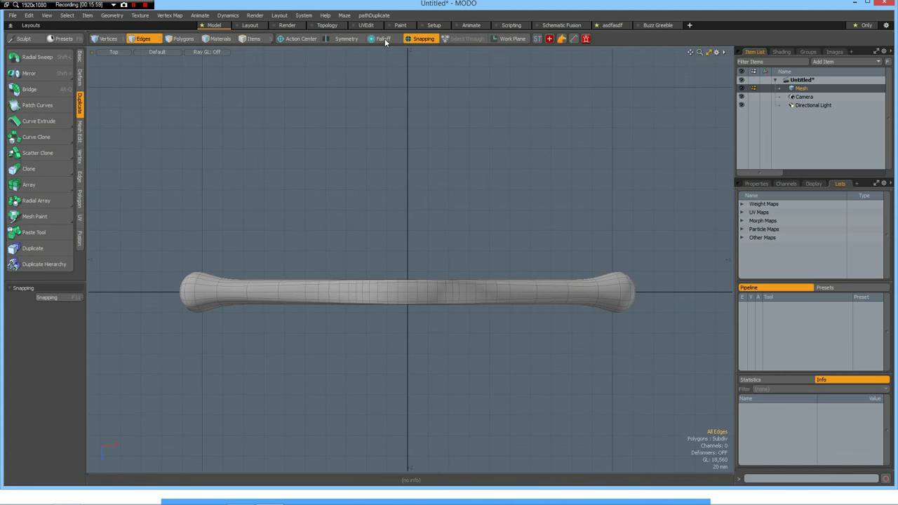
Scale the hanger's Z depth to 60% using a radial falloff.
left_click(381, 38)
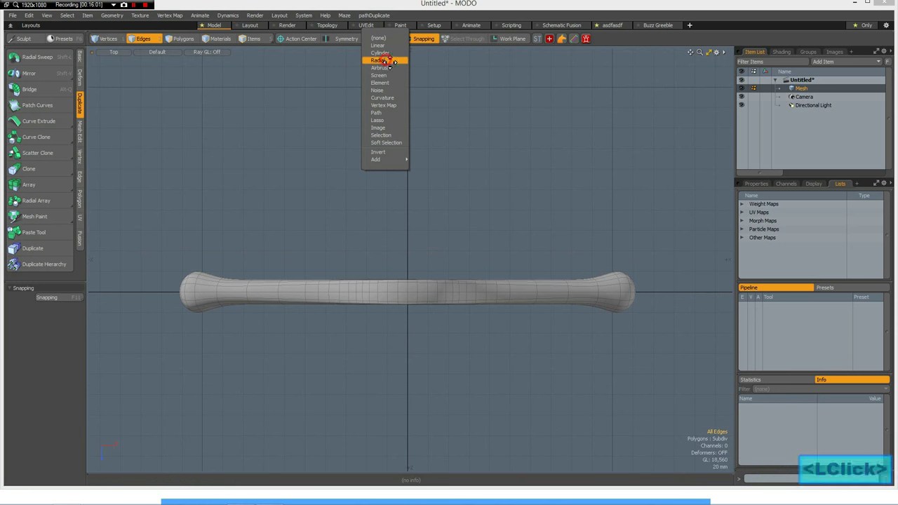
left_click(380, 67)
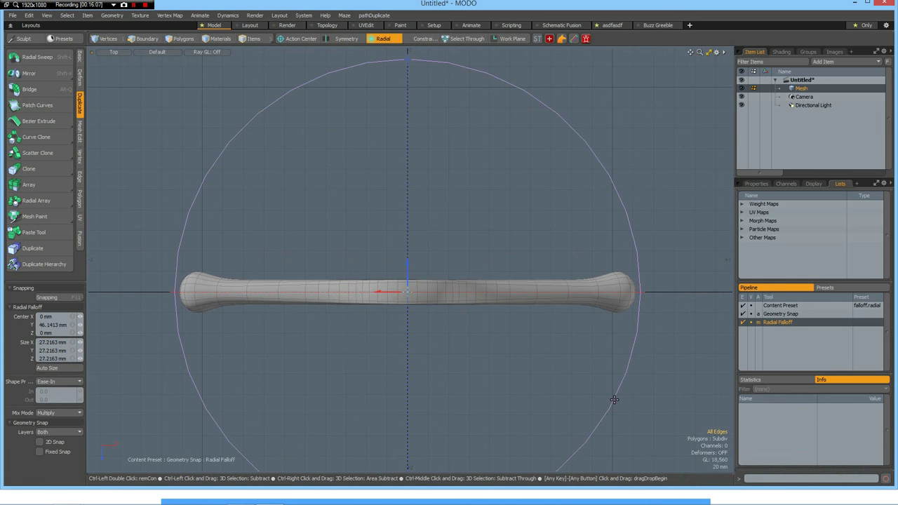
left_click(143, 39)
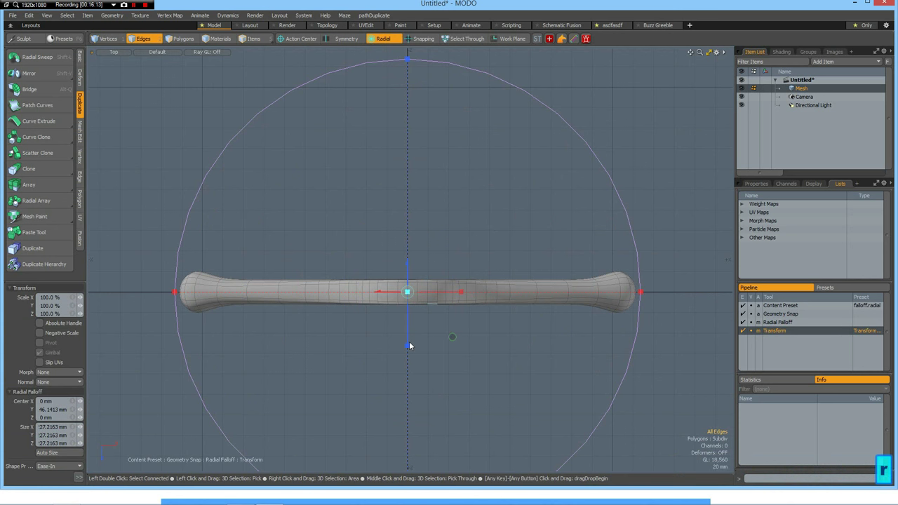
left_click_drag(407, 291, 407, 344)
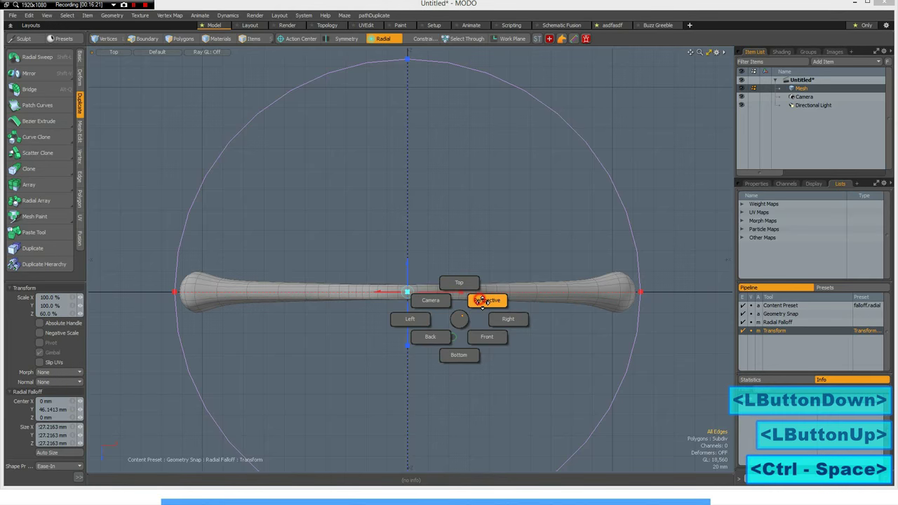
Orbit the reshaped hanger in Perspective and compare it with the reference photo.
left_click(487, 301)
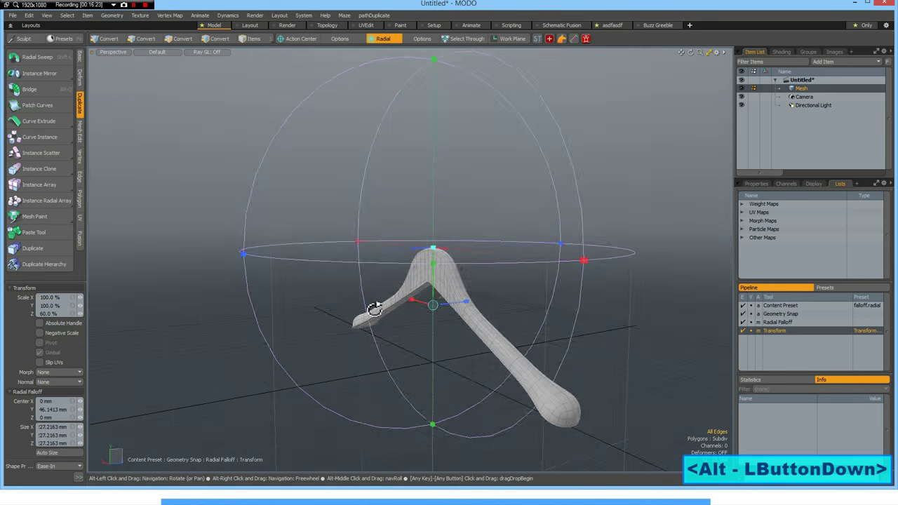
left_click_drag(376, 310, 361, 313)
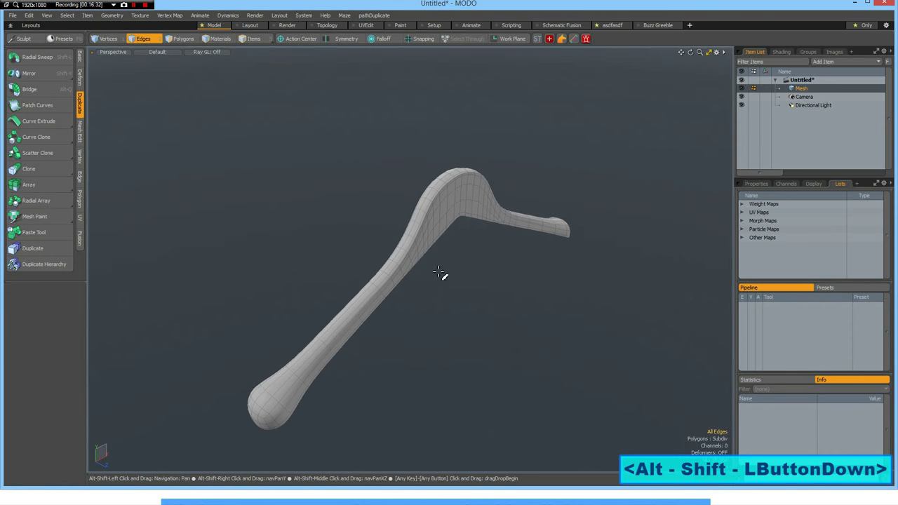
left_click_drag(439, 273, 249, 165)
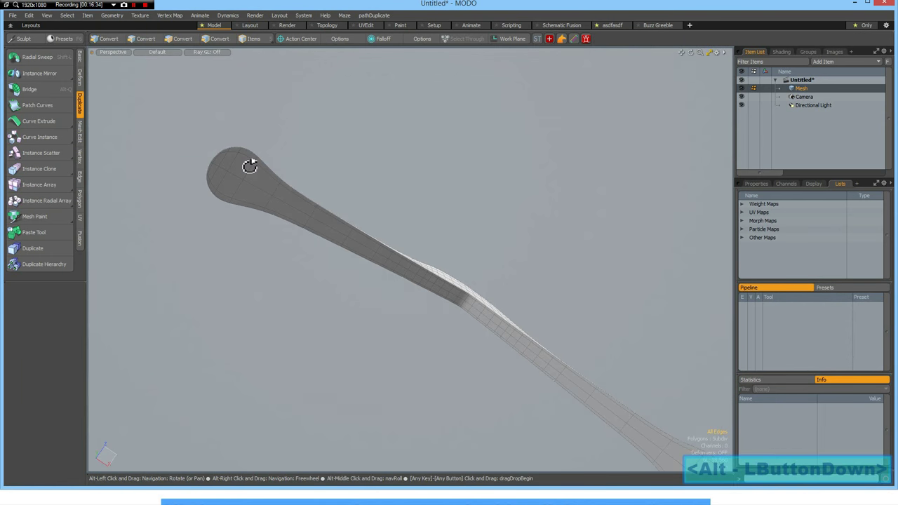
left_click_drag(250, 165, 473, 320)
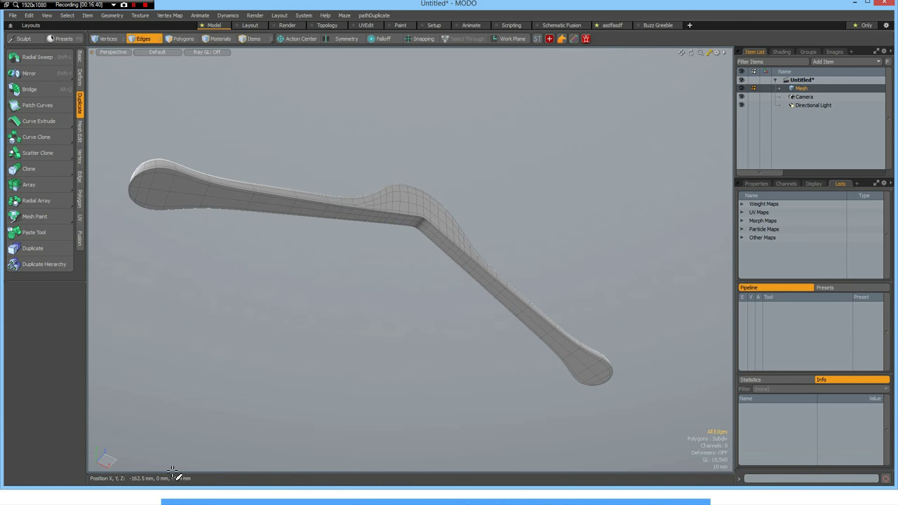
key("Alt+Tab")
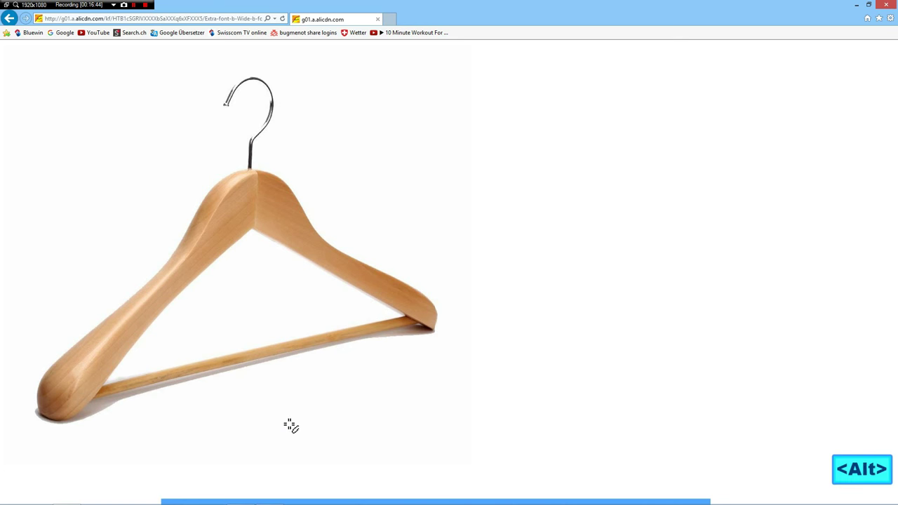
key("alt+tab")
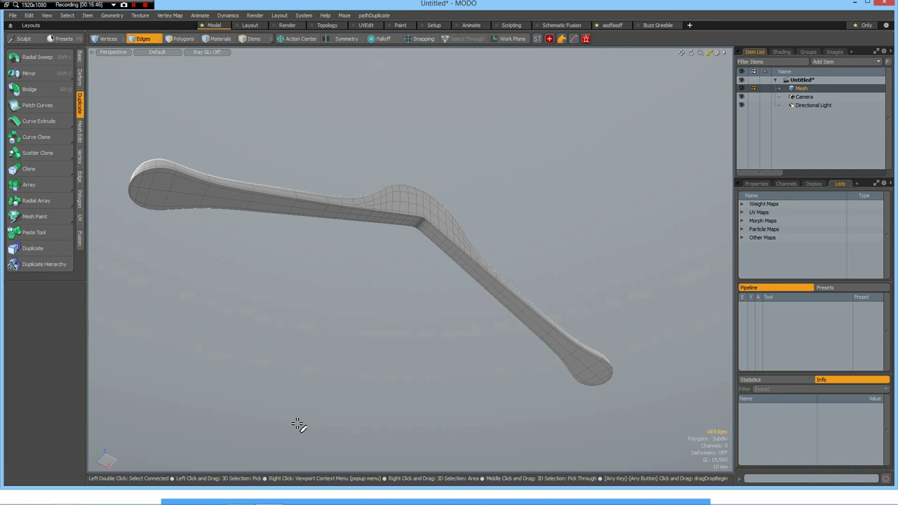
mouse_move(317, 463)
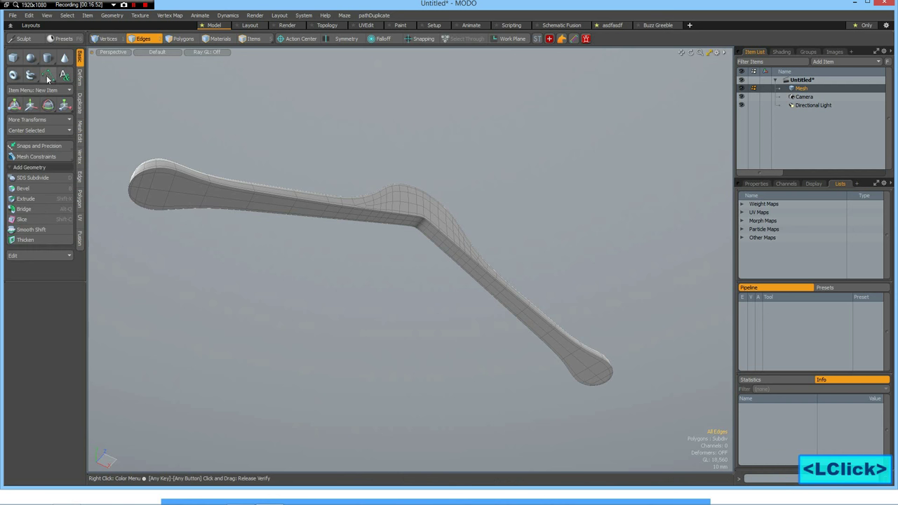
Start a new curve with snapping on, placing its first point on the hanger's rounded end.
left_click(49, 73)
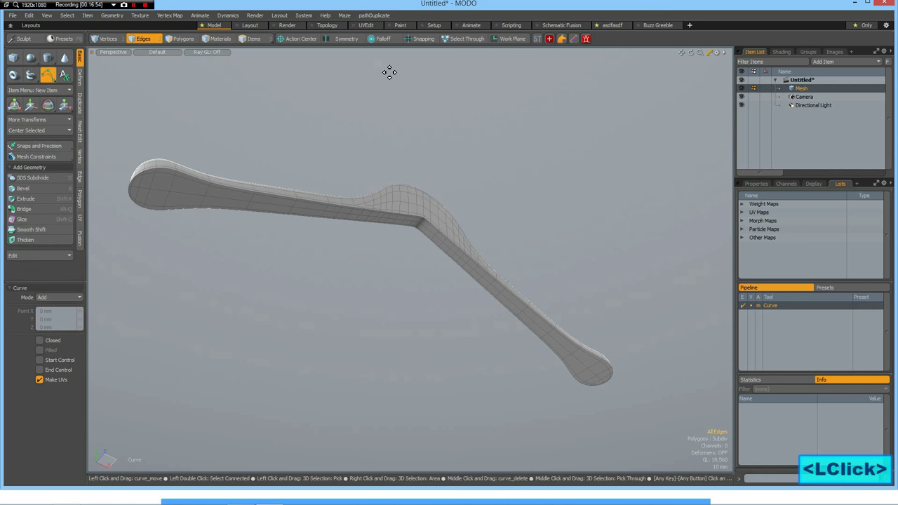
left_click(416, 40)
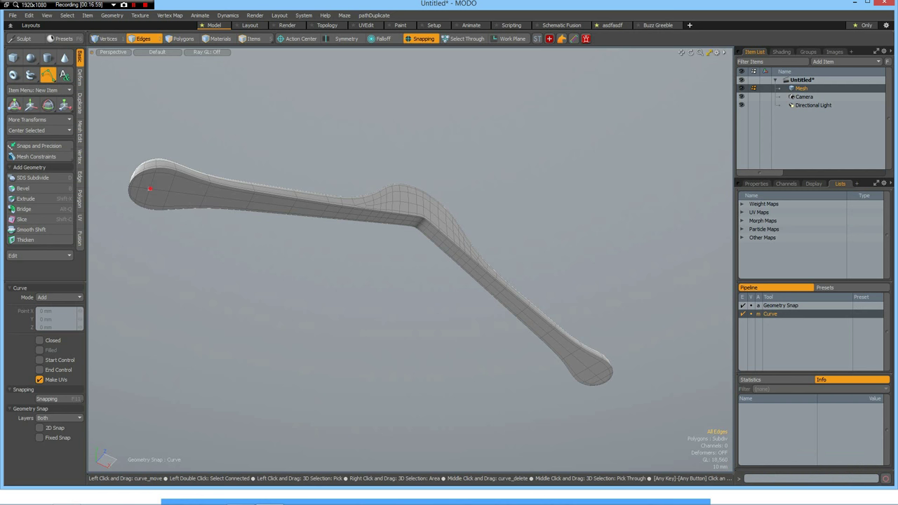
left_click(598, 381)
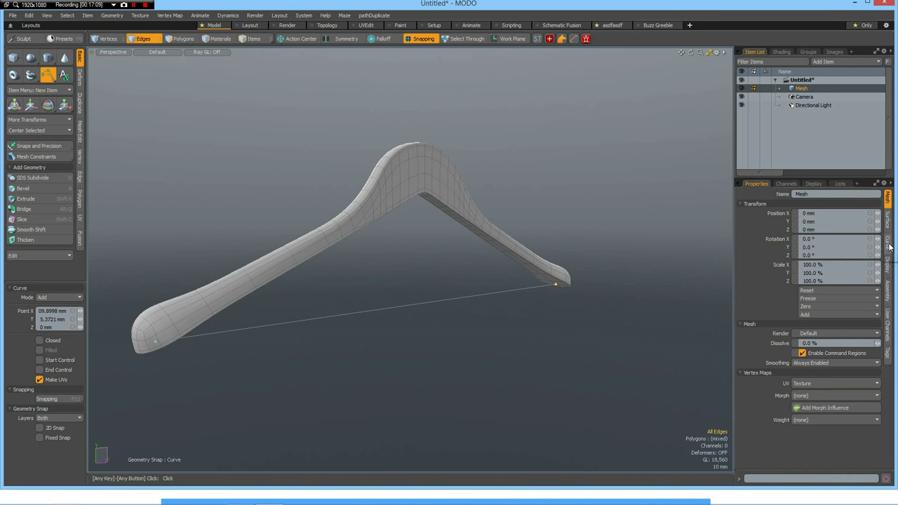
Make the crossbar curve render as a 5 mm tube and check it in a preview render.
left_click(890, 244)
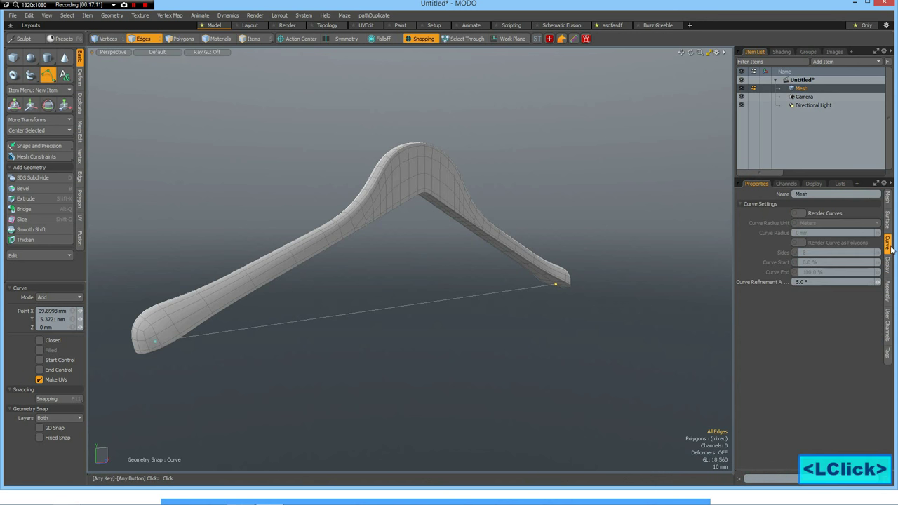
left_click(798, 213)
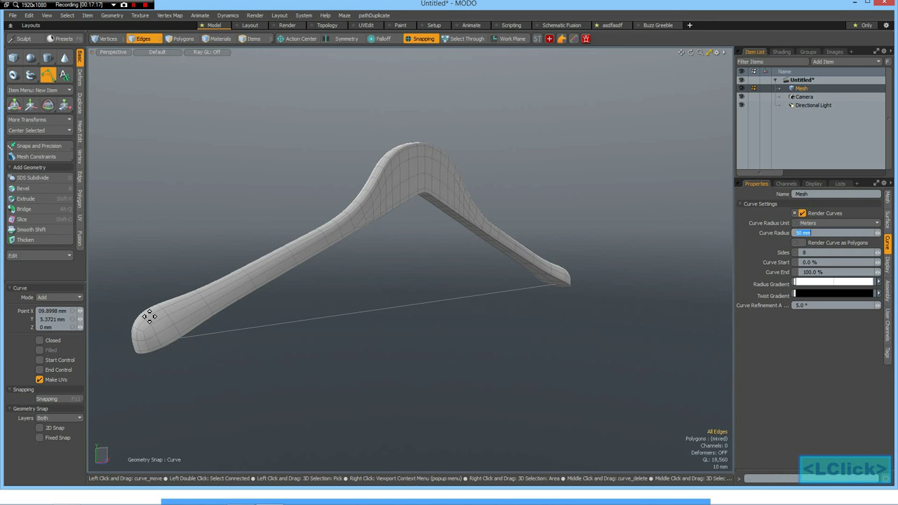
mouse_move(672, 328)
type("5")
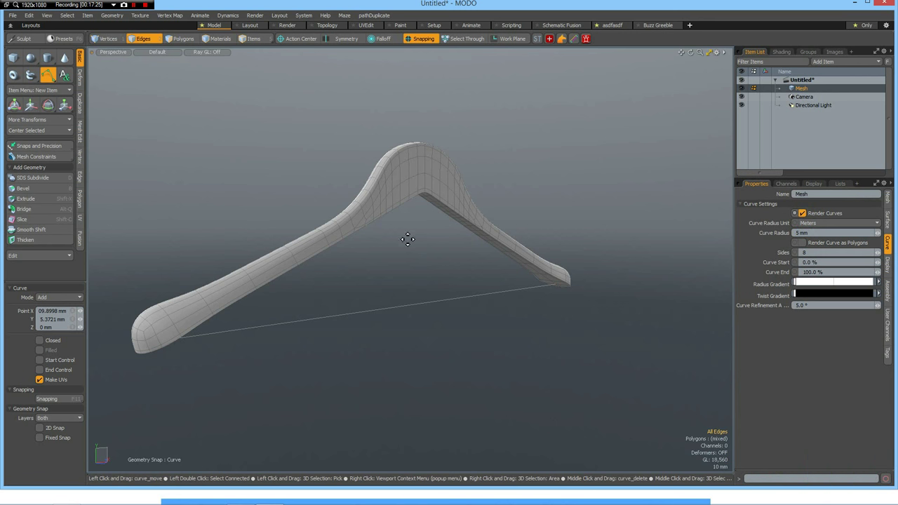
mouse_move(425, 196)
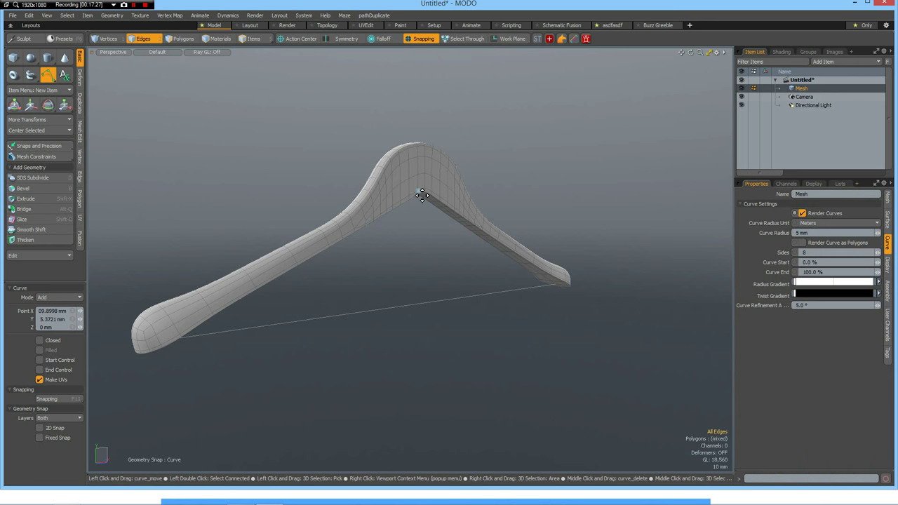
key("F8")
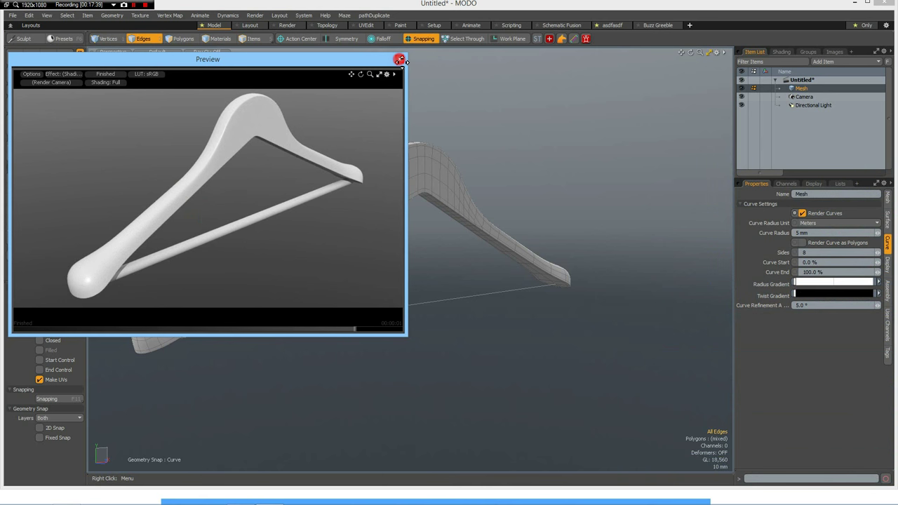
left_click(399, 59)
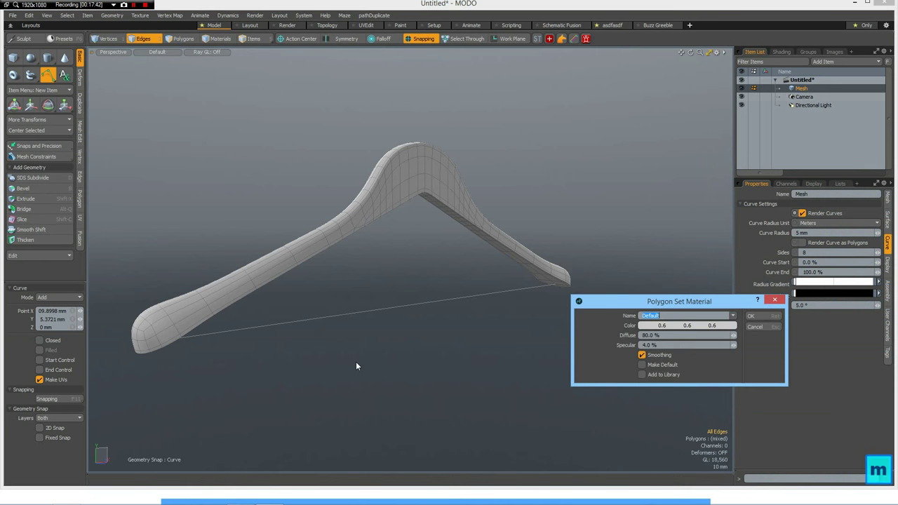
Assign a new material named Wood to the hanger, then orbit and pan to a front view.
type("Wood")
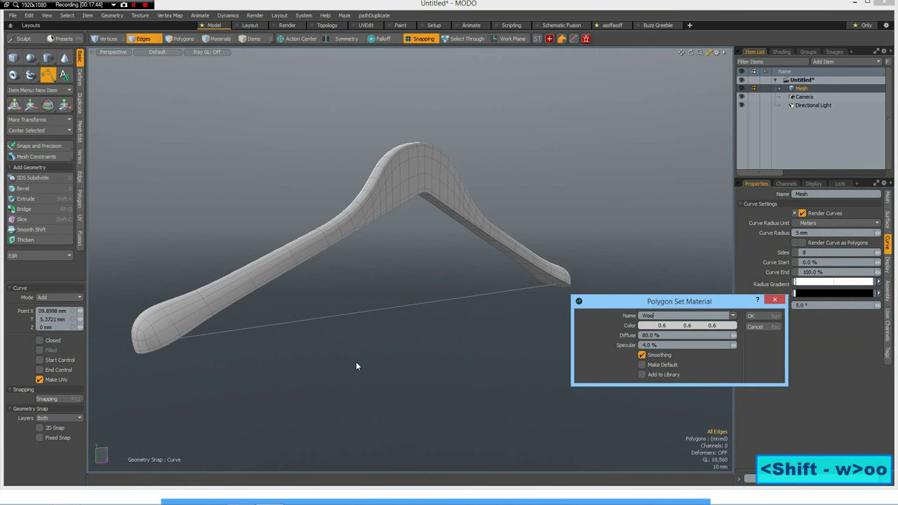
left_click(756, 312)
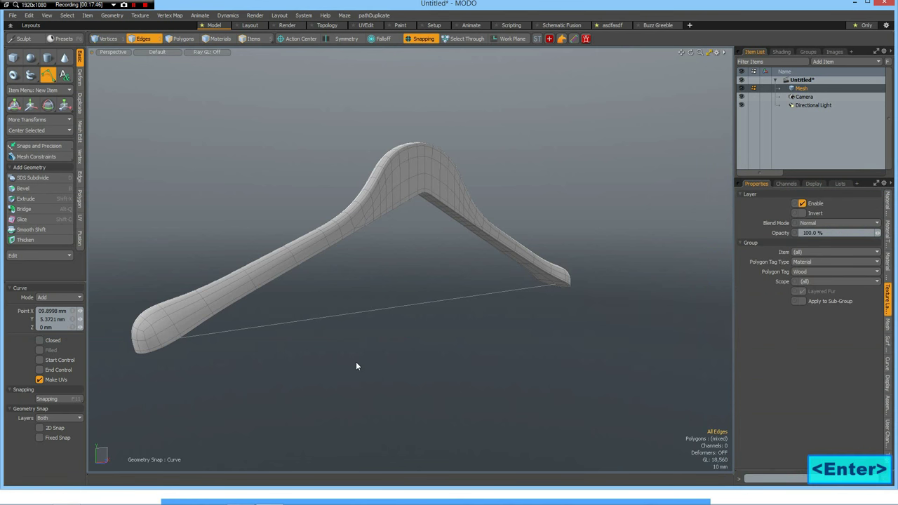
left_click_drag(357, 366, 351, 251)
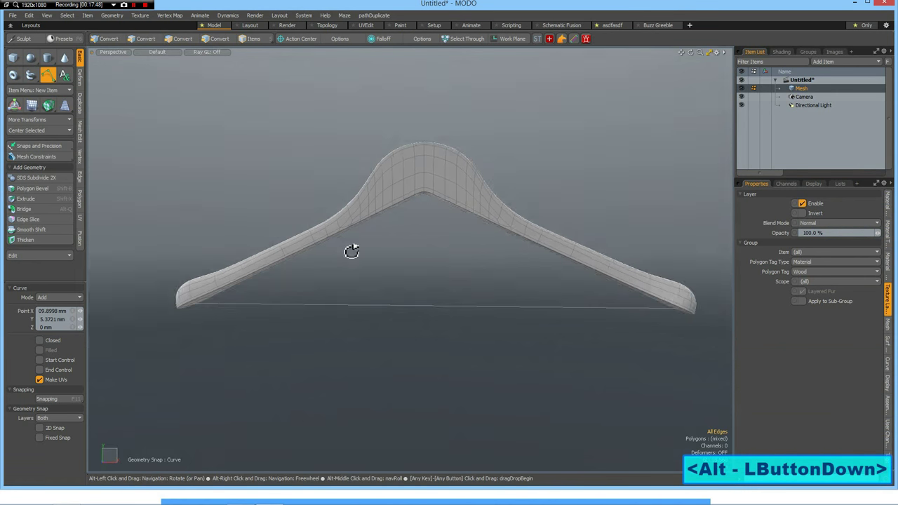
left_click_drag(350, 252, 351, 270)
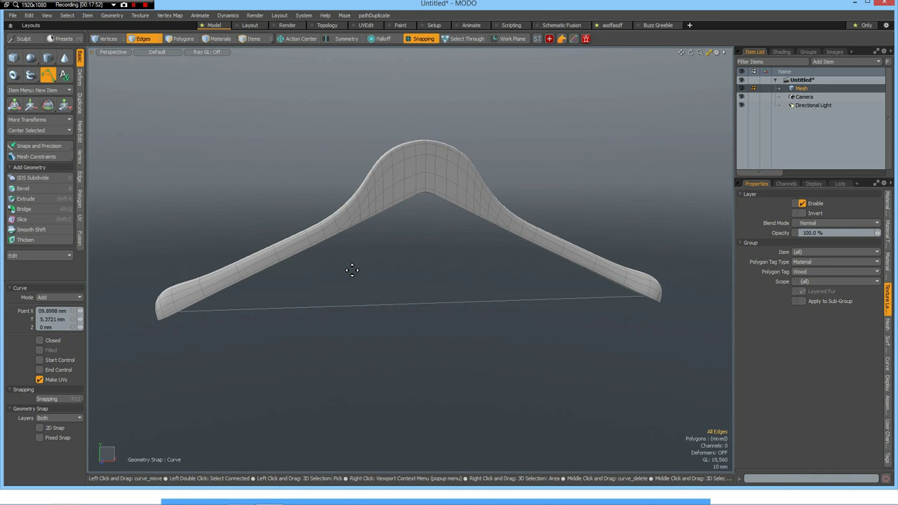
mouse_move(388, 77)
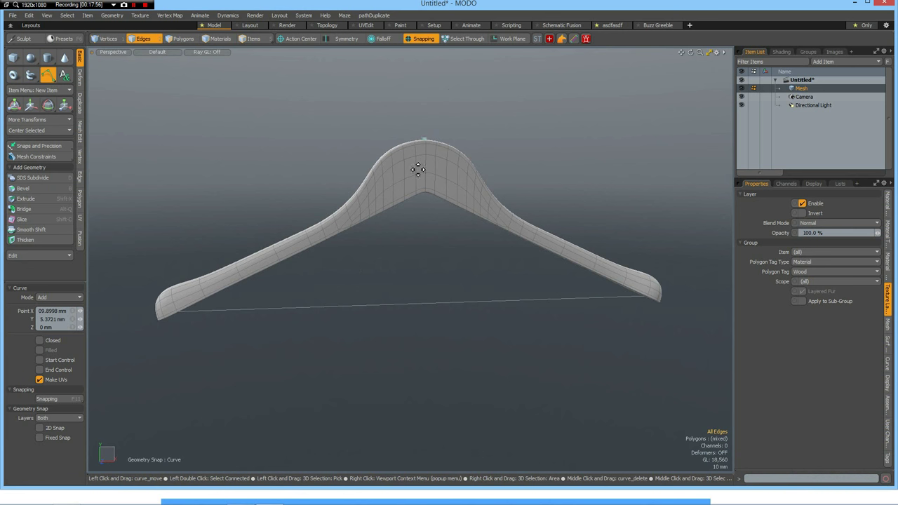
left_click_drag(419, 169, 414, 247)
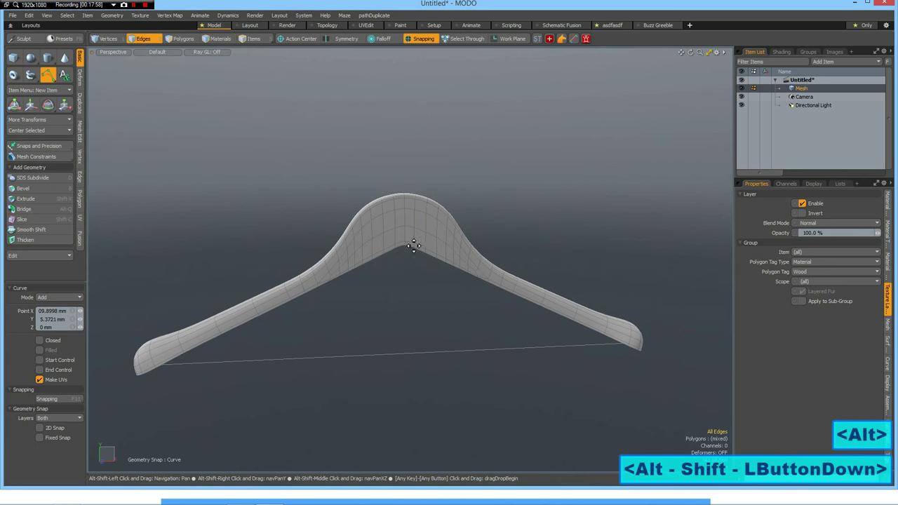
scroll("up", 3)
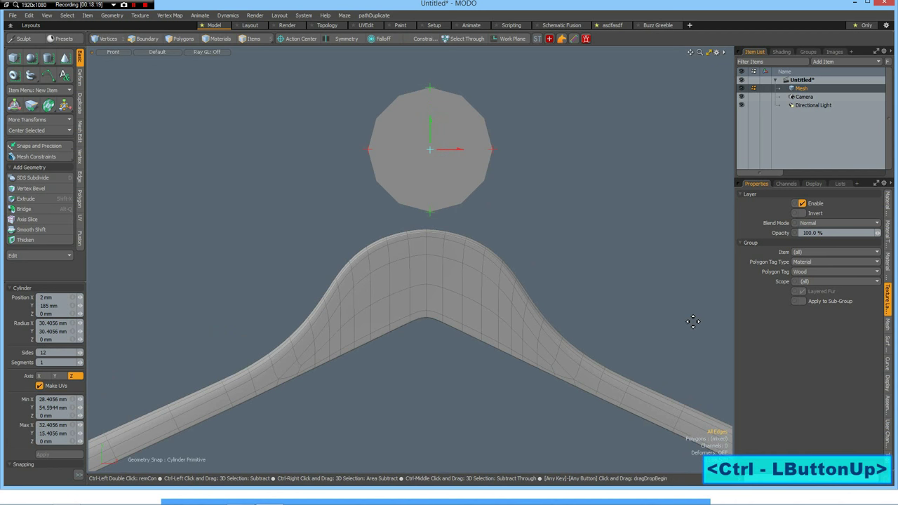
Place a 12-sided cylinder disc above the hanger arch and scale it down slightly.
left_click(140, 38)
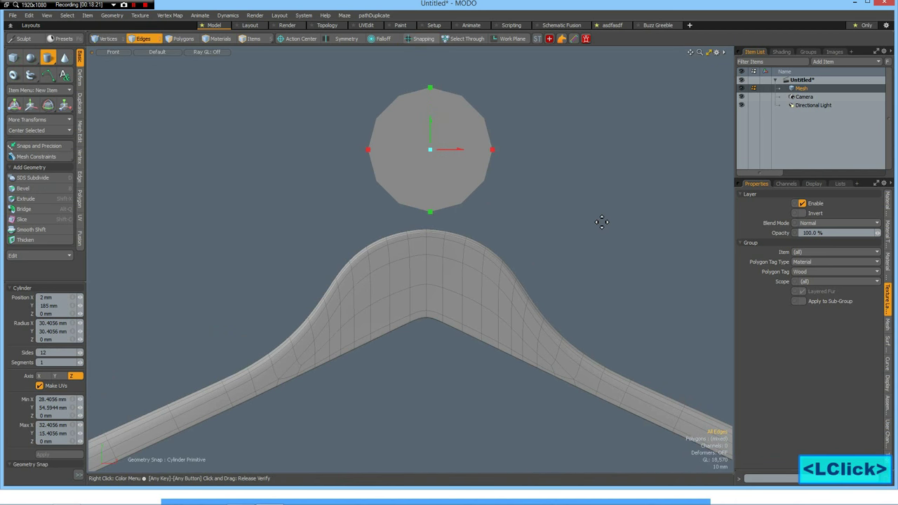
scroll("down", 3)
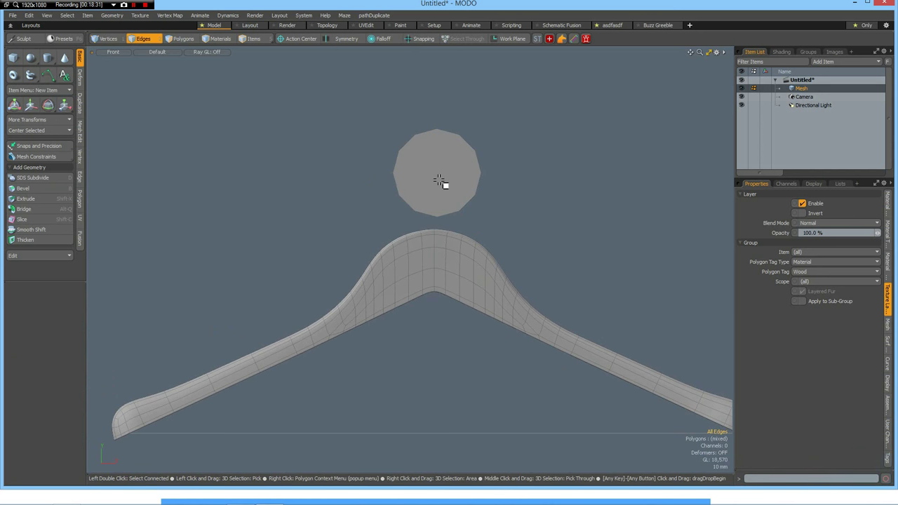
double_click(441, 184)
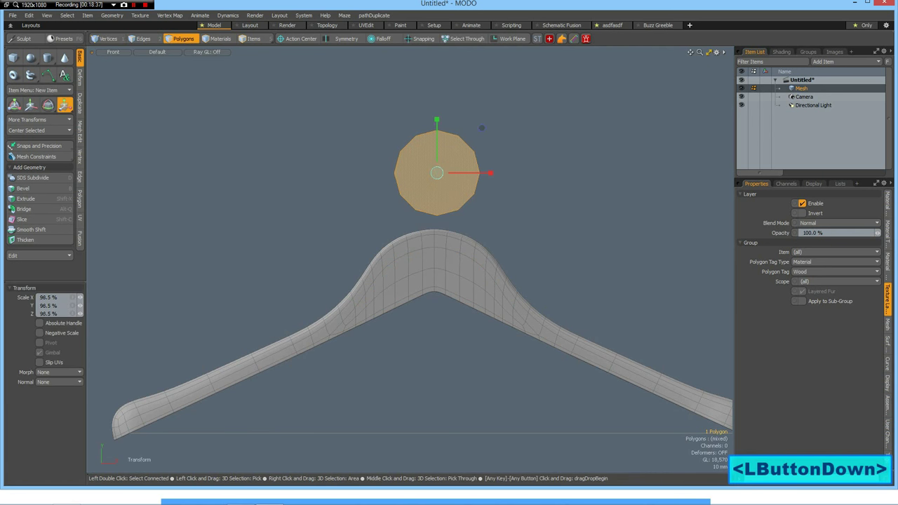
left_click_drag(491, 174, 537, 191)
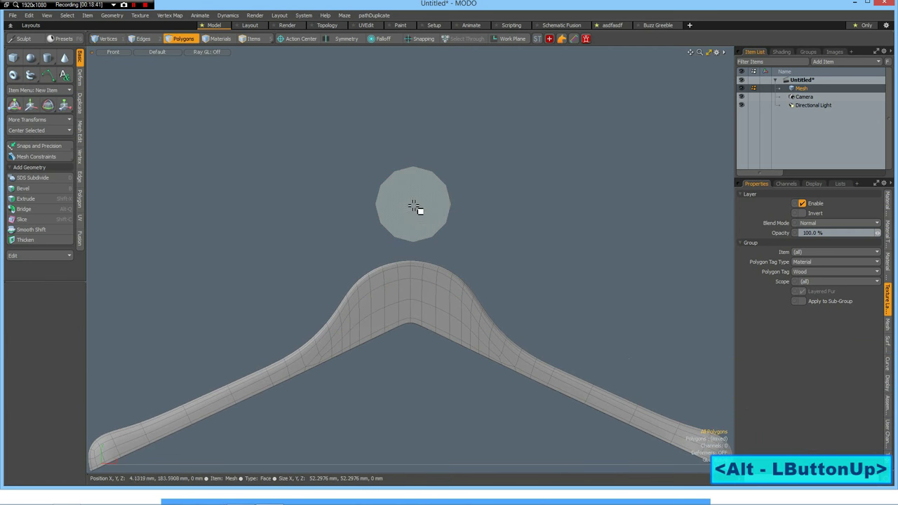
left_click(414, 205)
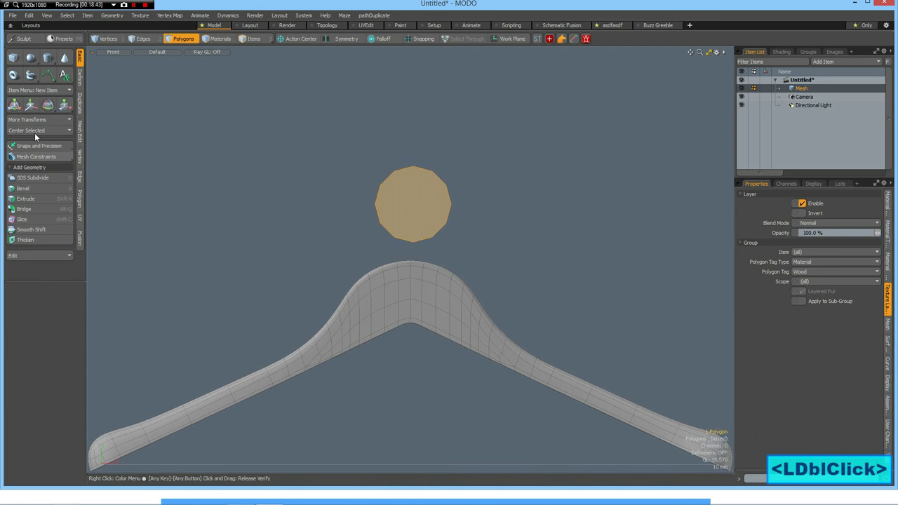
left_click(39, 130)
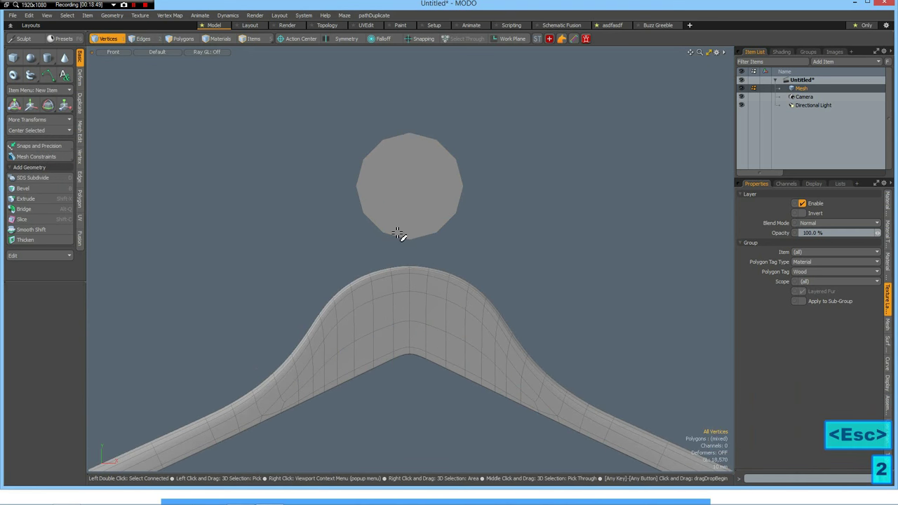
Bevel the vertex where the stem meets the disc into a small chamfer.
left_click(142, 38)
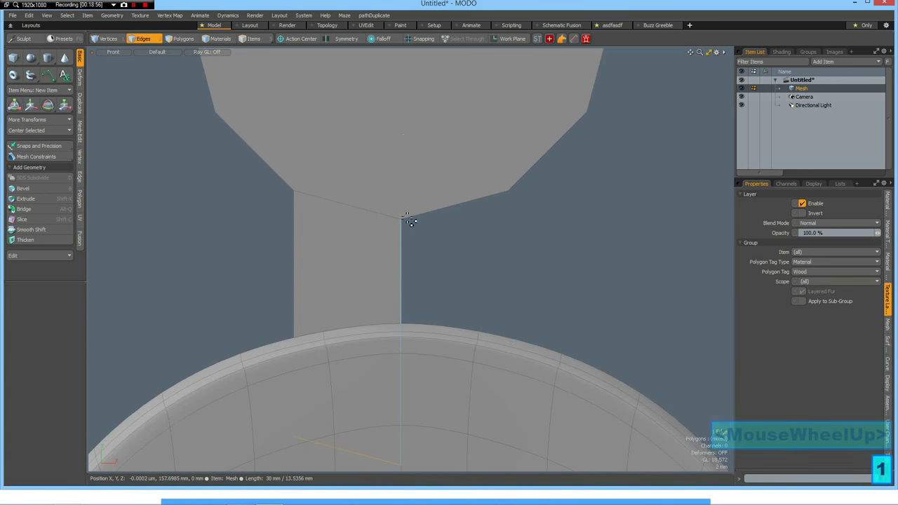
left_click(105, 39)
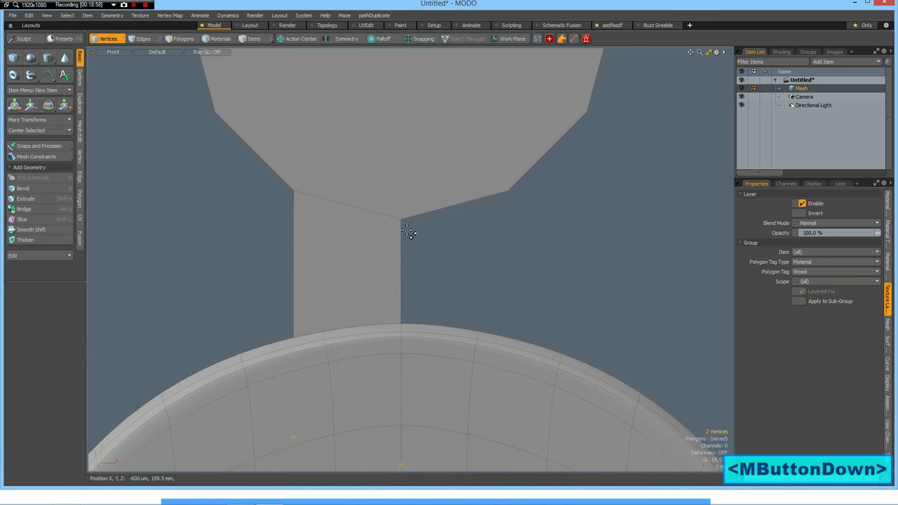
left_click(400, 220)
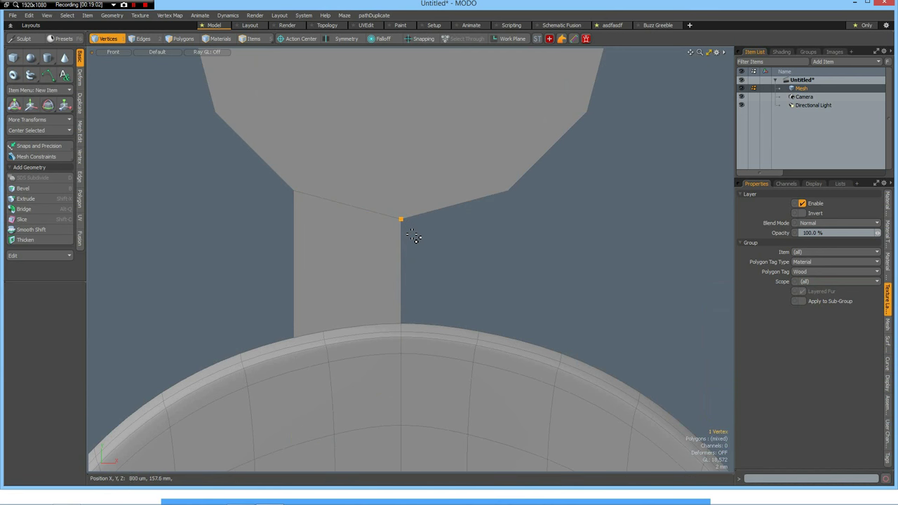
left_click(24, 188)
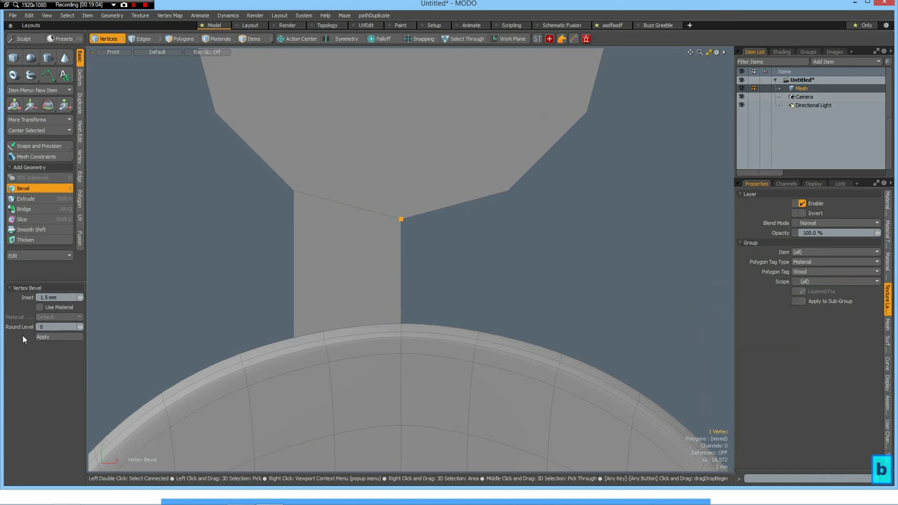
scroll("up", 3)
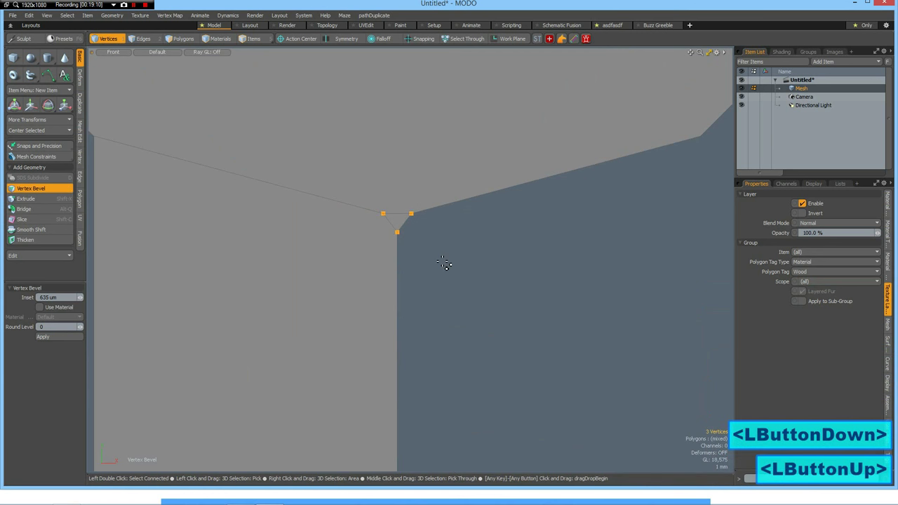
Select the vertical edge along the stem's side.
left_click(140, 38)
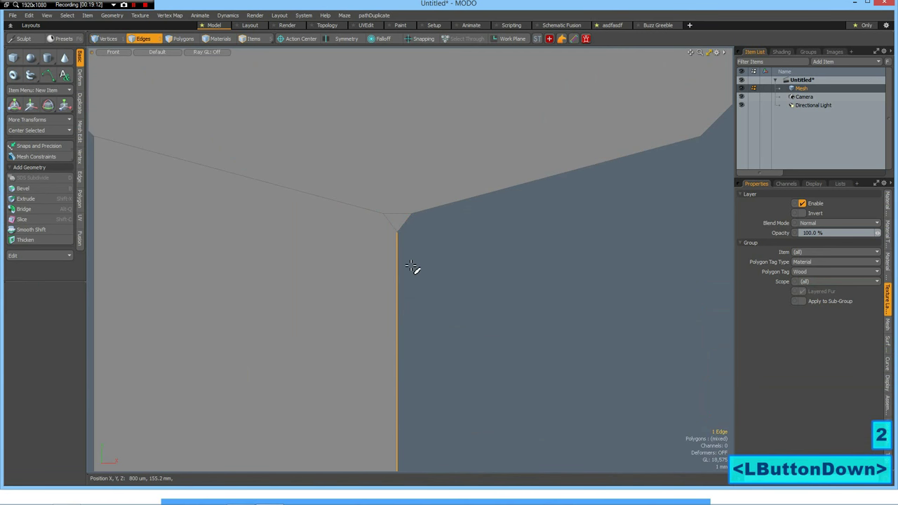
scroll("down", 3)
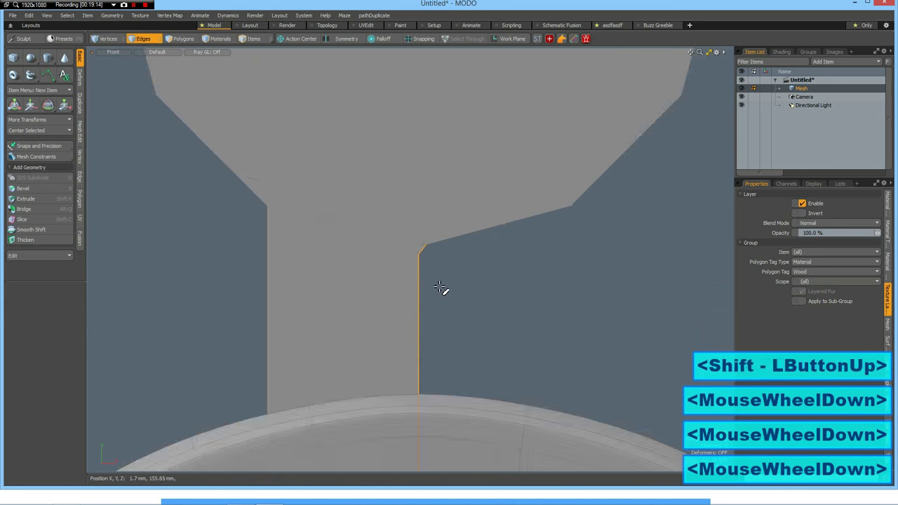
scroll("down", 3)
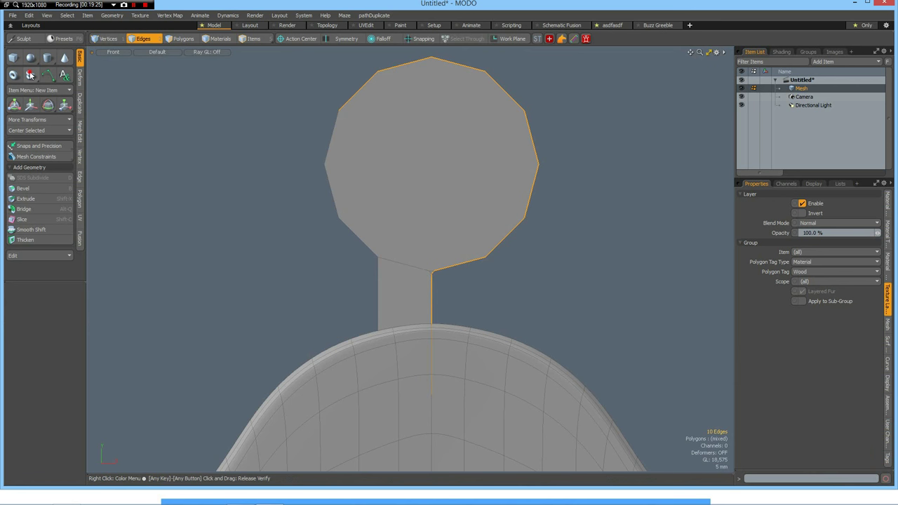
Build a thin tube along the disc outline and neck edges, previewing it subdivided.
left_click(31, 76)
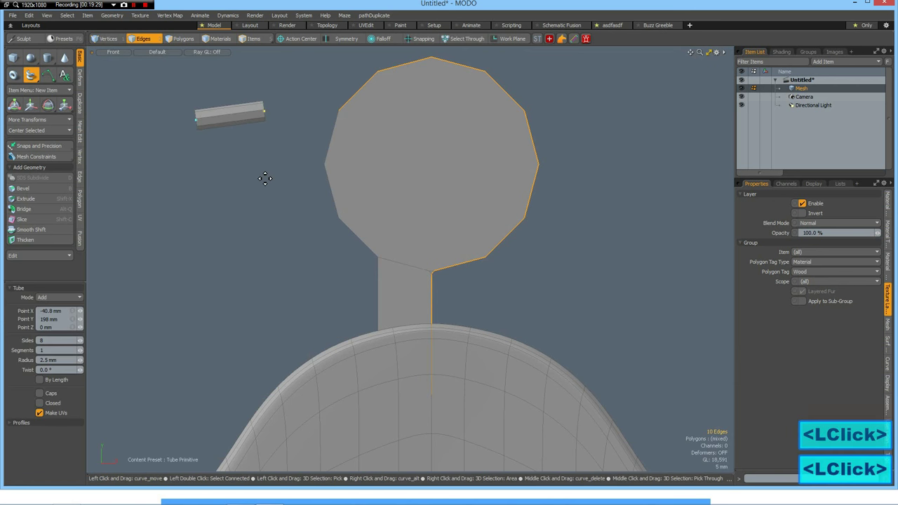
scroll("down", 3)
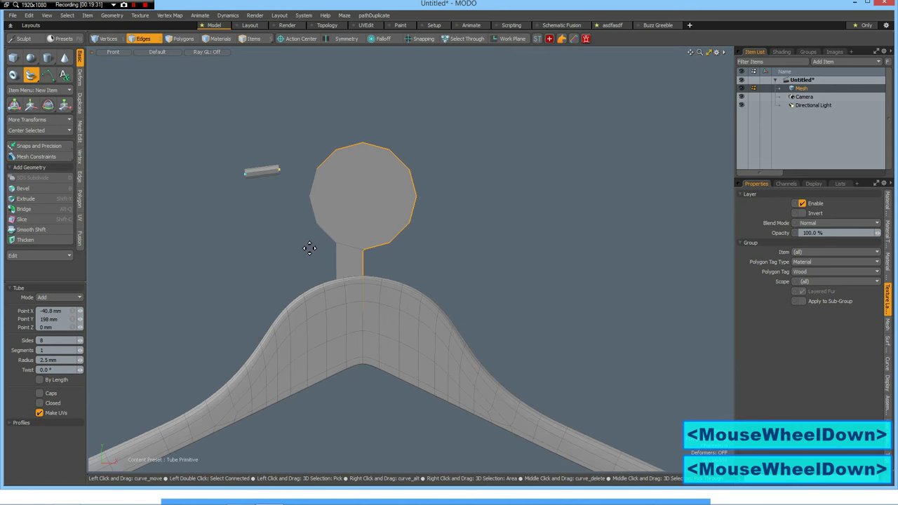
scroll("up", 3)
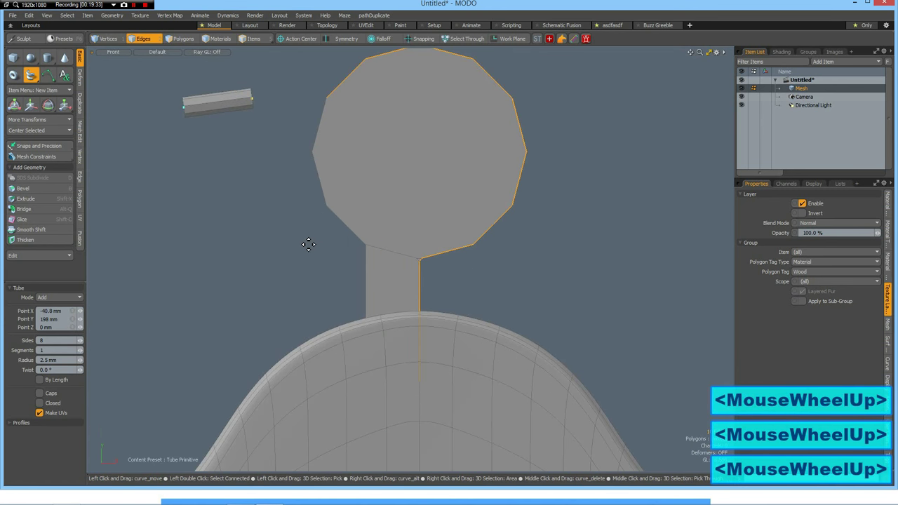
mouse_move(177, 300)
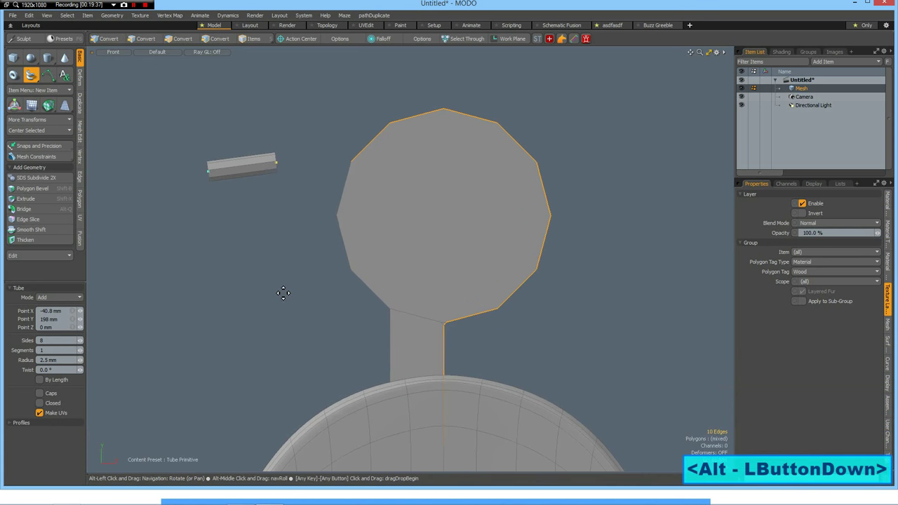
left_click(280, 287)
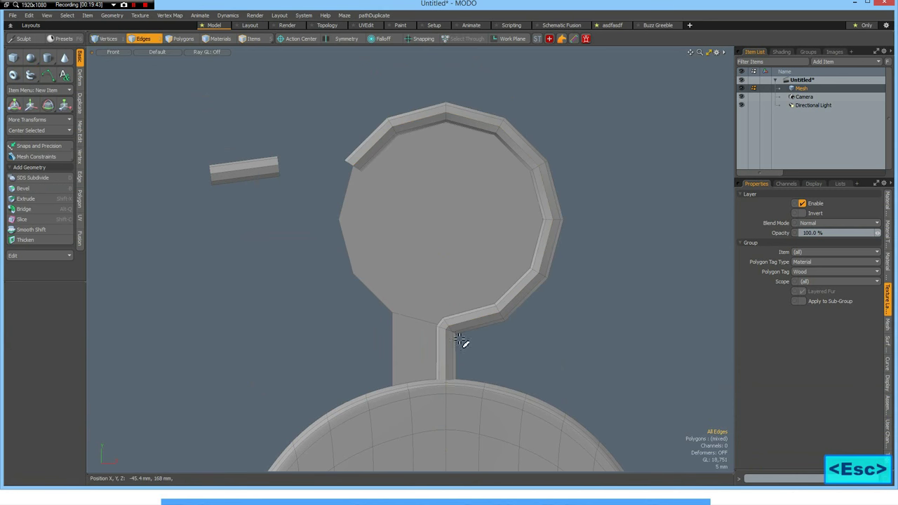
scroll("up", 3)
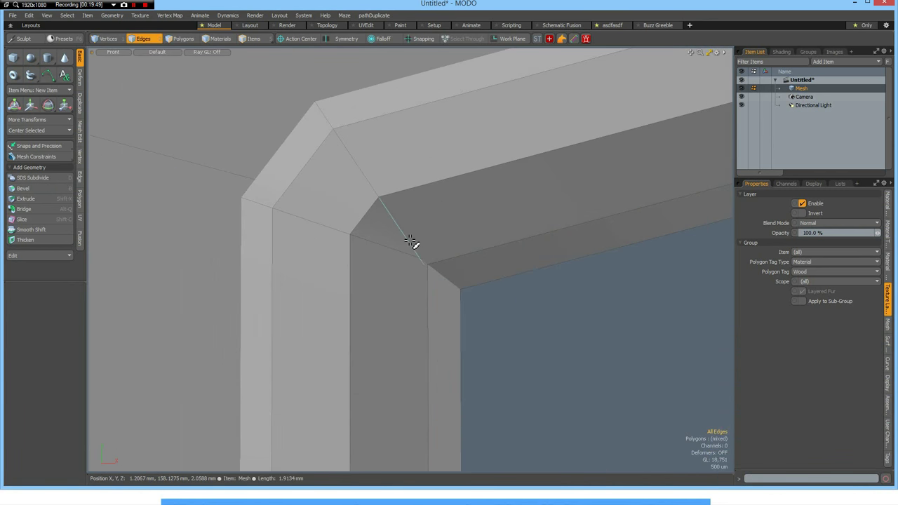
key("Tab")
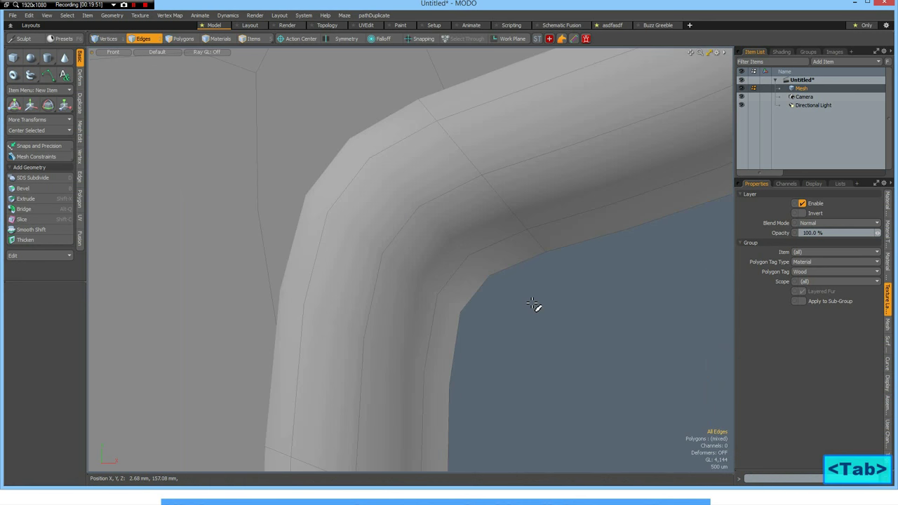
scroll("down", 3)
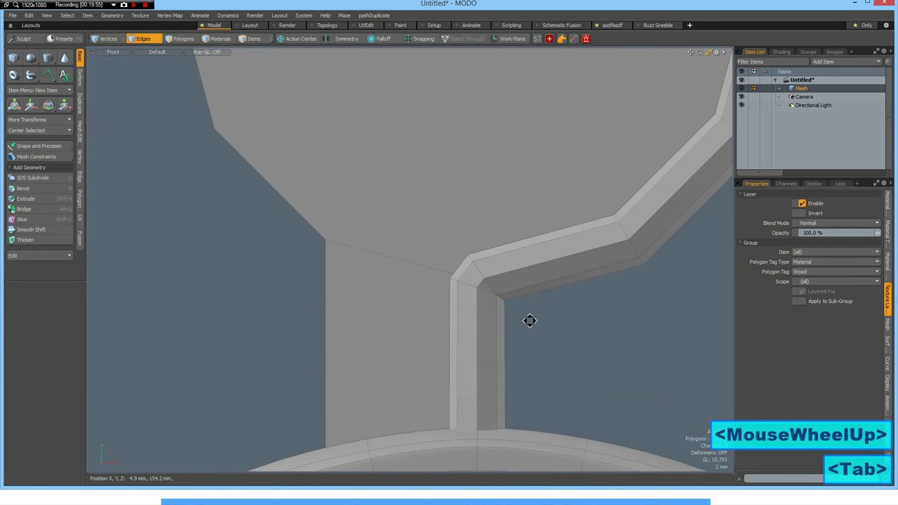
scroll("down", 3)
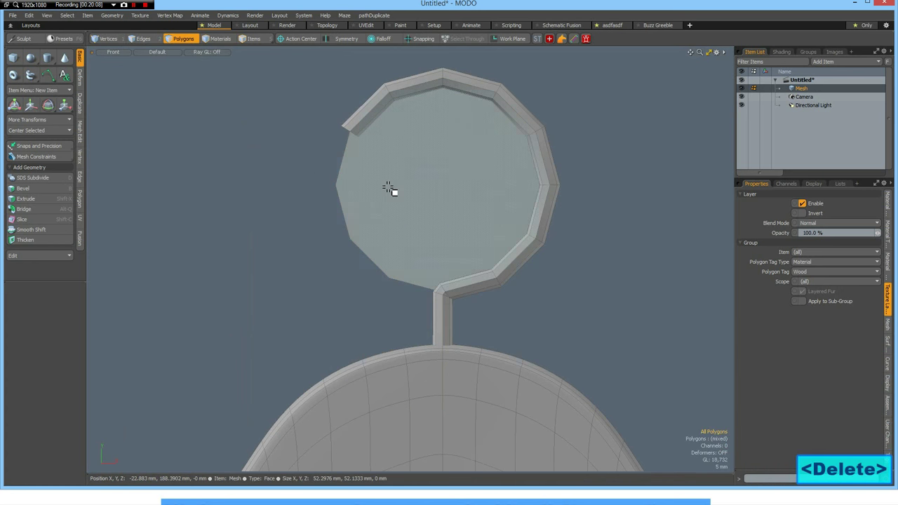
Delete the large circle face and stretch the small inner disc into a tall oval.
left_click(456, 207)
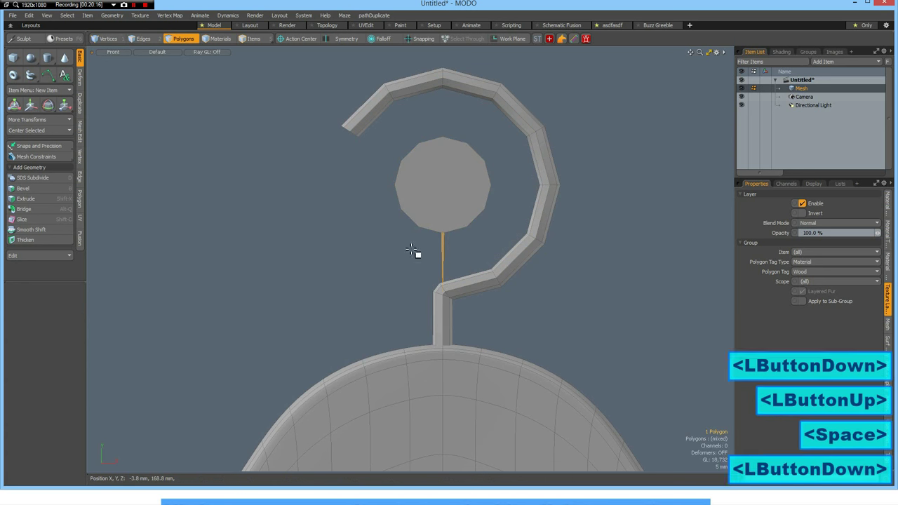
key("Delete")
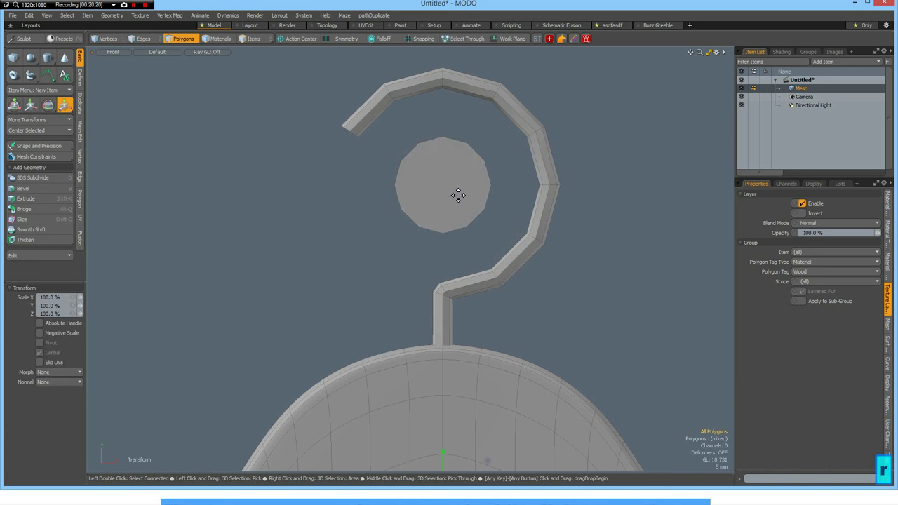
left_click(458, 196)
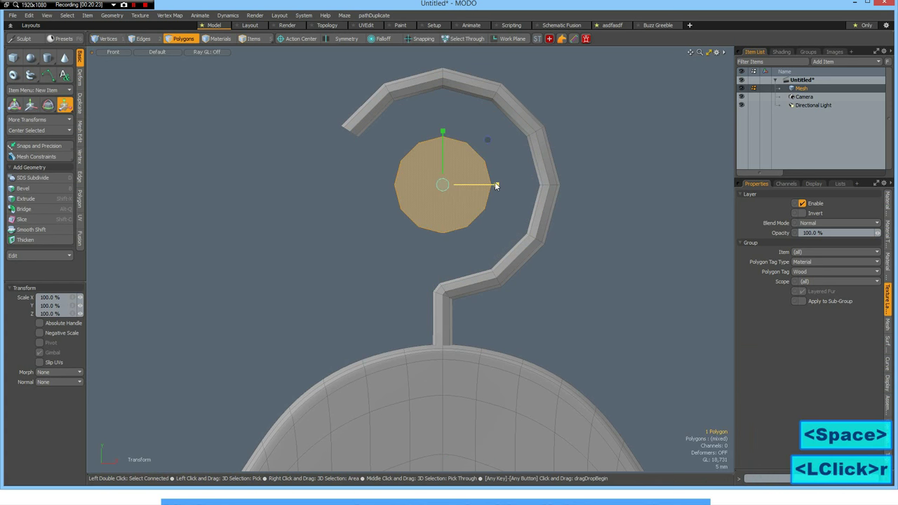
left_click_drag(496, 186, 481, 185)
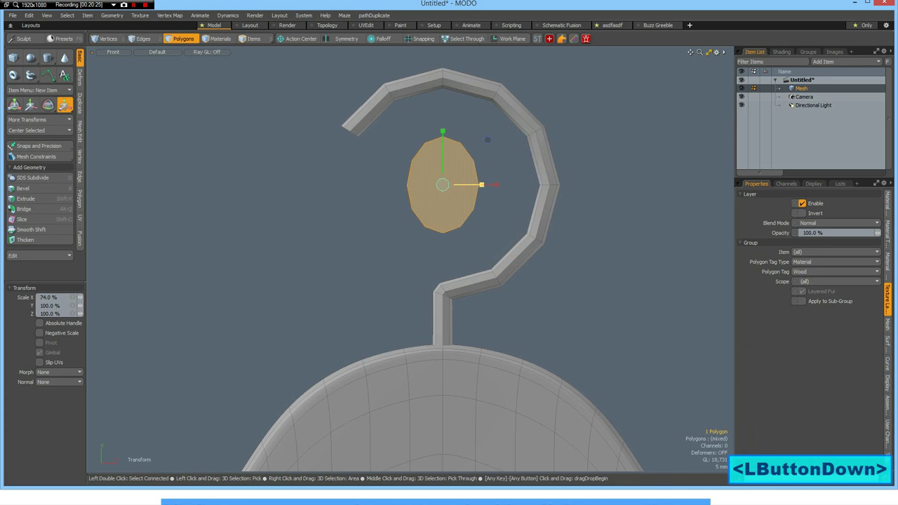
left_click_drag(442, 140, 442, 112)
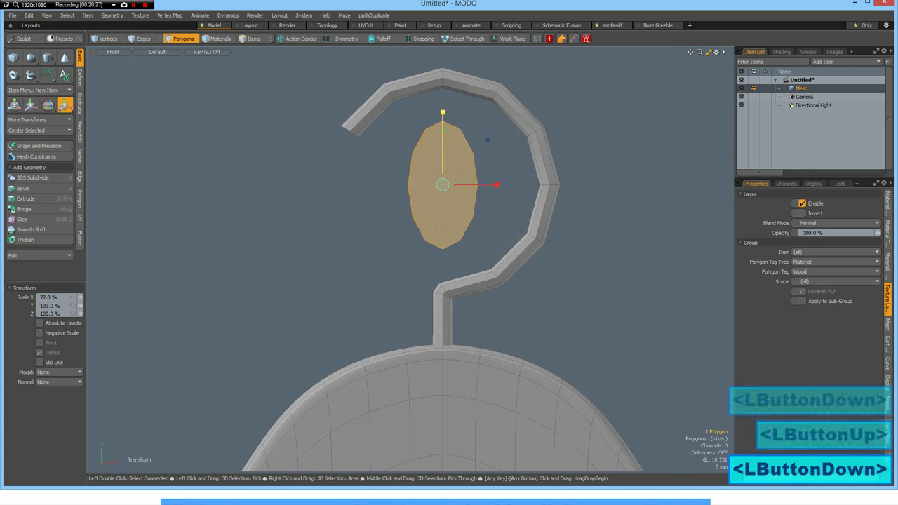
left_click_drag(443, 147, 442, 130)
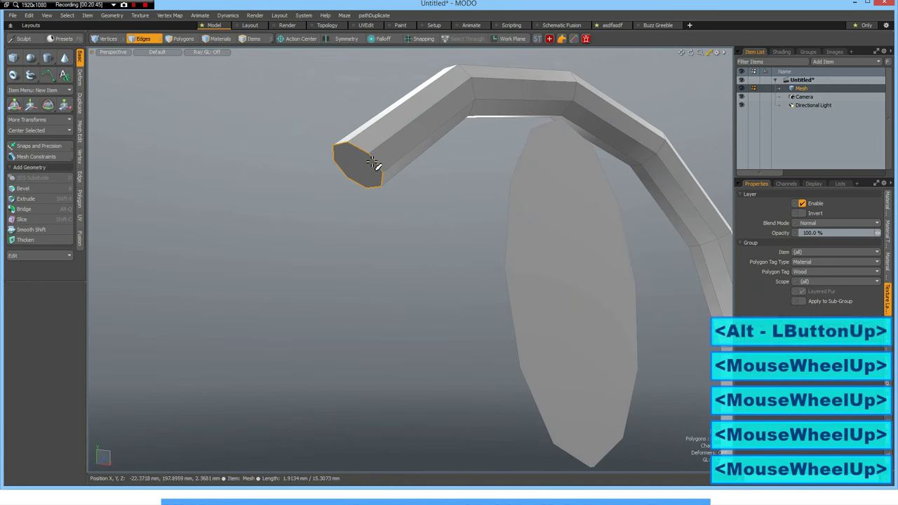
Inset an edge-bevel ring around the hook's tip.
scroll("down", 3)
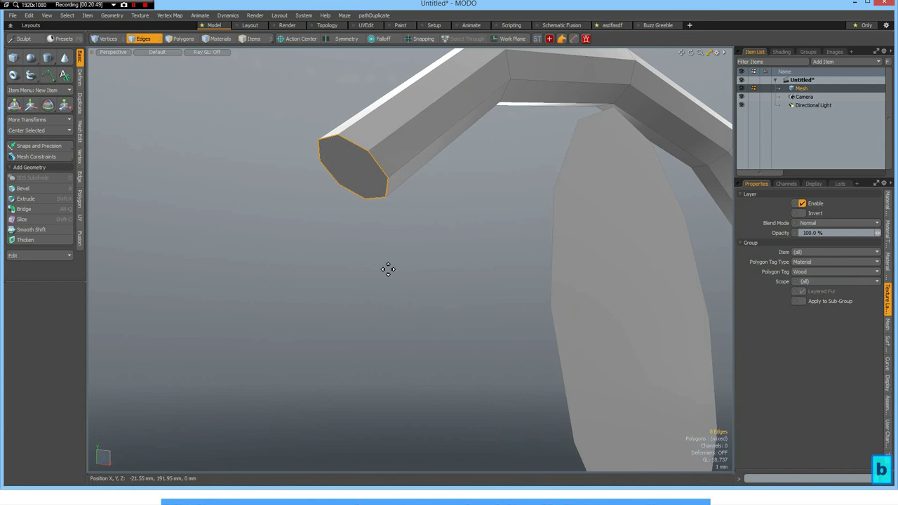
left_click(28, 188)
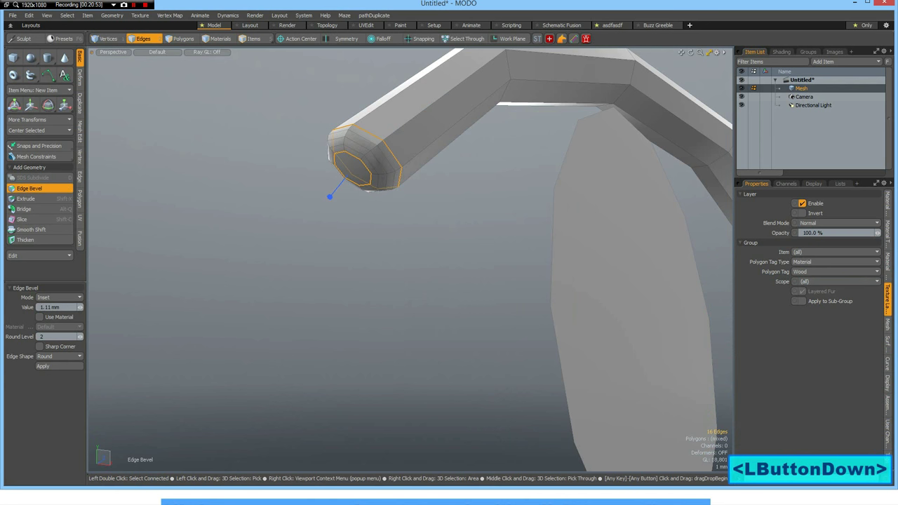
left_click_drag(330, 197, 390, 236)
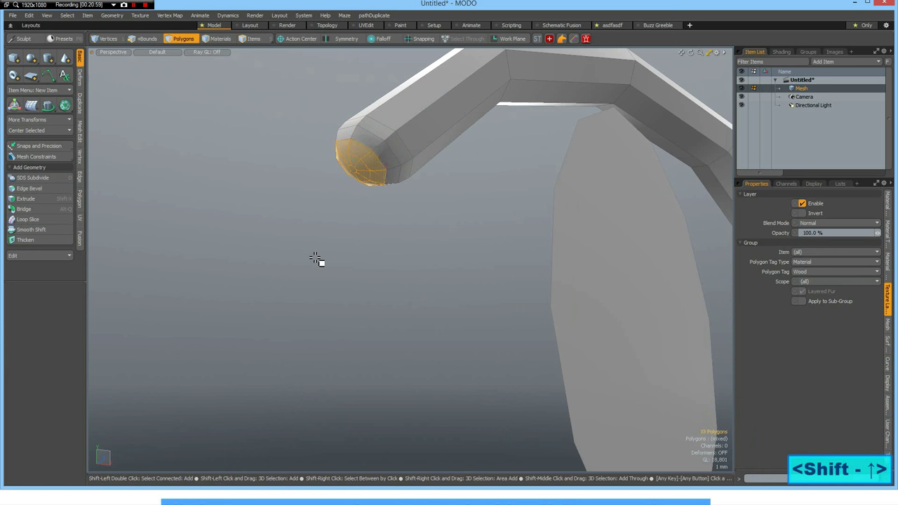
Bevel the tip polygons outward into a rounded knob, with Action Center set to Selection.
left_click(28, 188)
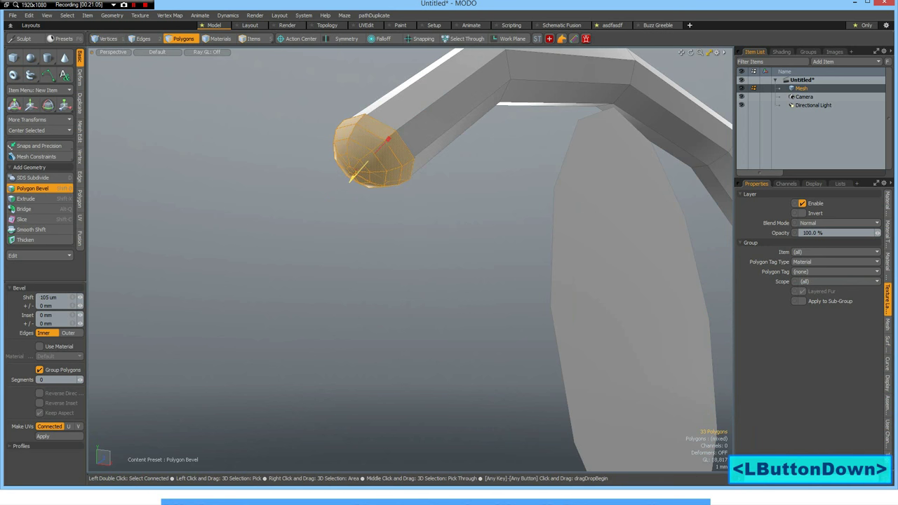
key("ctrl+space")
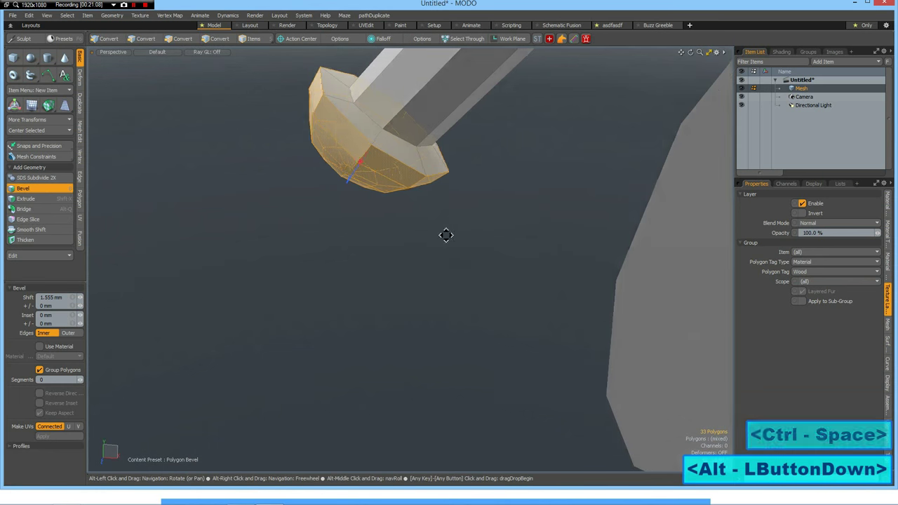
left_click_drag(447, 235, 430, 301)
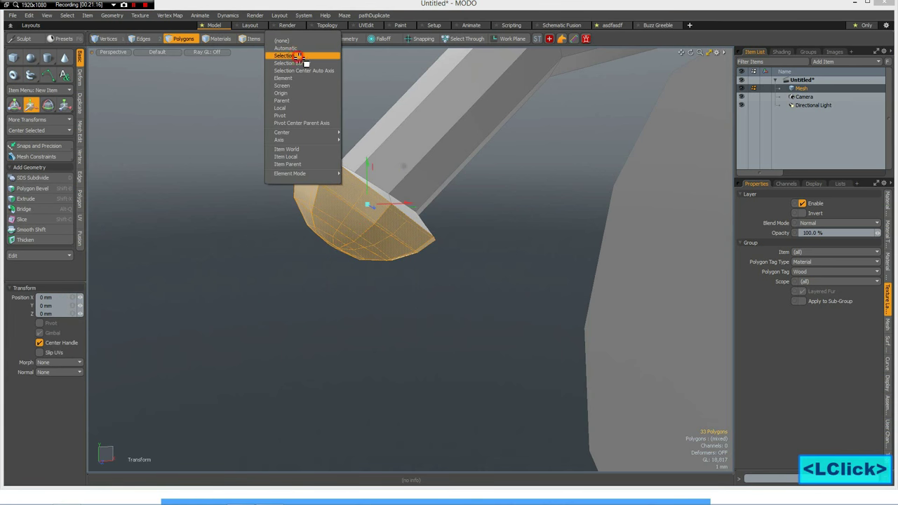
left_click(292, 56)
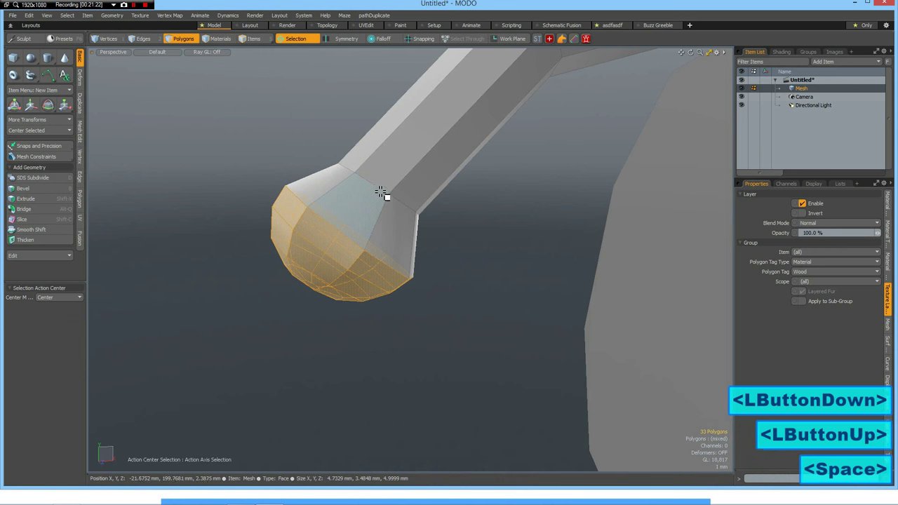
left_click(138, 38)
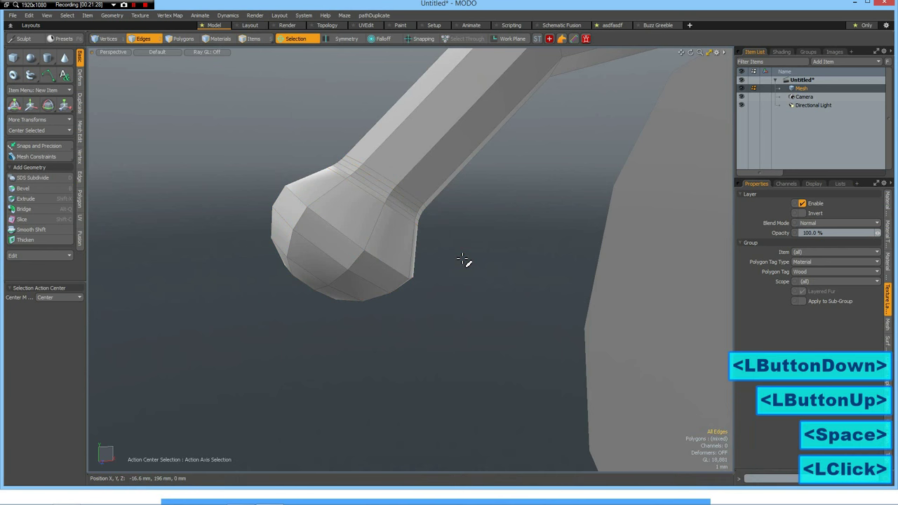
Assign a new material named Metal to the hook polygons.
key("Tab")
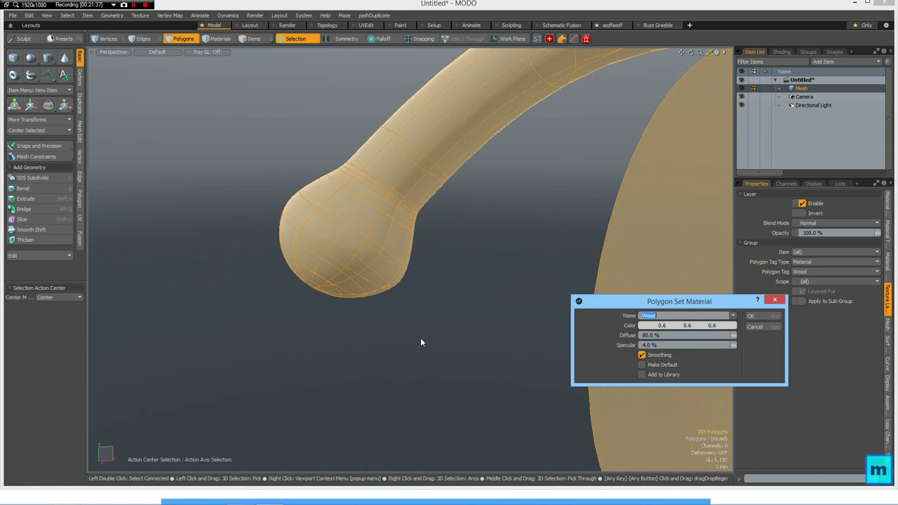
type("Metal")
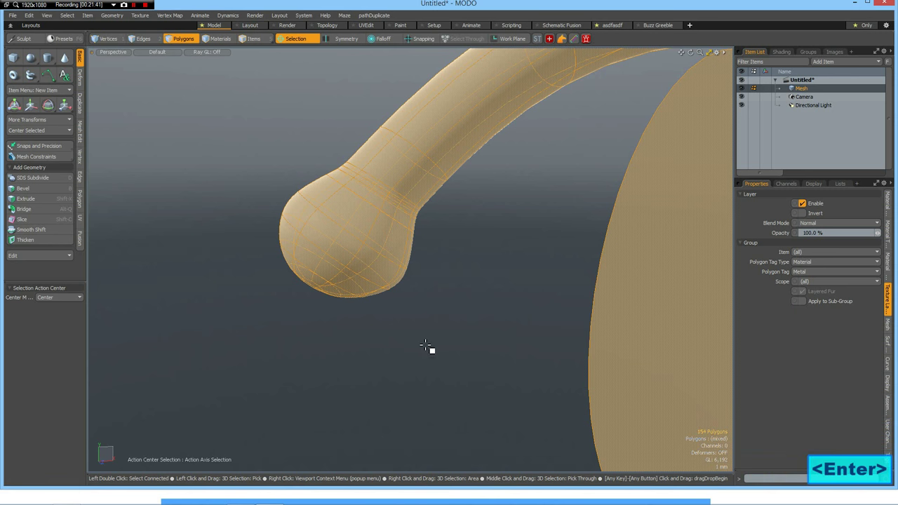
scroll("down", 3)
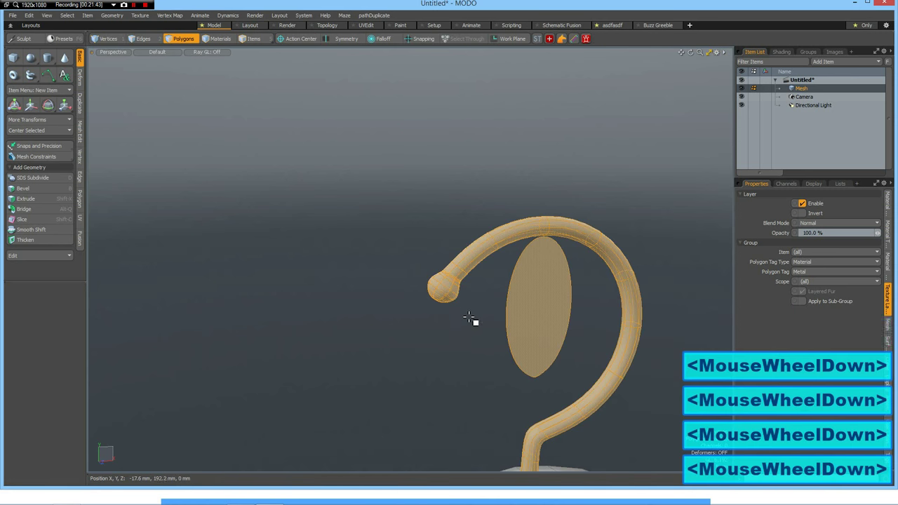
key("Tab")
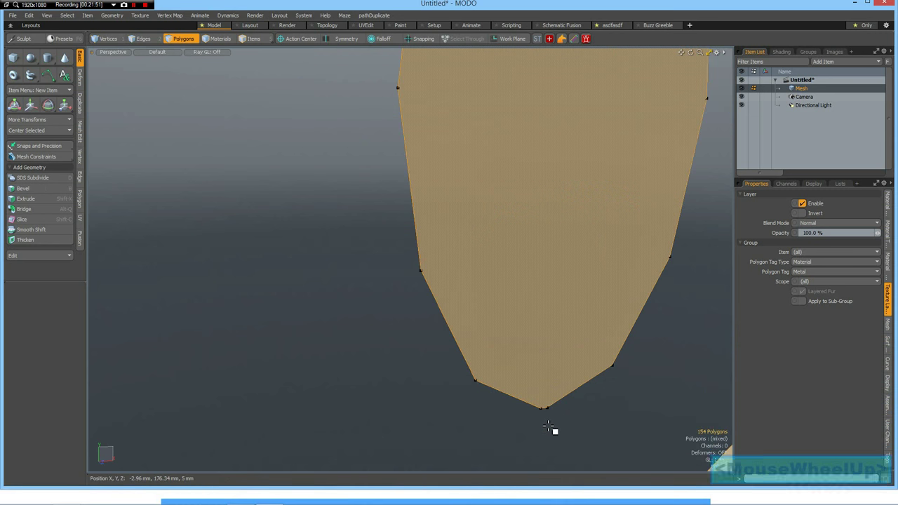
Inspect the oval's bottom vertex, orbit around the hook, and turn off vertex dot display.
left_click(111, 39)
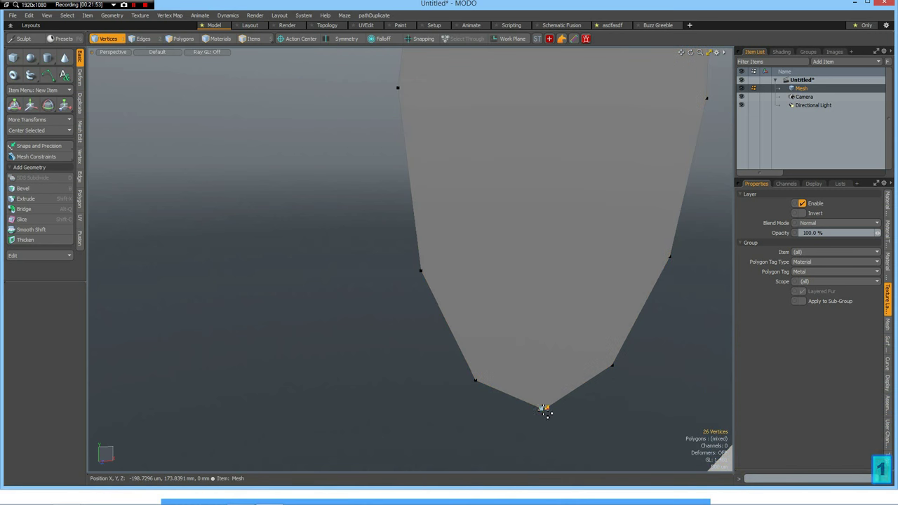
left_click(544, 408)
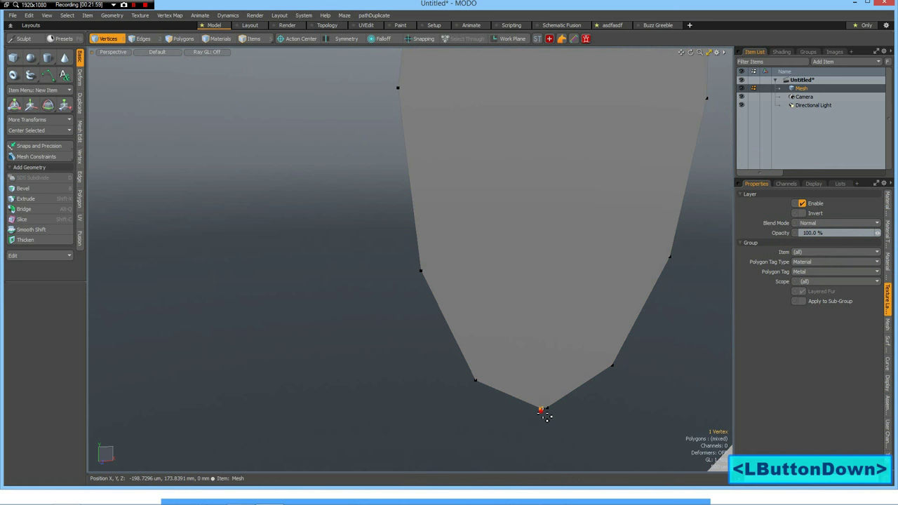
left_click(543, 406)
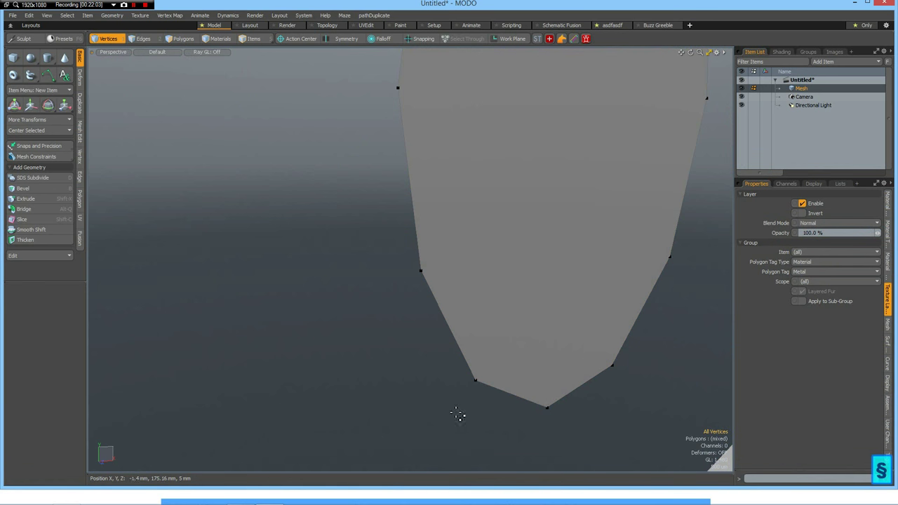
left_click_drag(456, 414, 516, 330)
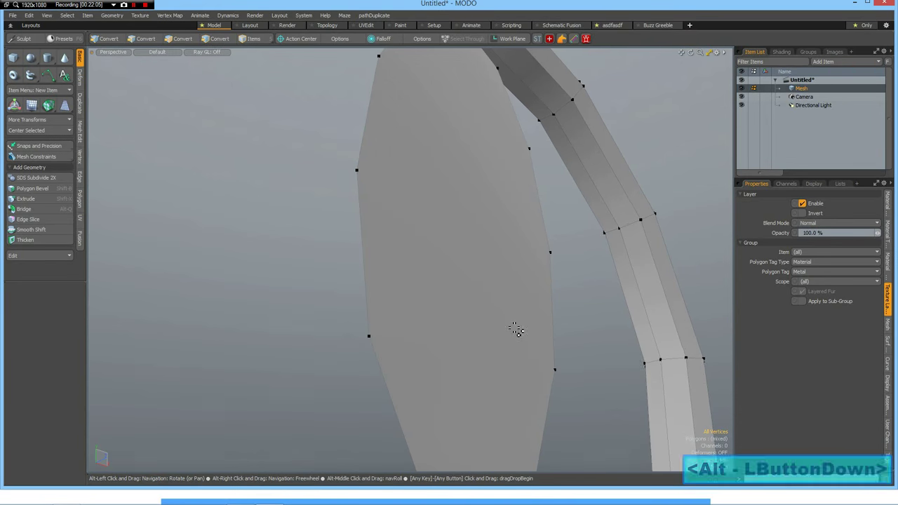
scroll("down", 3)
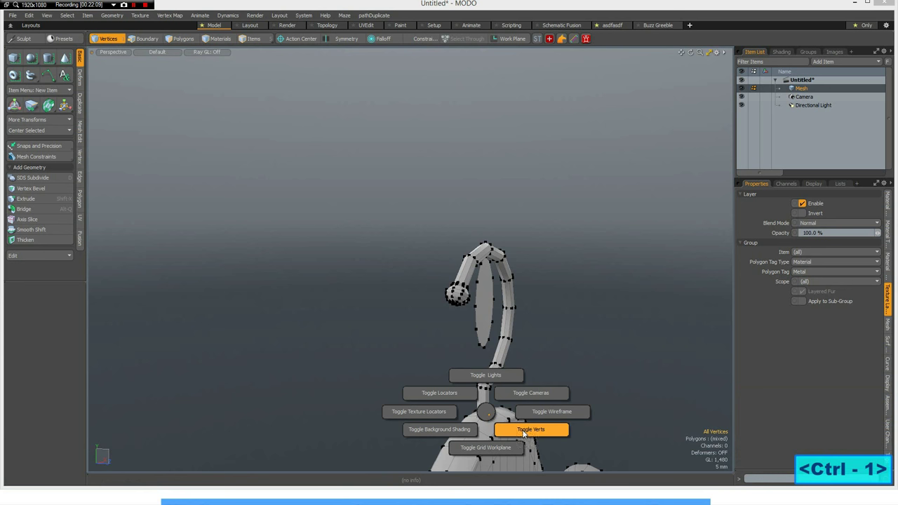
left_click(536, 429)
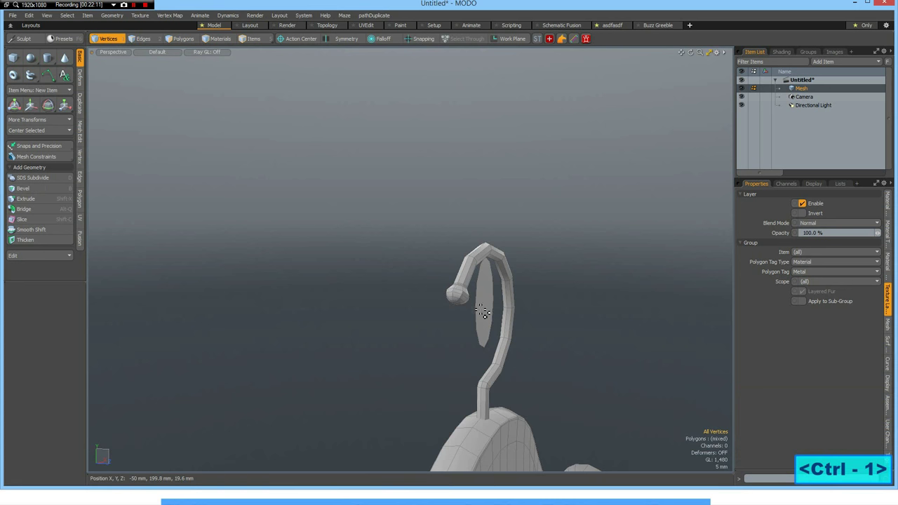
left_click(198, 38)
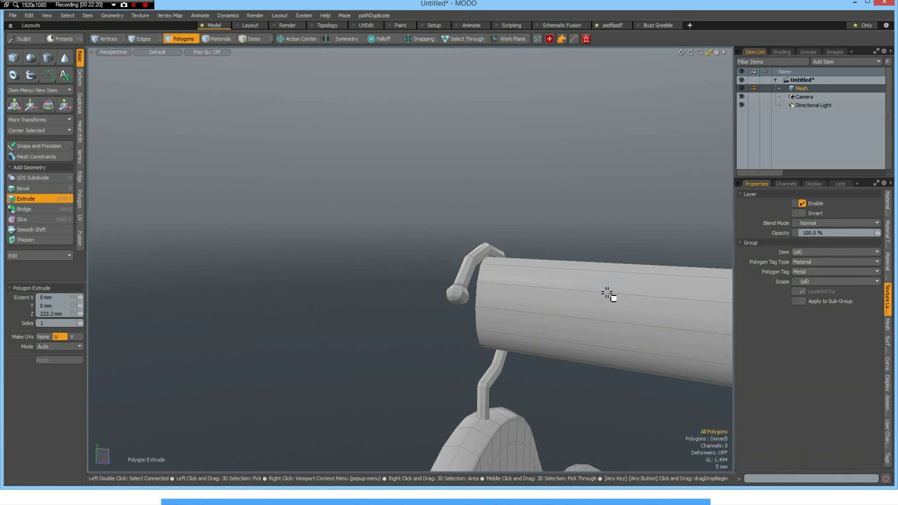
Stretch the rail much longer and move it under the hanger's hook.
double_click(604, 294)
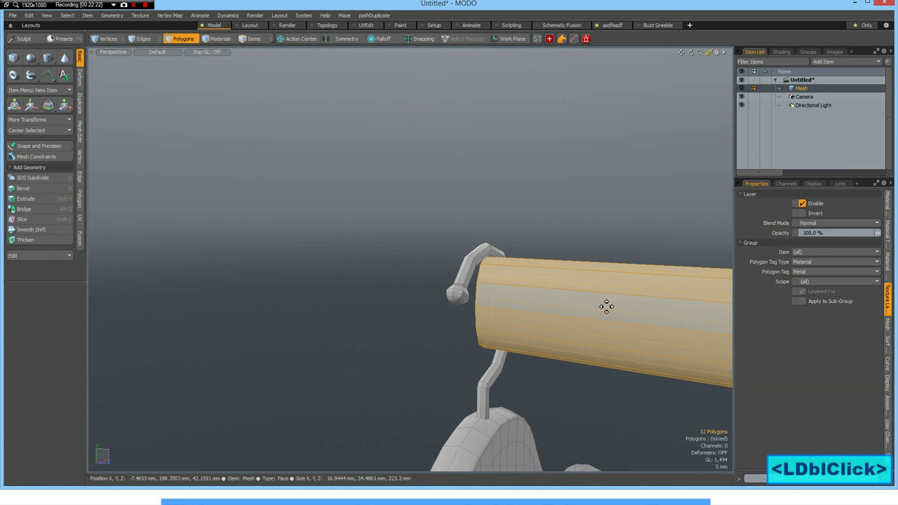
scroll("down", 3)
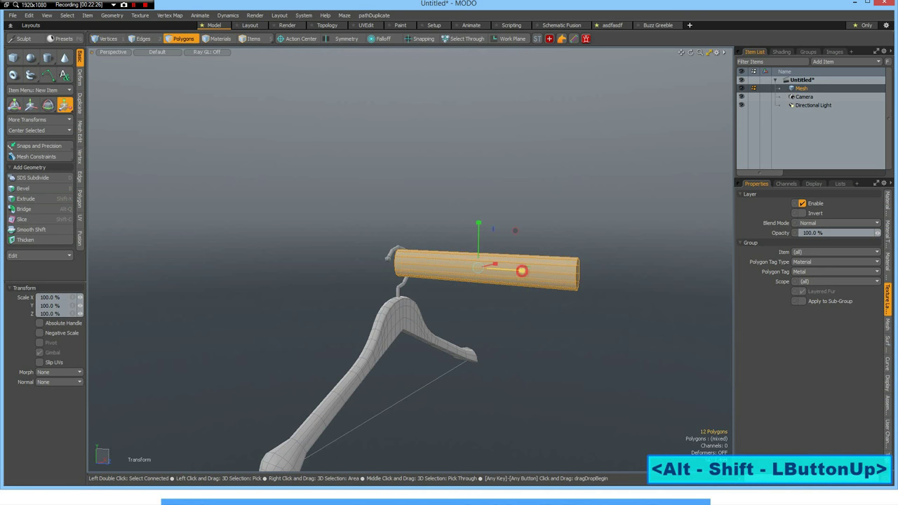
left_click_drag(523, 272, 702, 282)
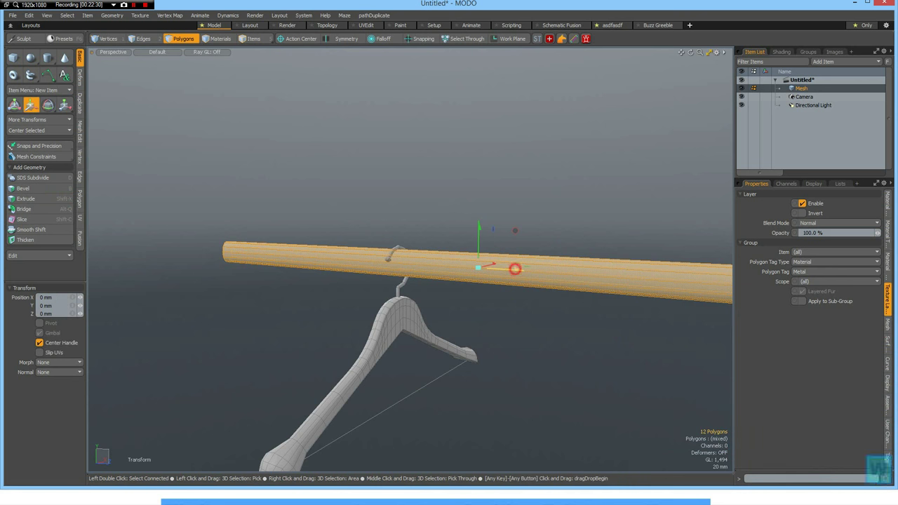
left_click_drag(498, 268, 409, 266)
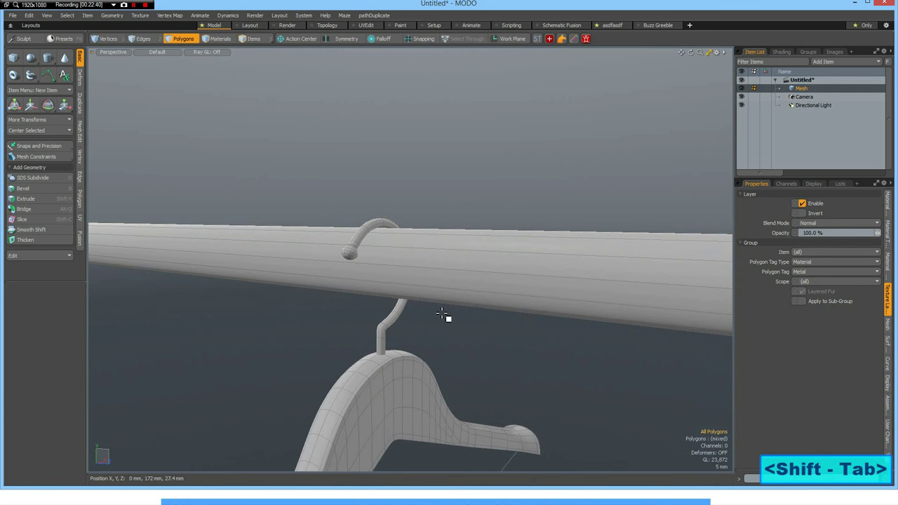
scroll("down", 3)
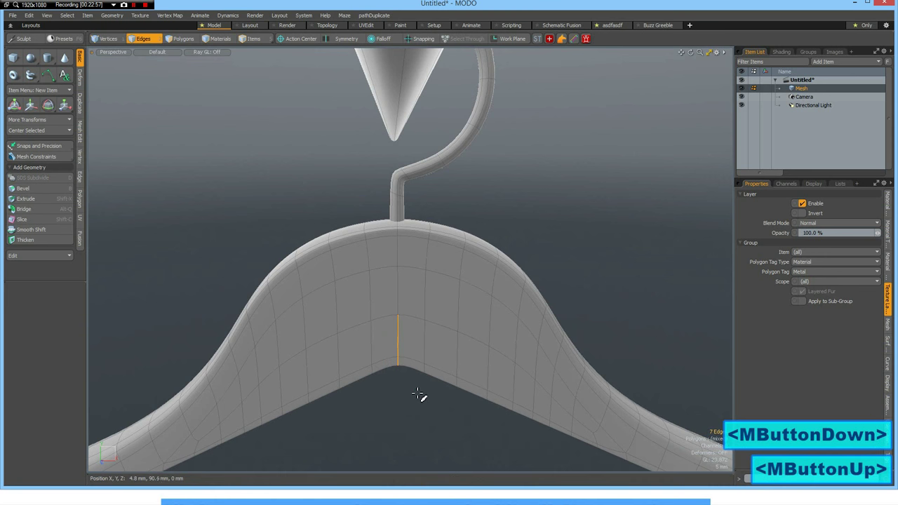
Select the hanger's inner centre edge and give it a 21% subdivision weight.
left_click_drag(418, 393, 411, 351)
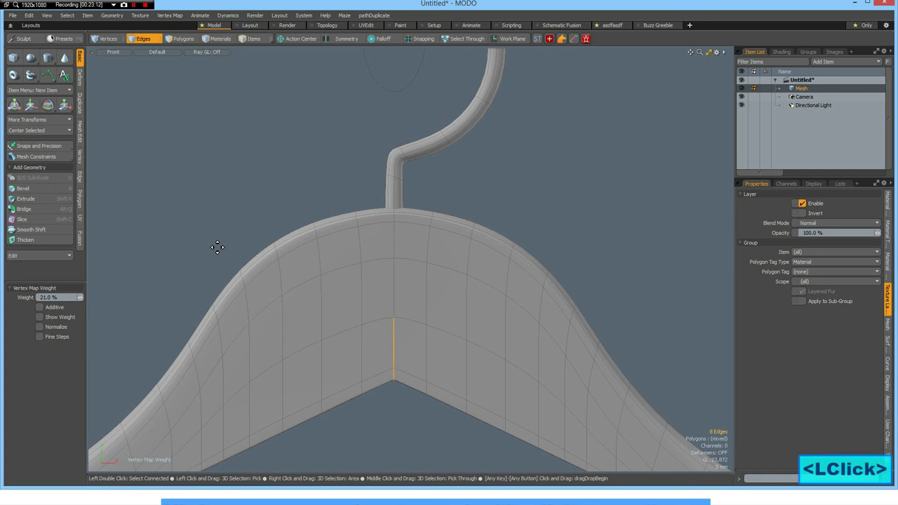
mouse_move(214, 257)
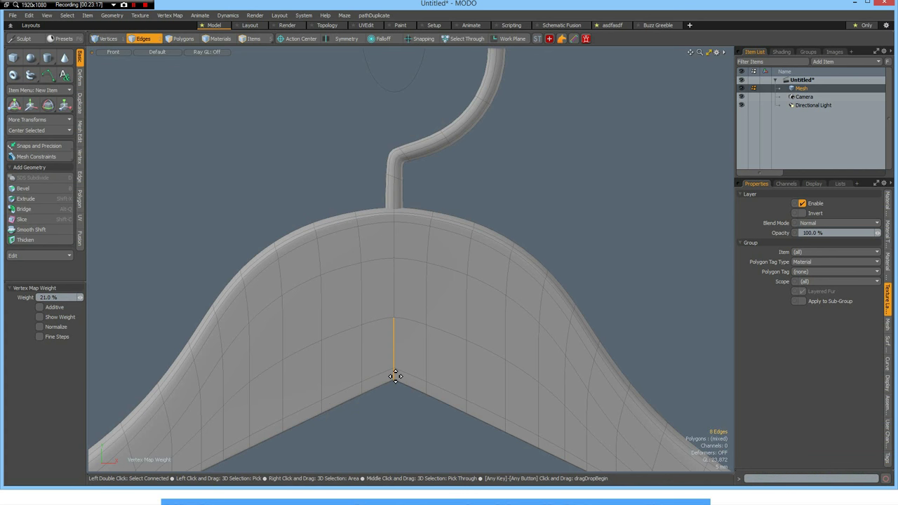
scroll("down", 3)
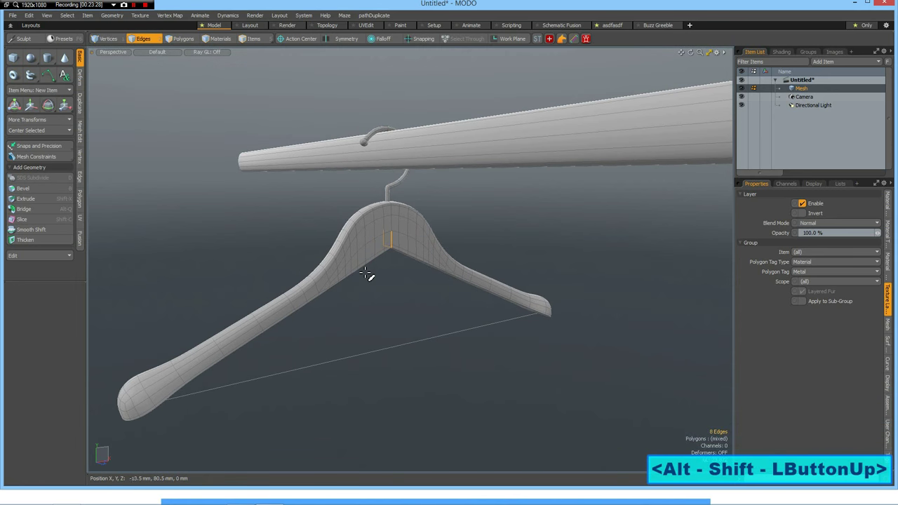
Open the F8 live render preview and frame it on the hanger and rail.
key("F8")
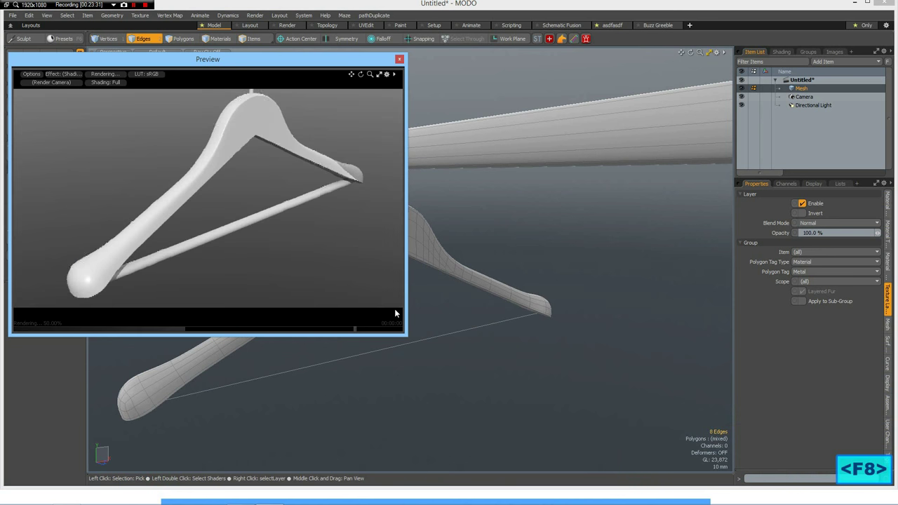
scroll("down", 3)
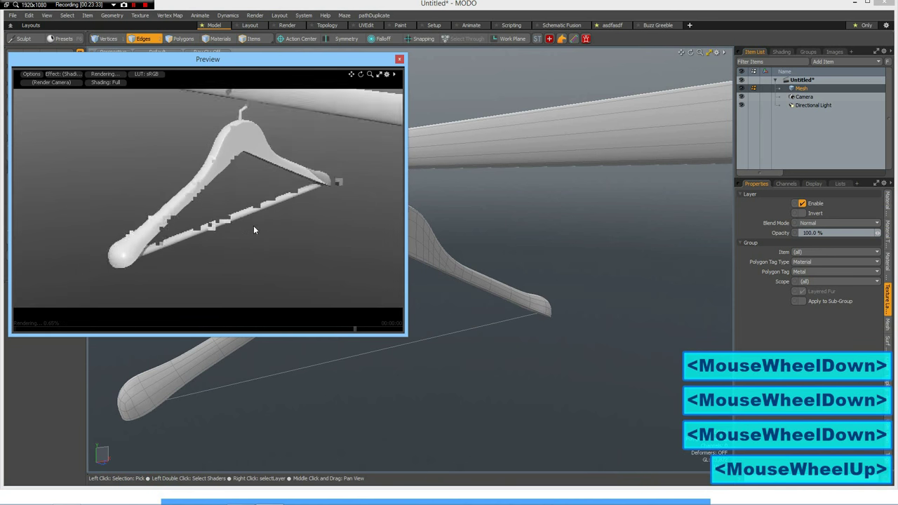
left_click_drag(255, 231, 233, 210)
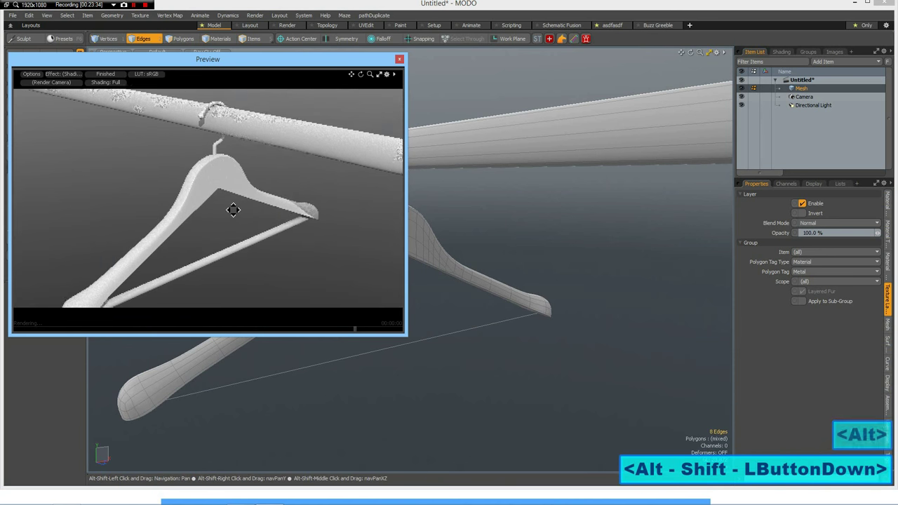
left_click_drag(233, 210, 229, 214)
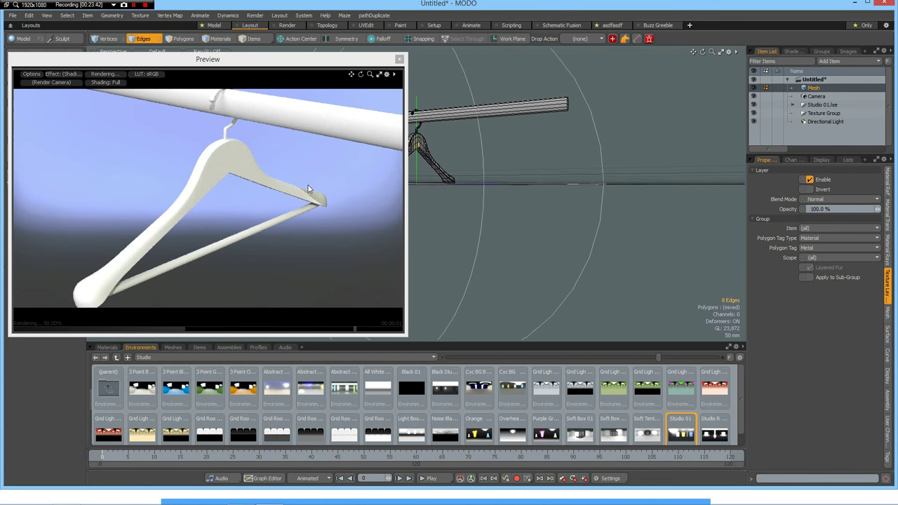
Apply Sterling Silver to the metal and a light beige wood diffuse colour, then render with F9.
left_click(287, 25)
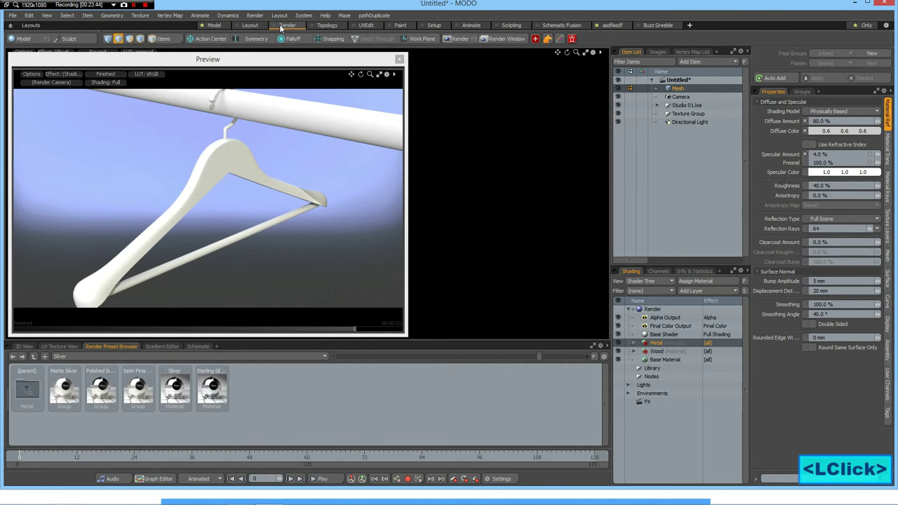
mouse_move(212, 390)
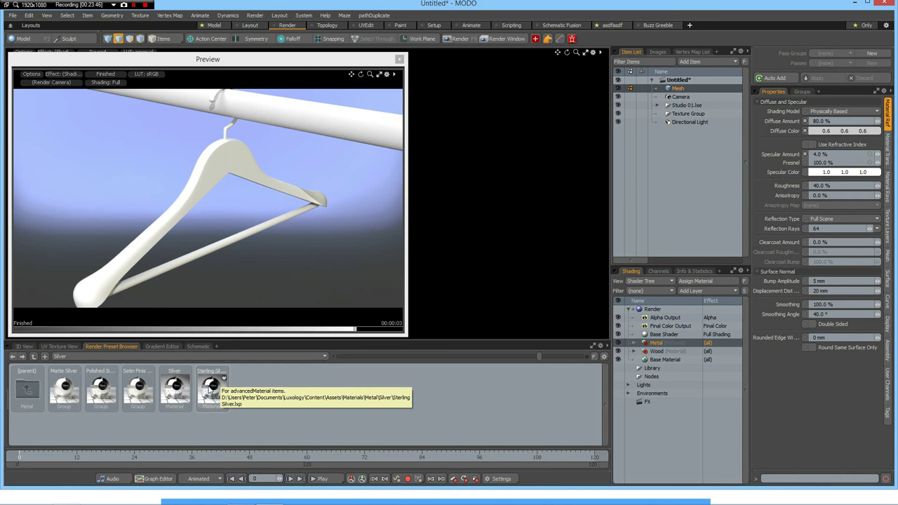
left_click(211, 388)
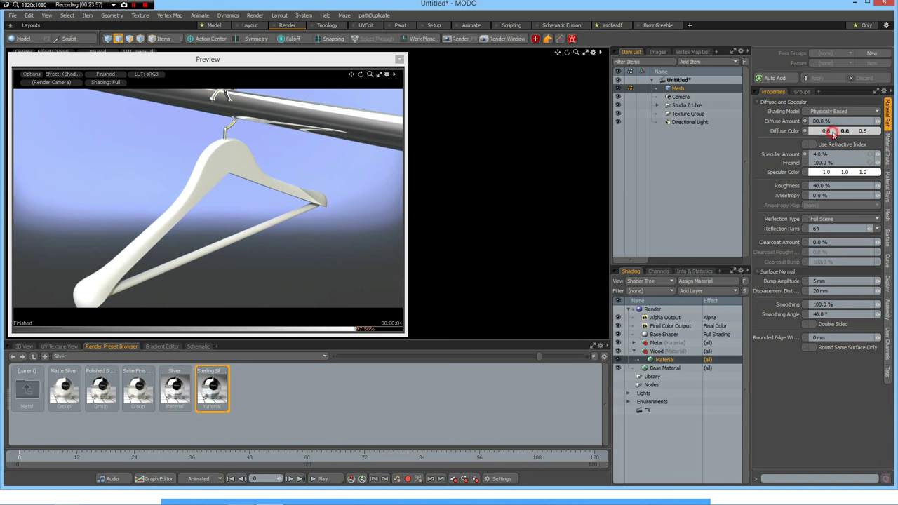
left_click(817, 132)
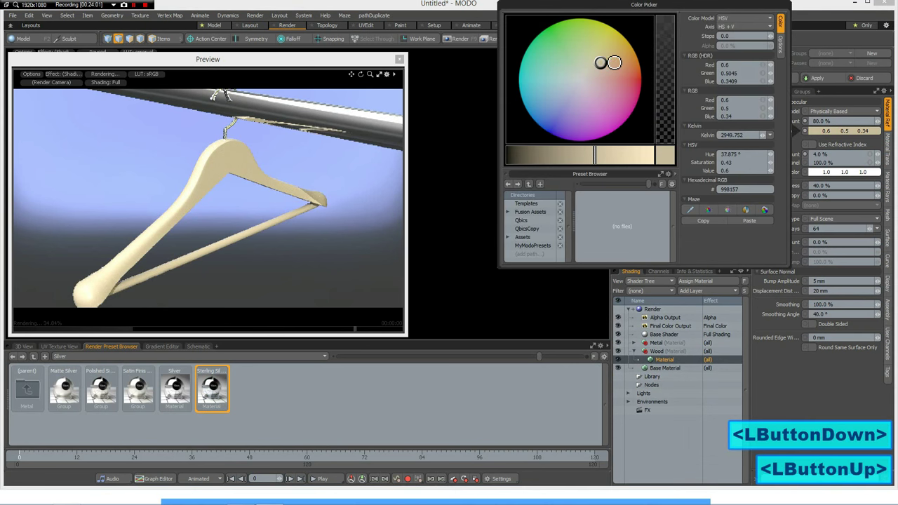
left_click_drag(601, 63, 611, 57)
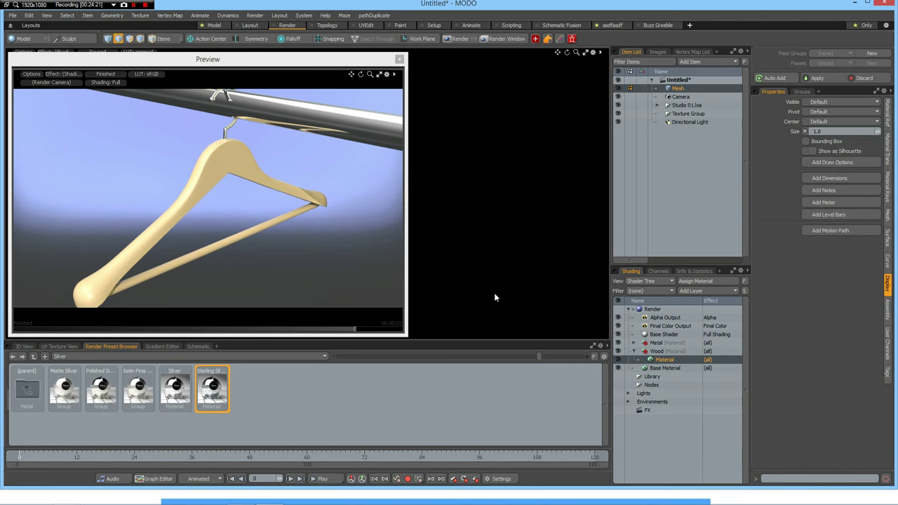
key("F9")
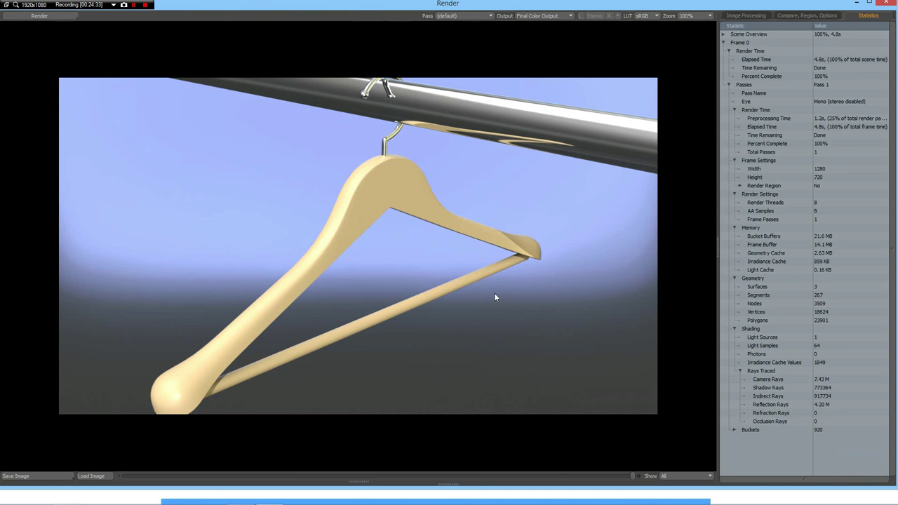
mouse_move(421, 344)
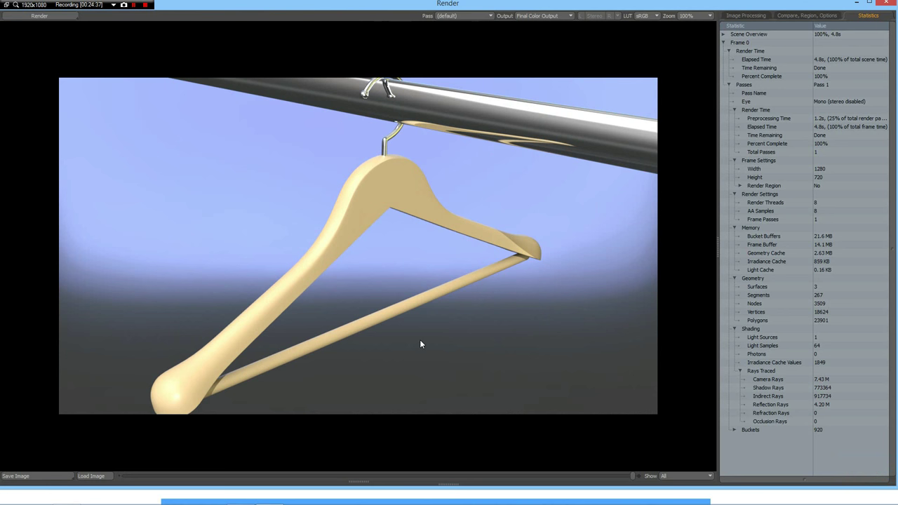
mouse_move(429, 346)
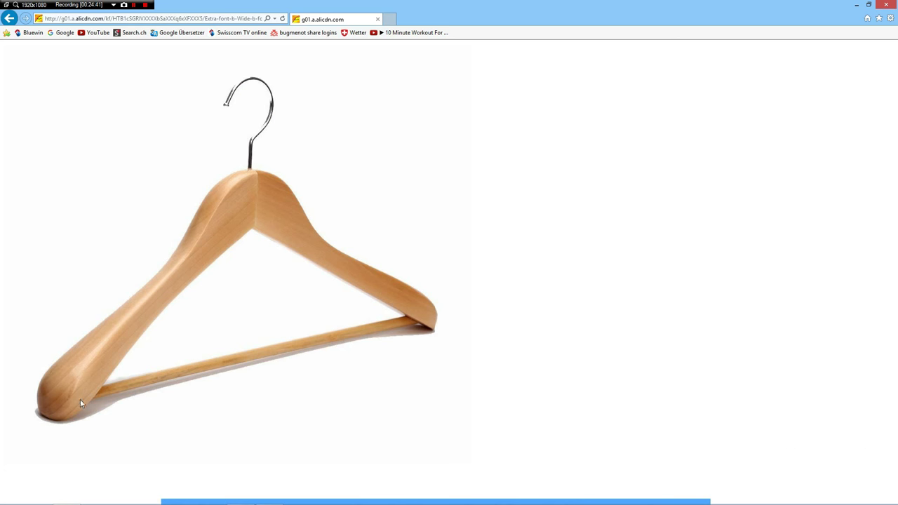
mouse_move(258, 199)
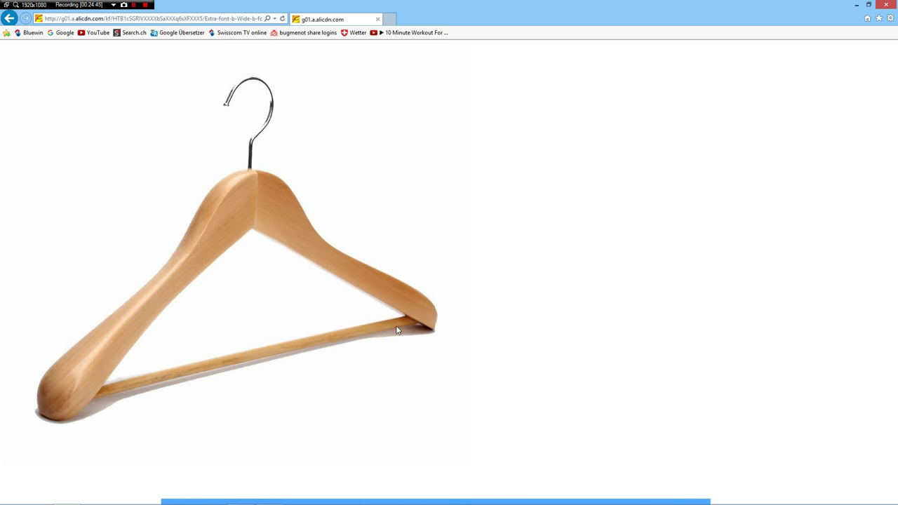
key("alt+tab")
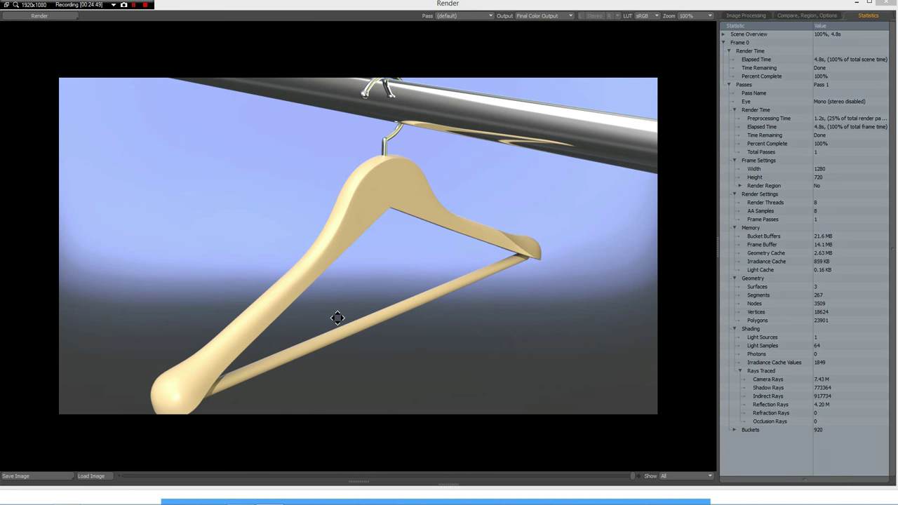
mouse_move(328, 312)
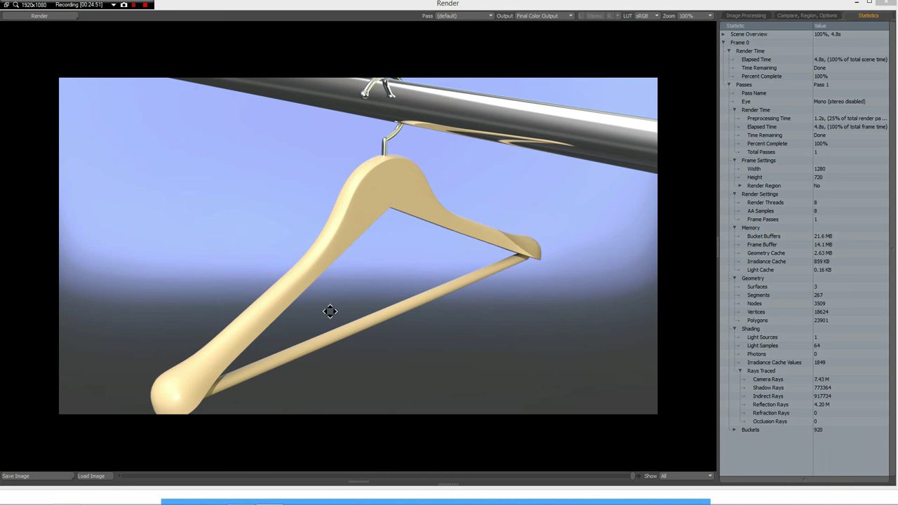